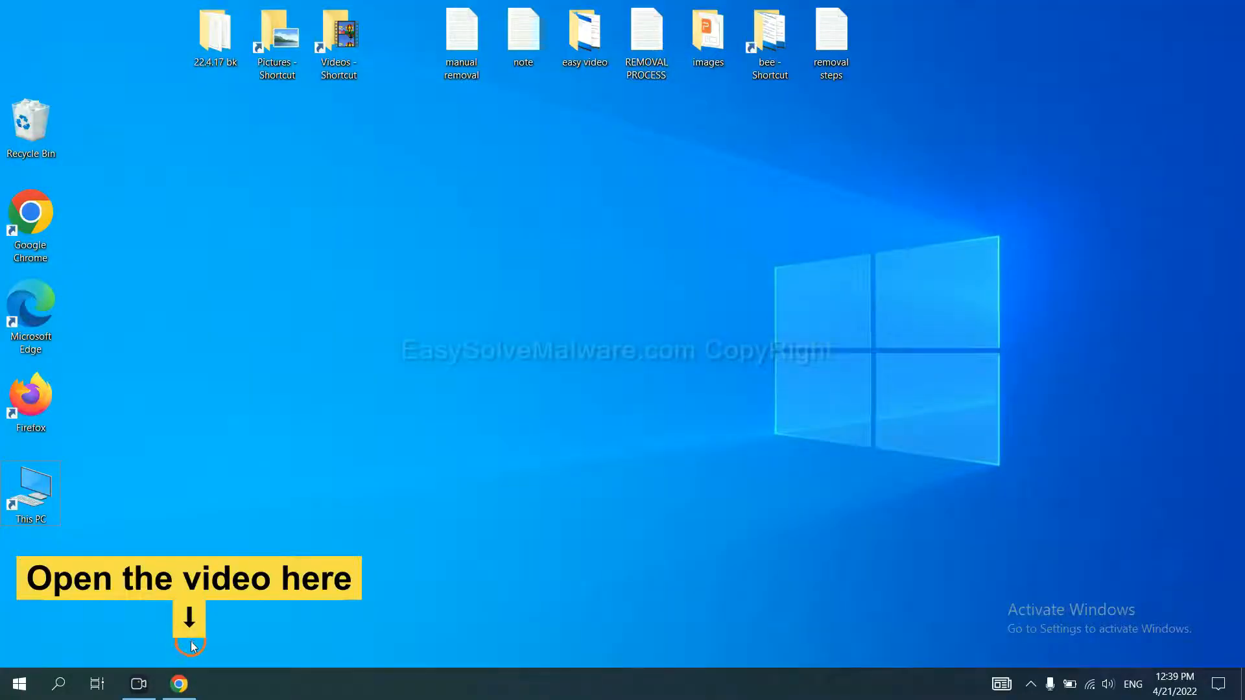
Open the removal guide from the video description in Chrome and download the SpyHunter for Windows installer.
click(178, 683)
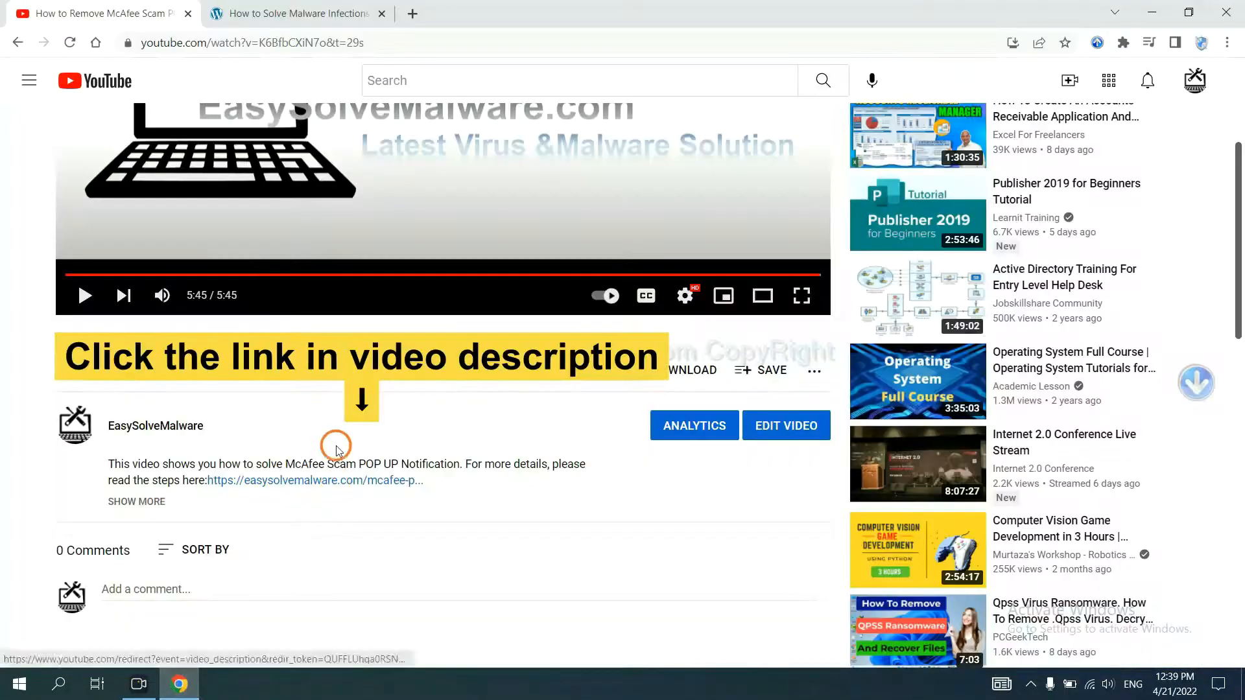
mouse_move(343, 480)
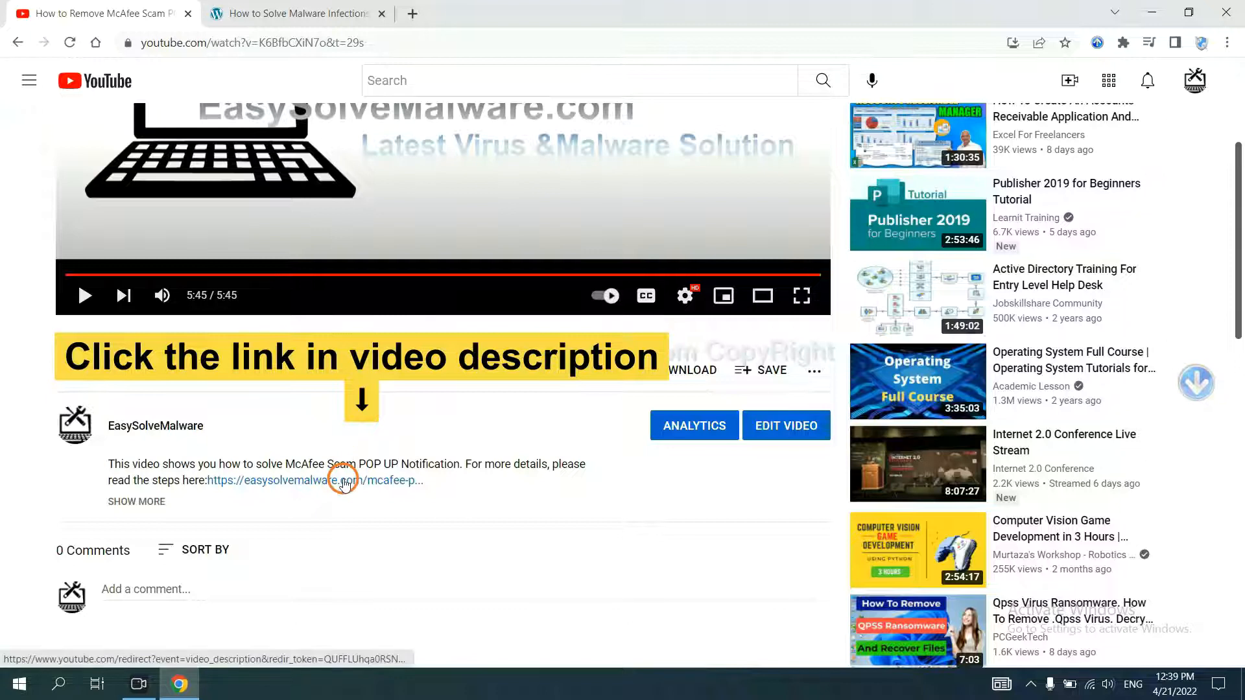
click(314, 480)
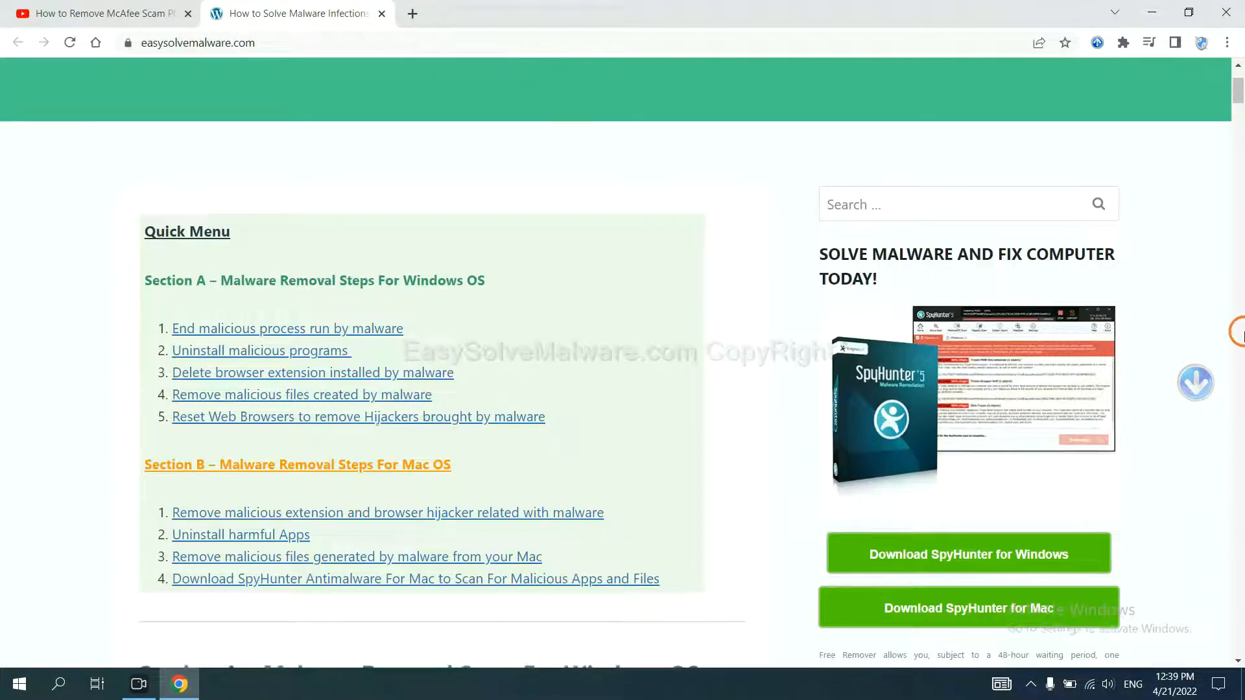
scroll(down, 3)
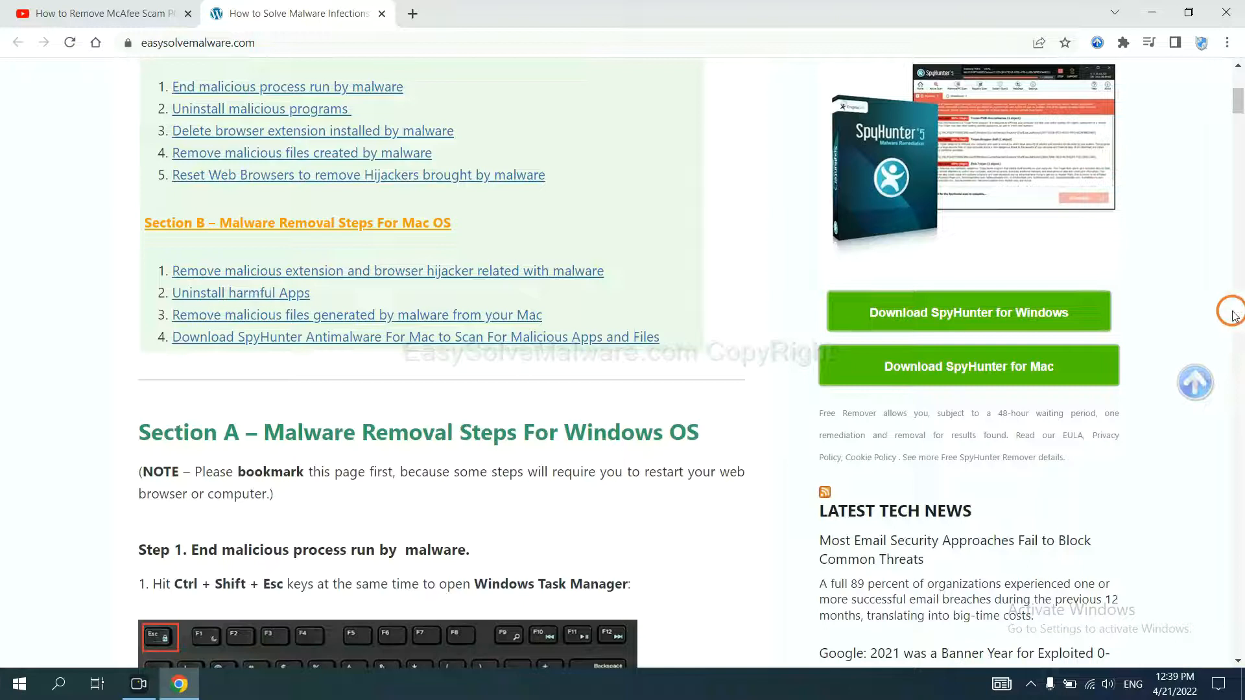
click(967, 312)
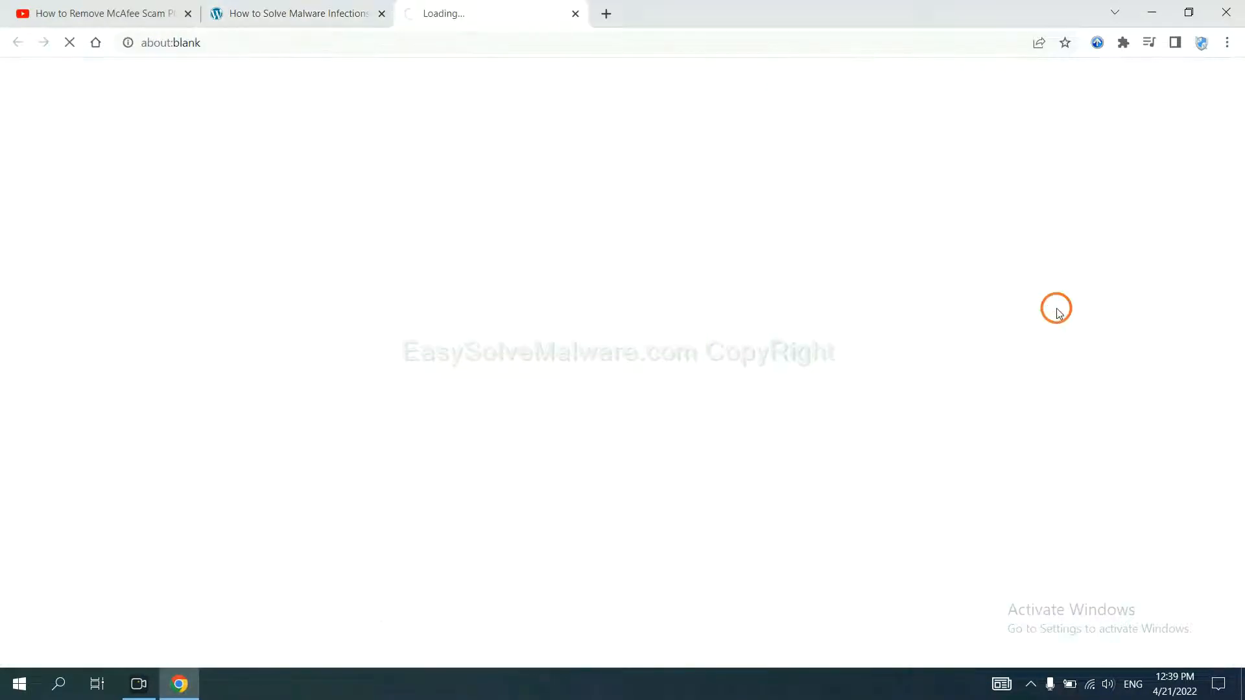
click(958, 311)
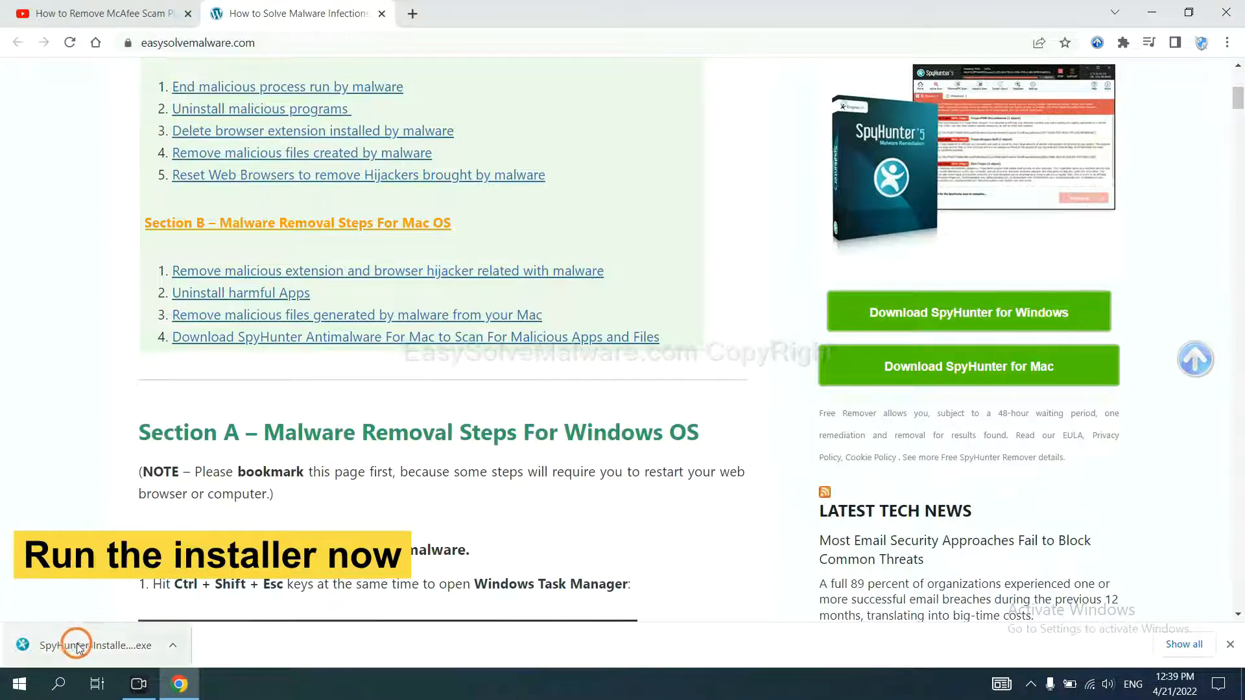
Run the downloaded SpyHunter 5 installer in English, accept the license and install.
click(75, 644)
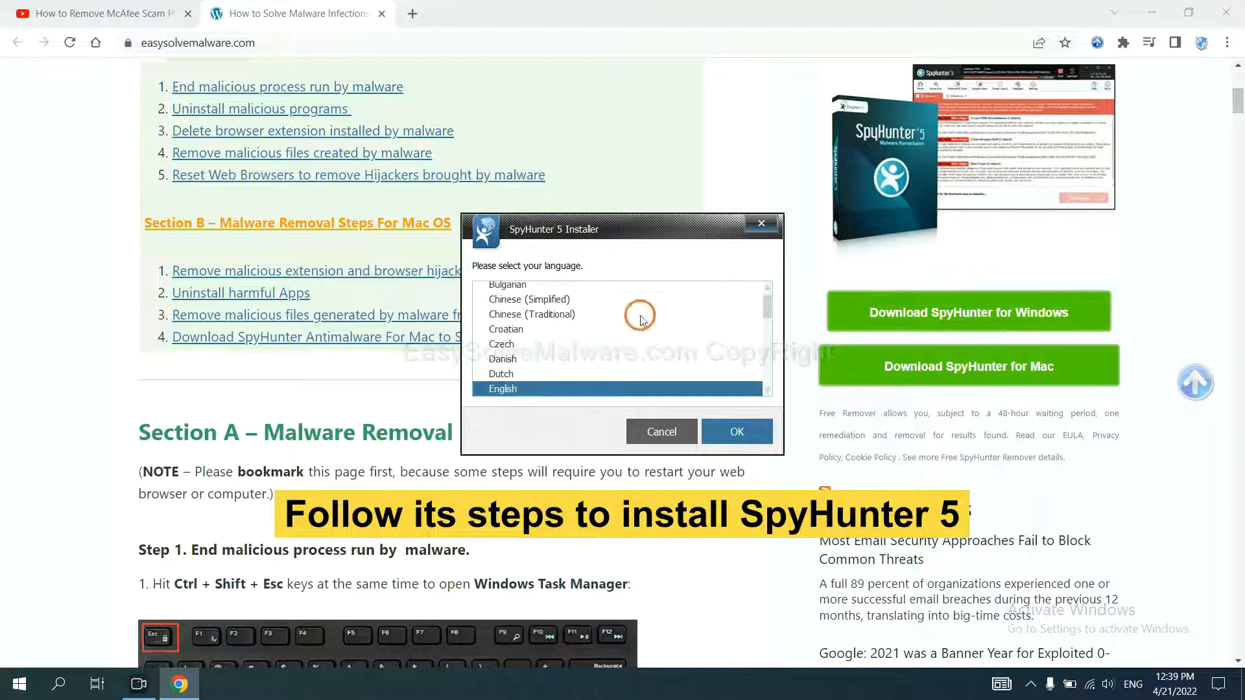
click(734, 431)
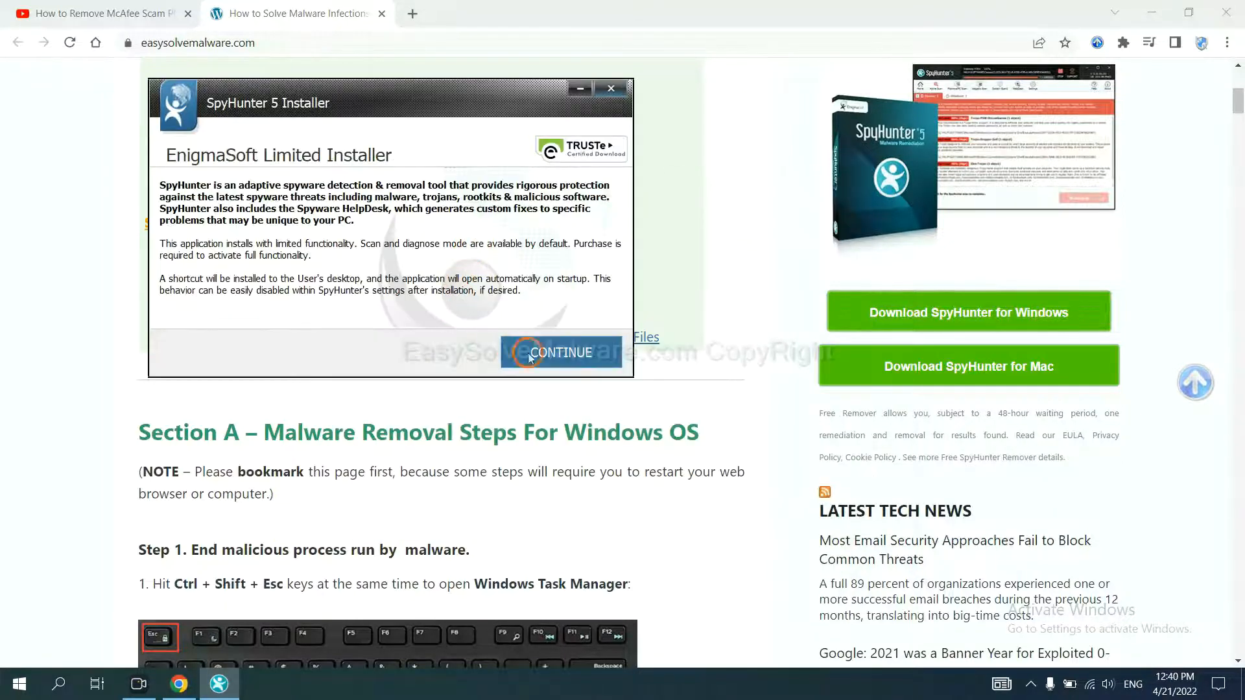
click(560, 351)
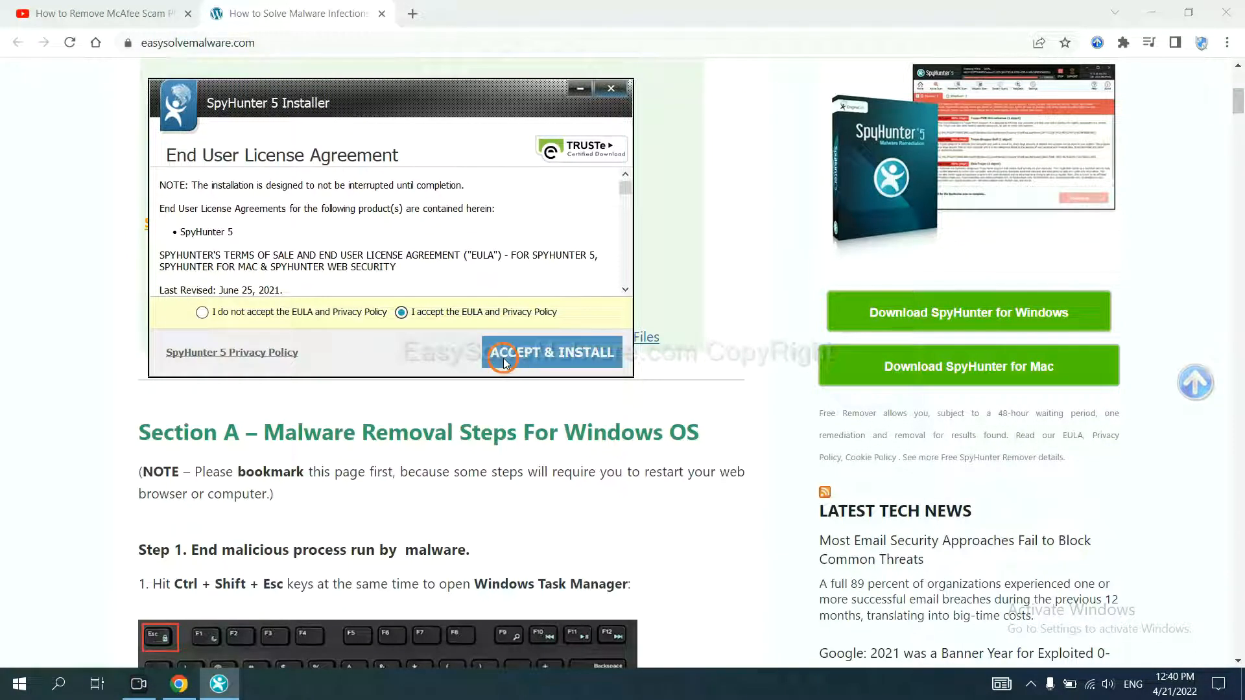
click(552, 351)
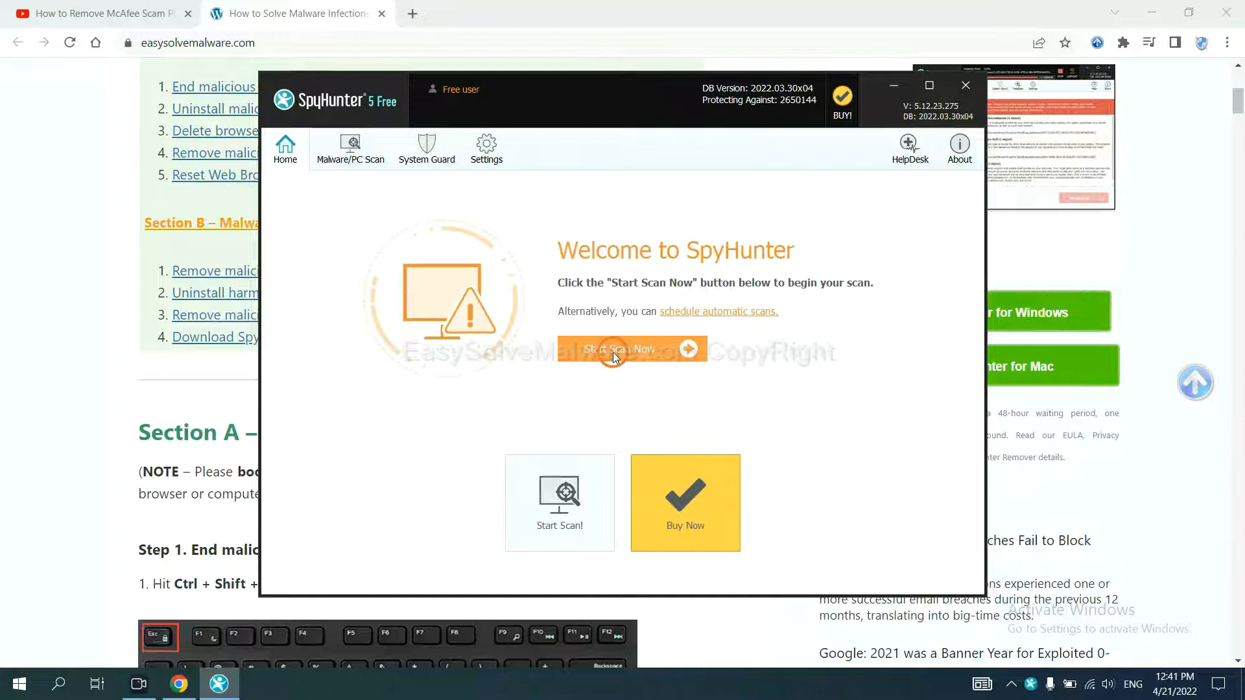
mouse_move(743, 375)
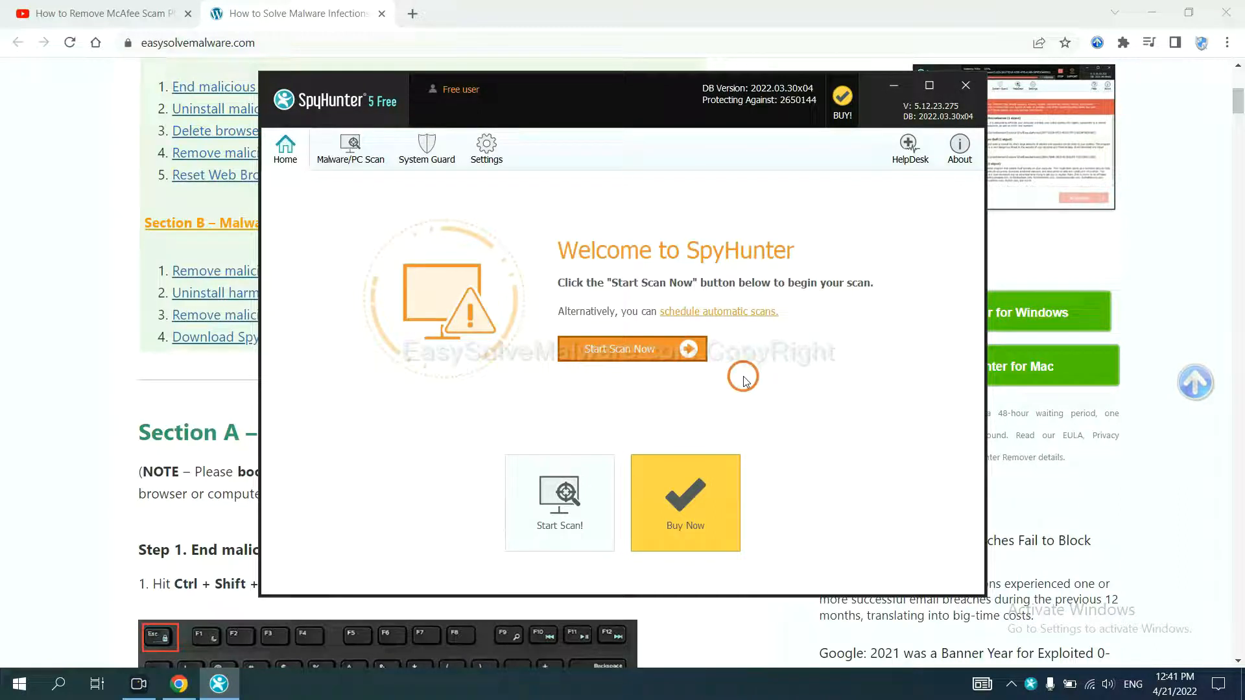
Scan the PC with SpyHunter 5, leaving unknown object remove360.bat on Disable.
click(631, 349)
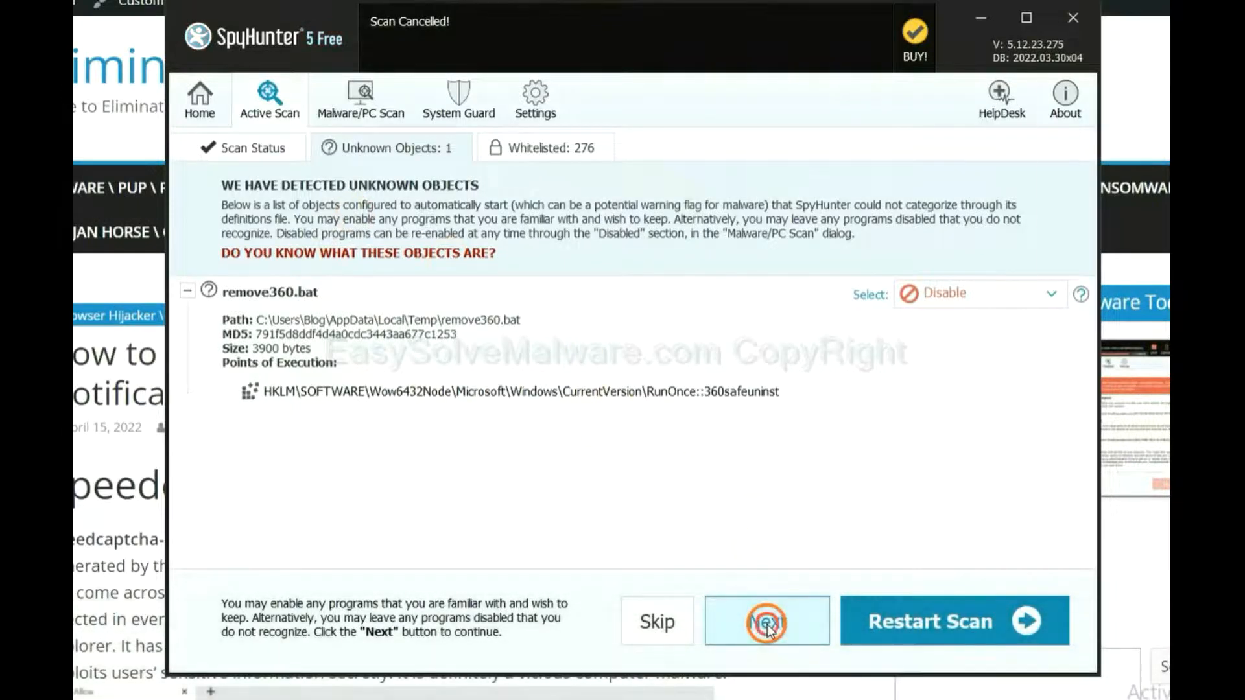
click(764, 621)
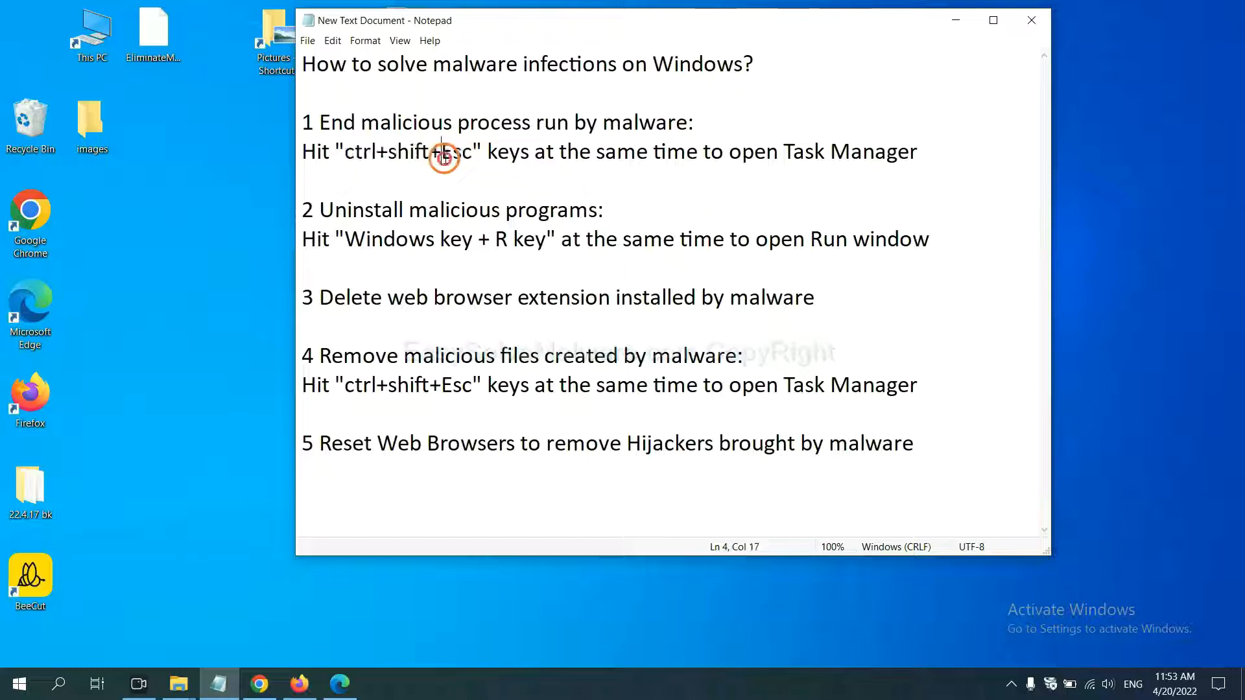
Following step 1 of the notes, end the suspicious process in Task Manager.
drag(442, 152, 341, 151)
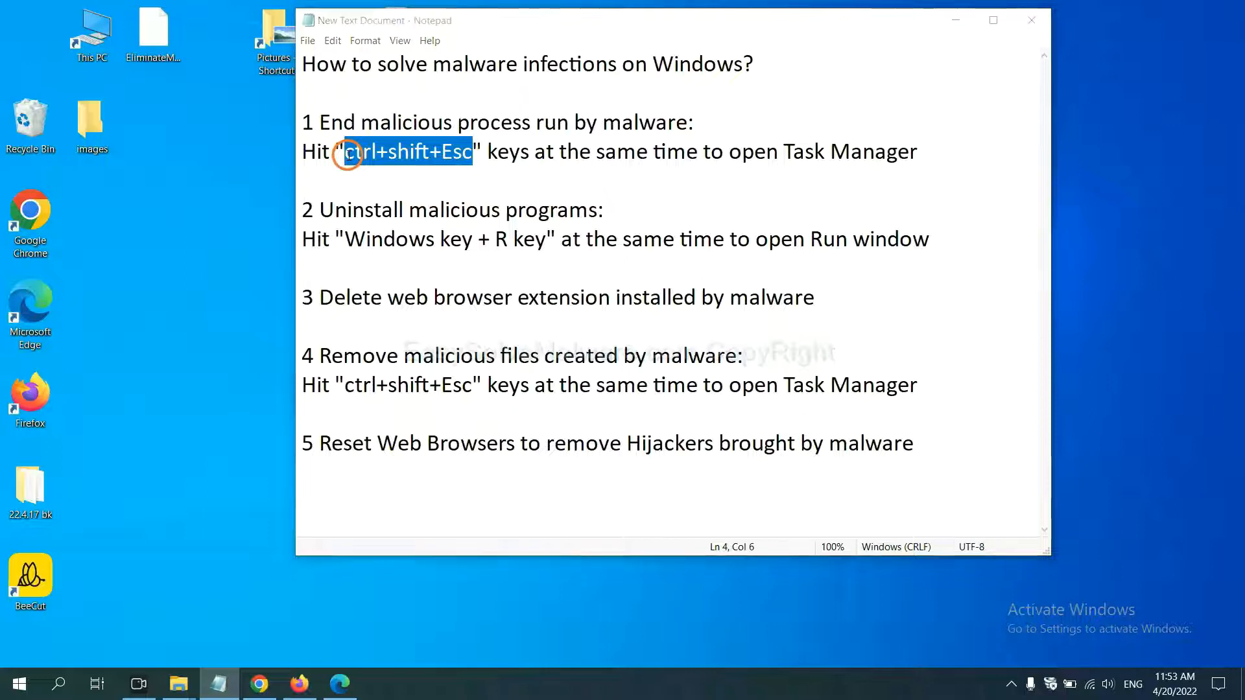
key(ctrl+shift+esc)
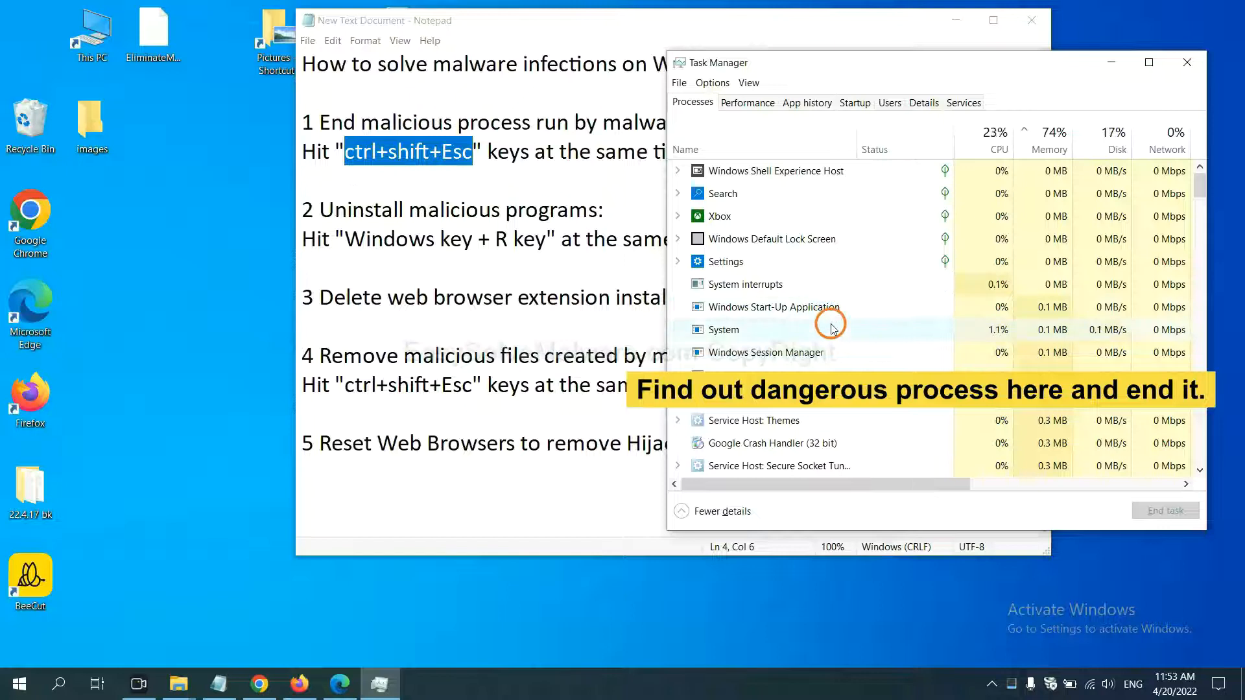
click(722, 329)
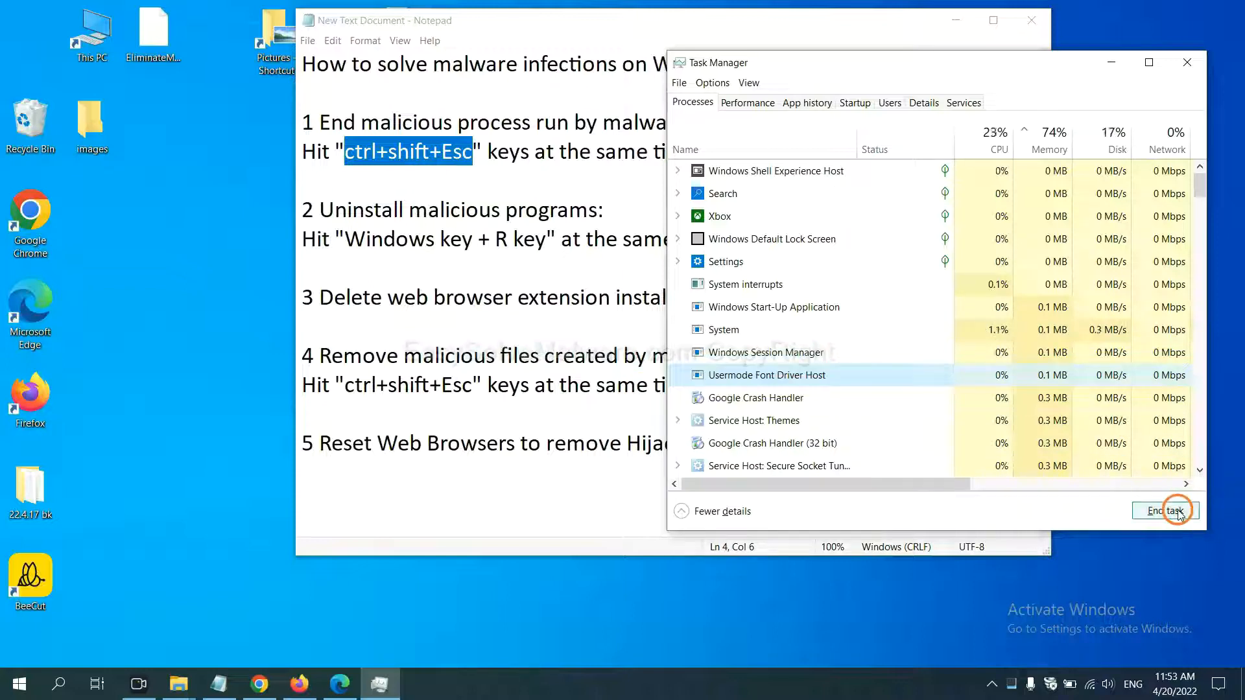
click(1164, 510)
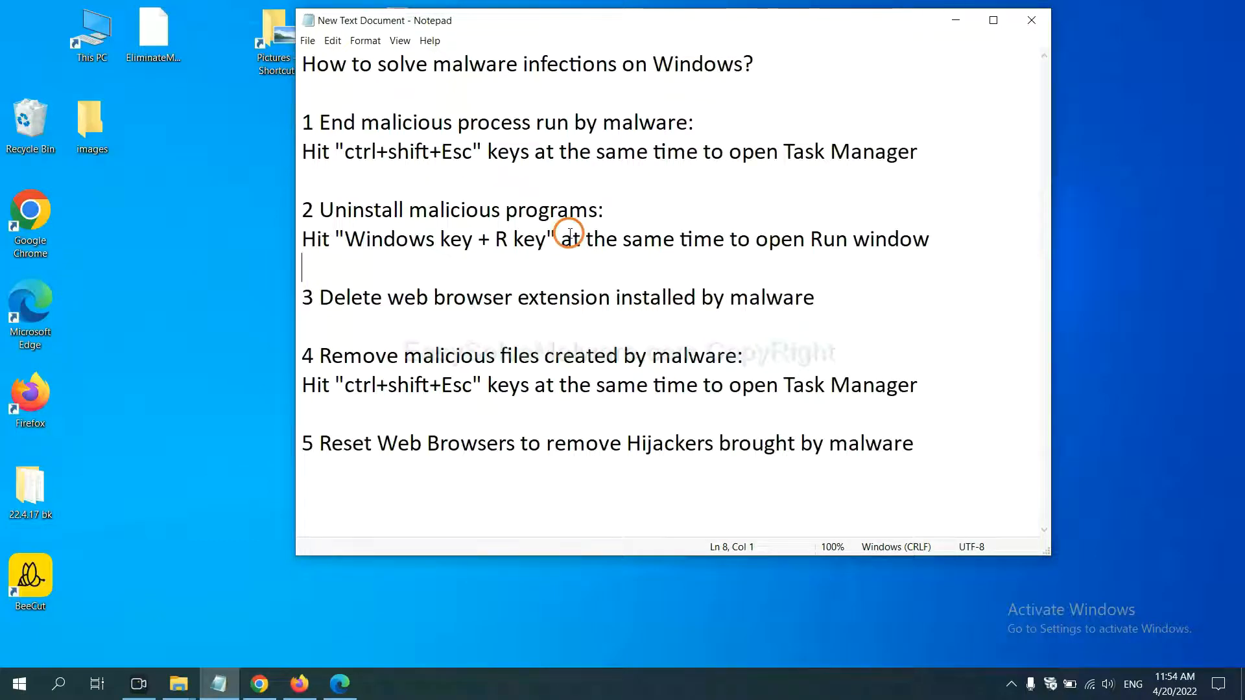
Highlight step 2 of the notes and run 'control panel' from the Run dialog.
click(339, 239)
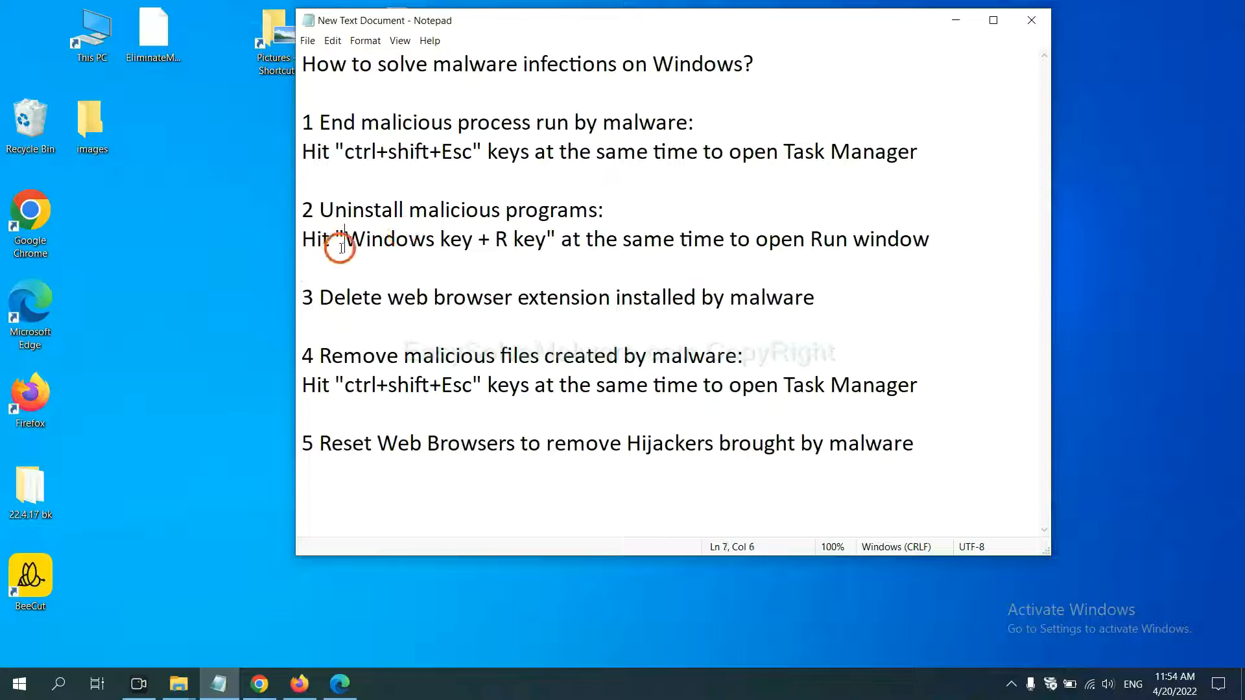
drag(346, 240, 546, 239)
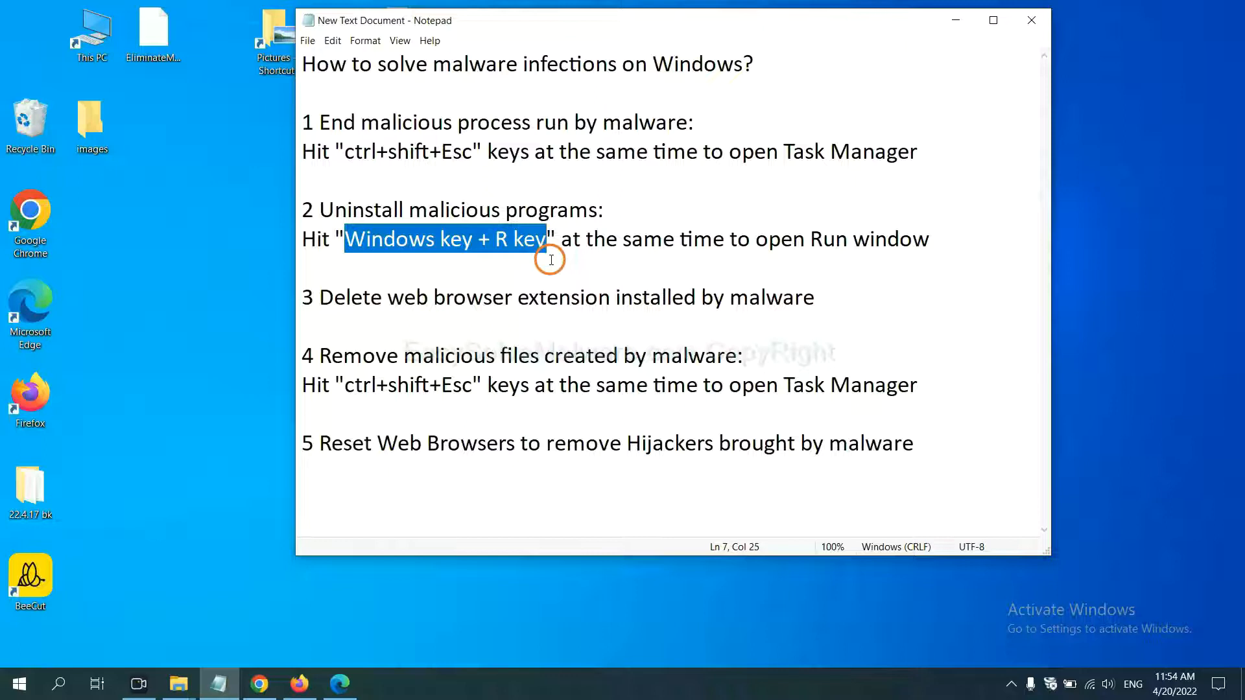
key(win+r)
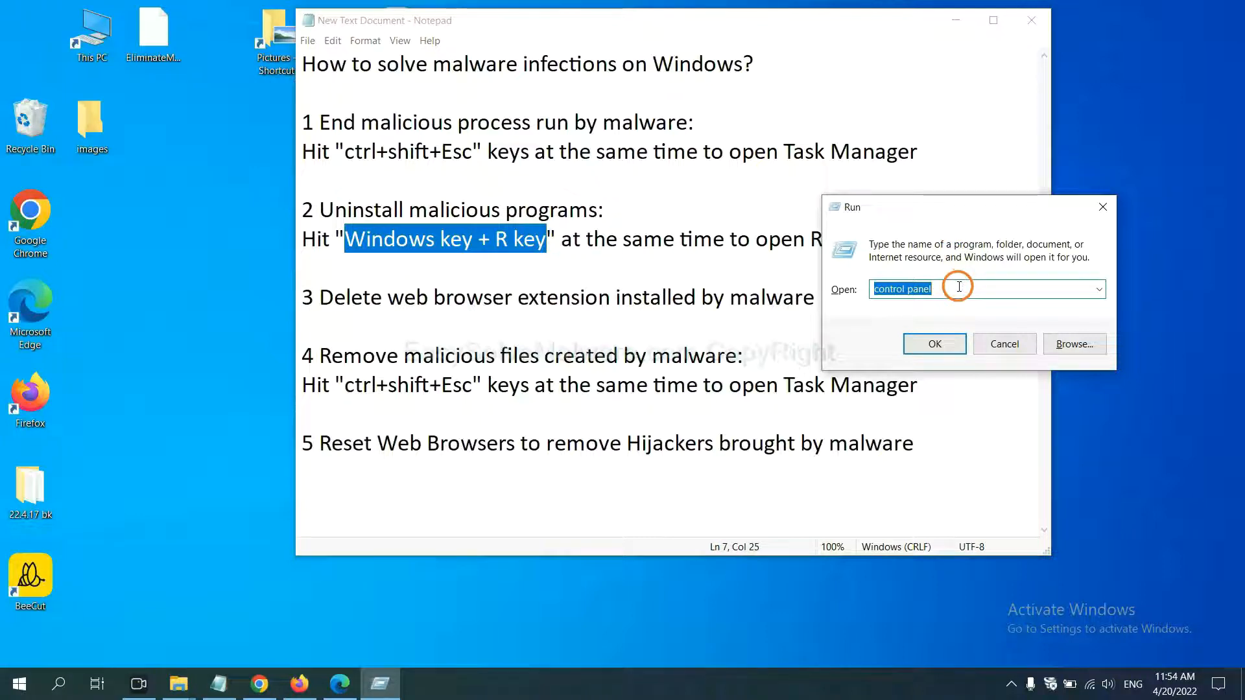
click(958, 288)
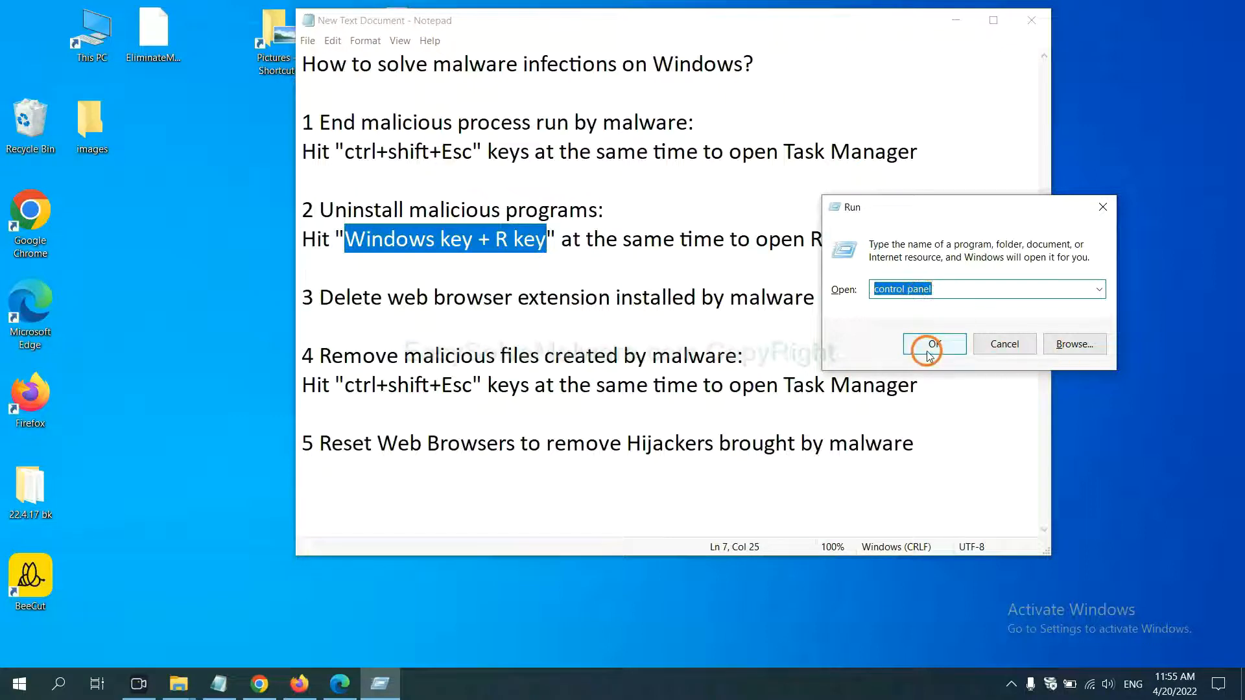
click(933, 344)
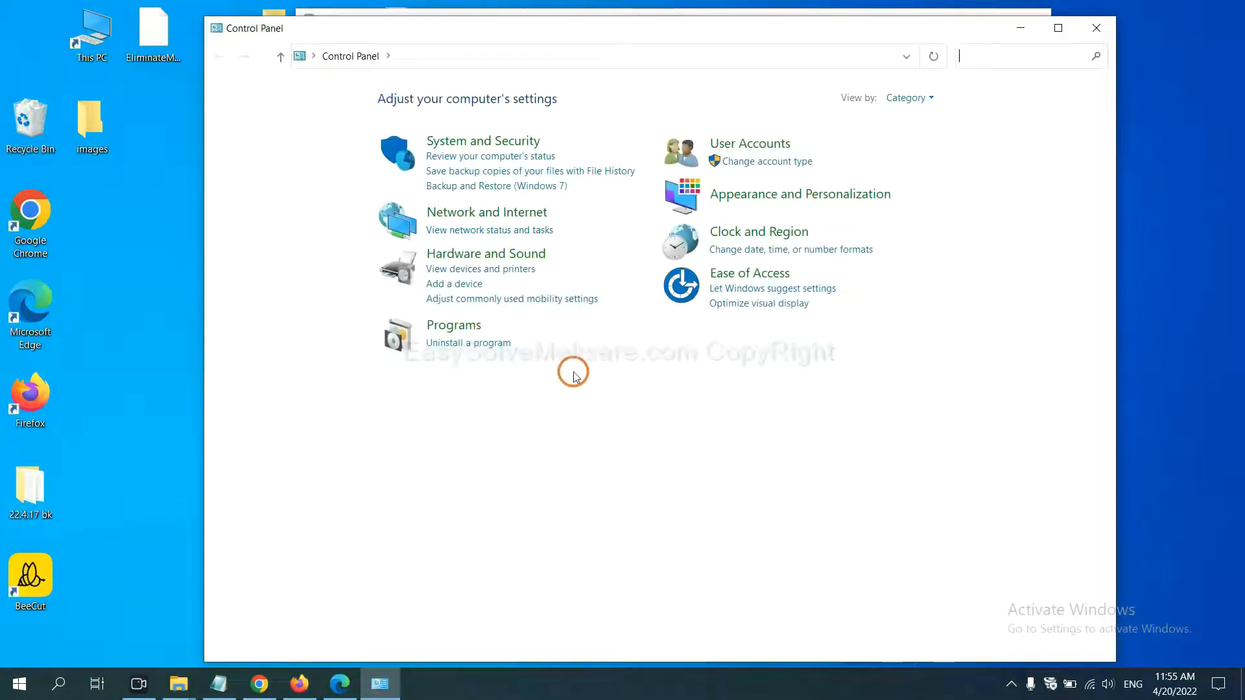
mouse_move(468, 342)
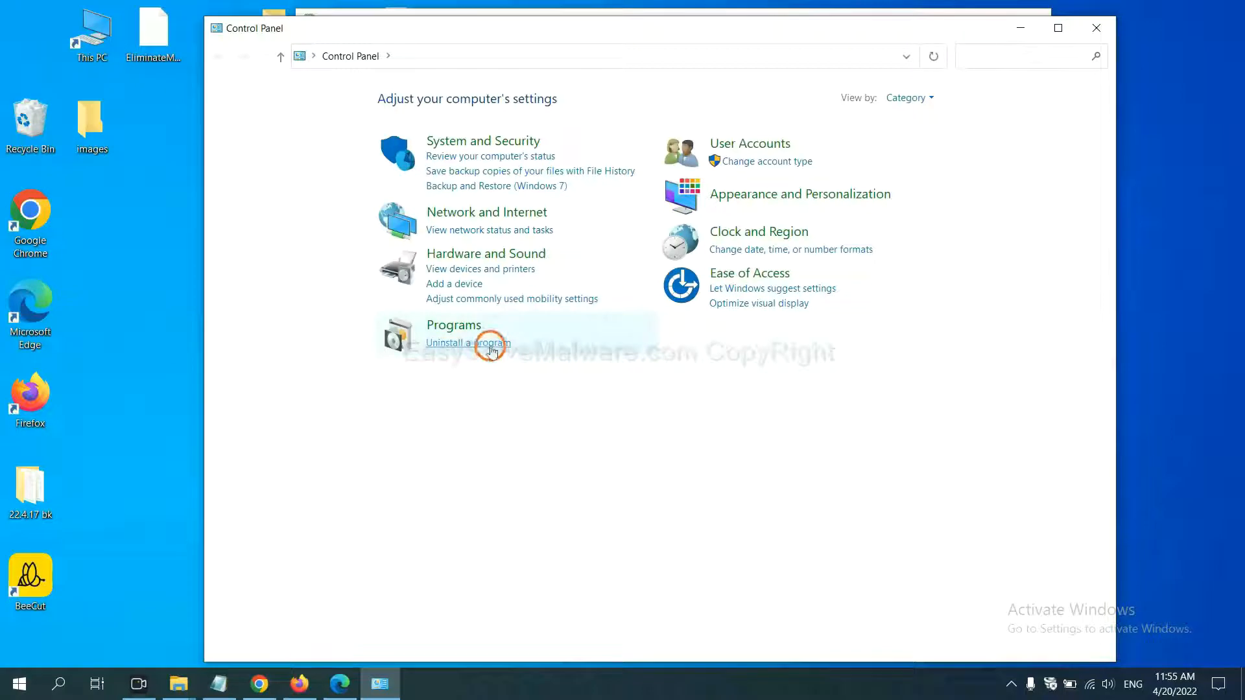
Open Programs > Uninstall a program and select Xiph.Org Open Codecs.
click(467, 343)
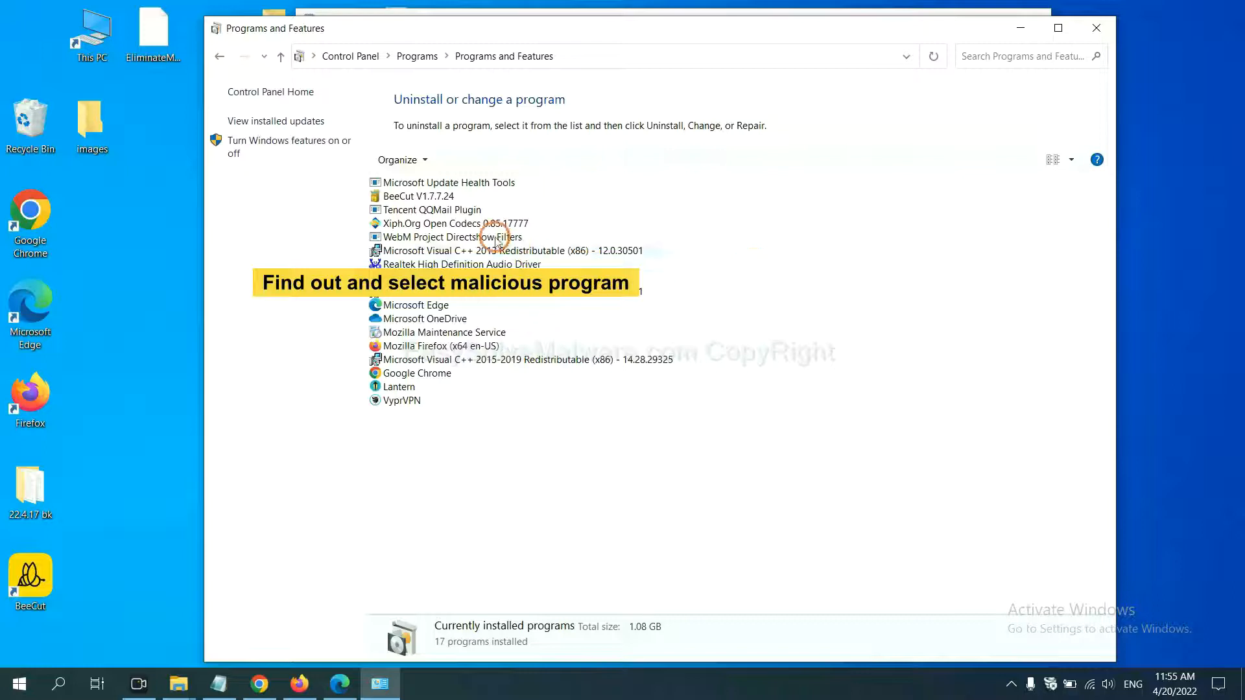
click(452, 223)
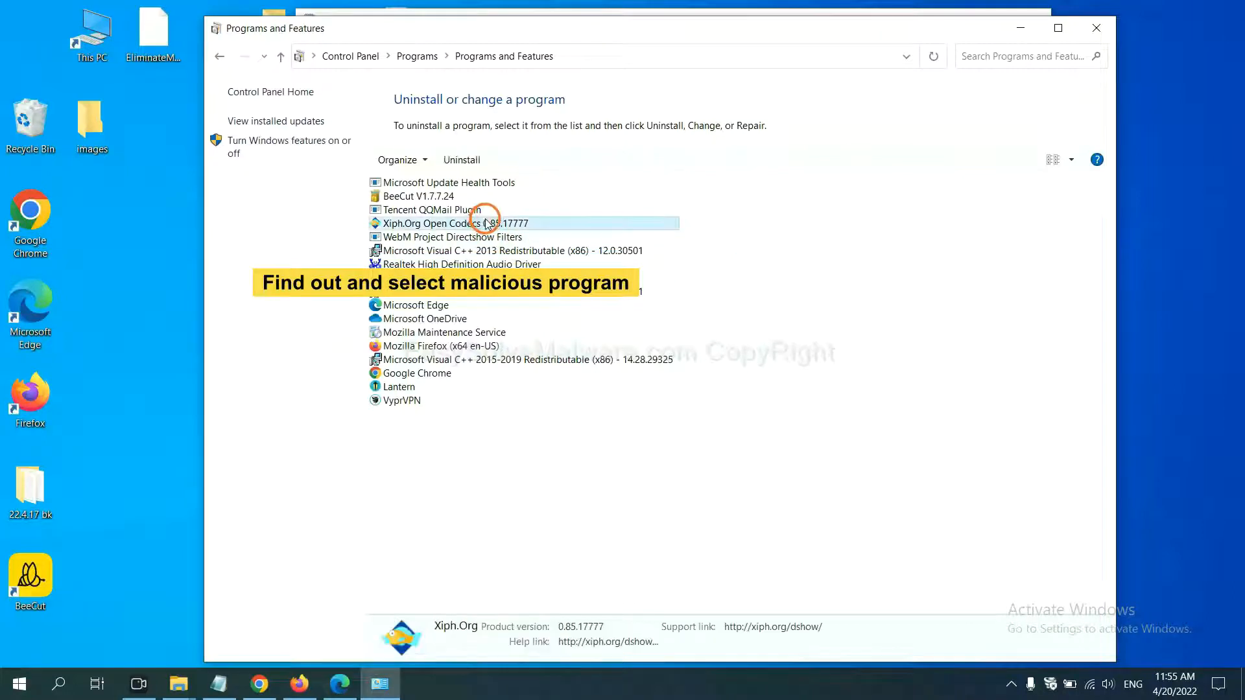
mouse_move(460, 159)
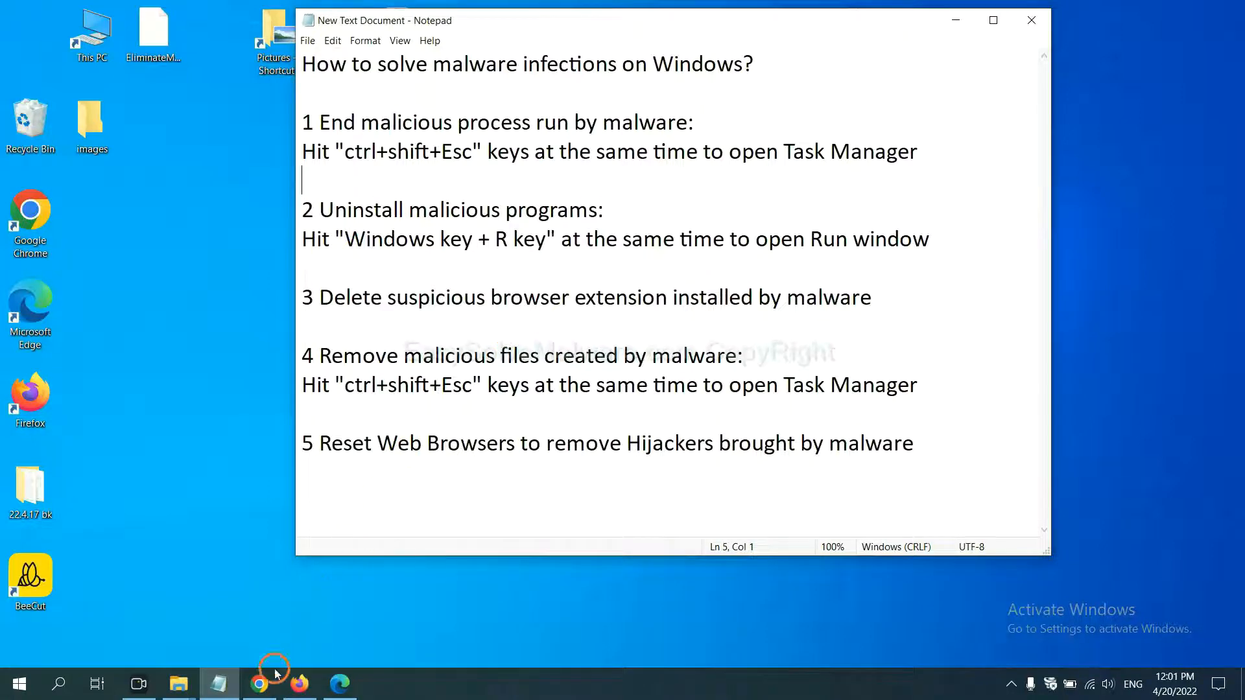
Open Chrome's Extensions page through the menu's More tools submenu.
click(258, 683)
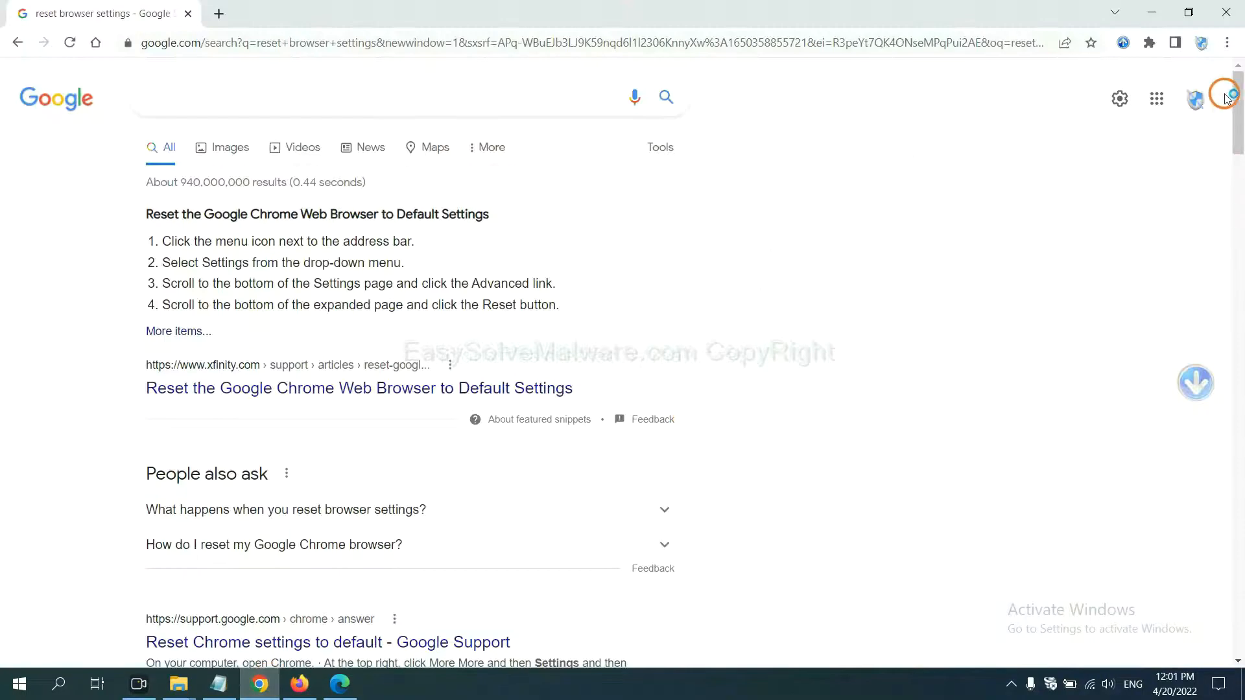
click(1224, 43)
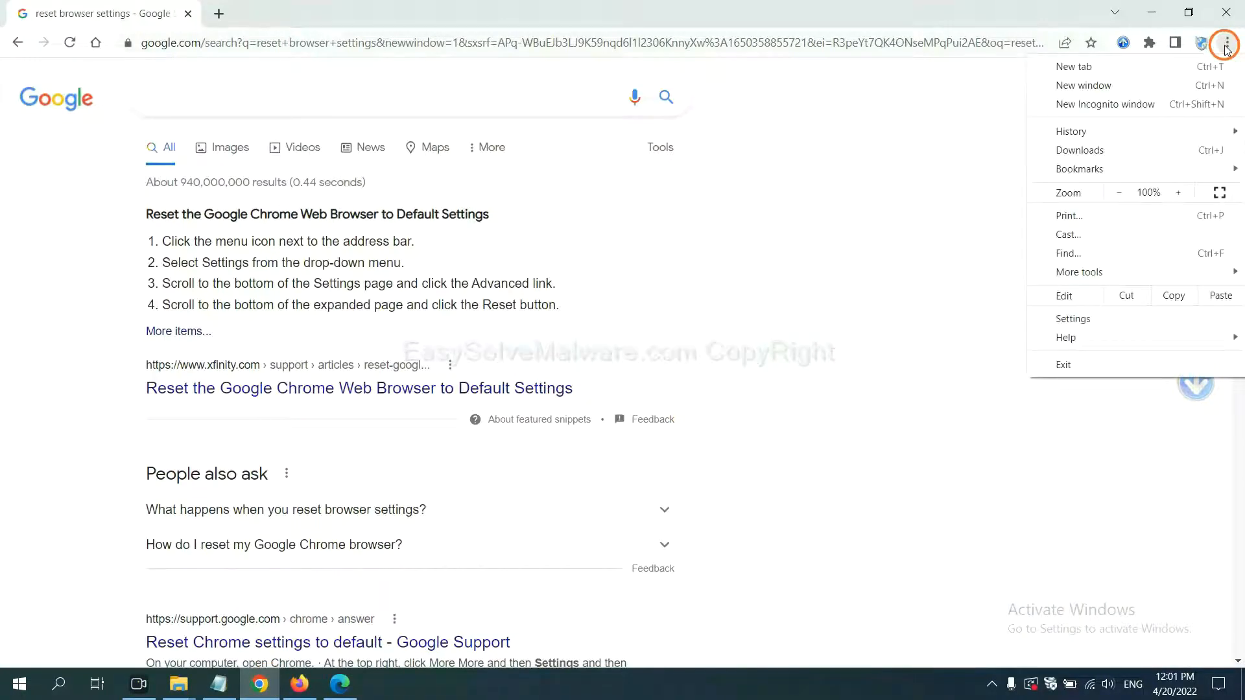
click(1078, 272)
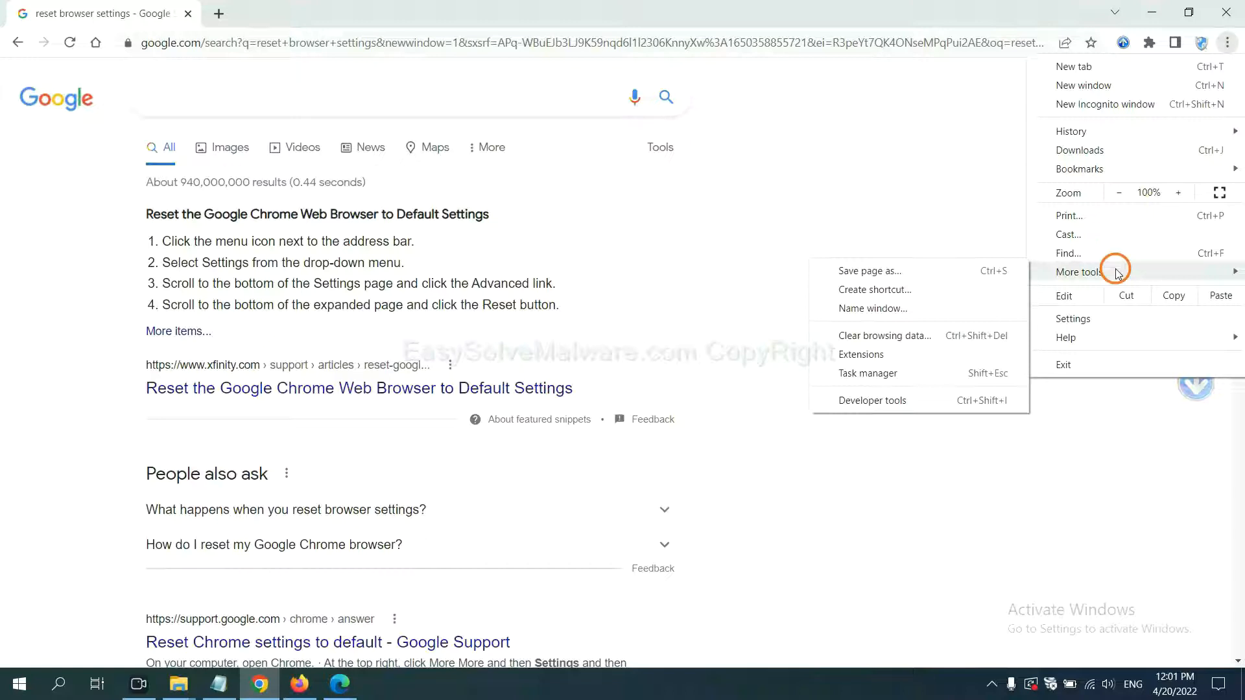
mouse_move(884, 335)
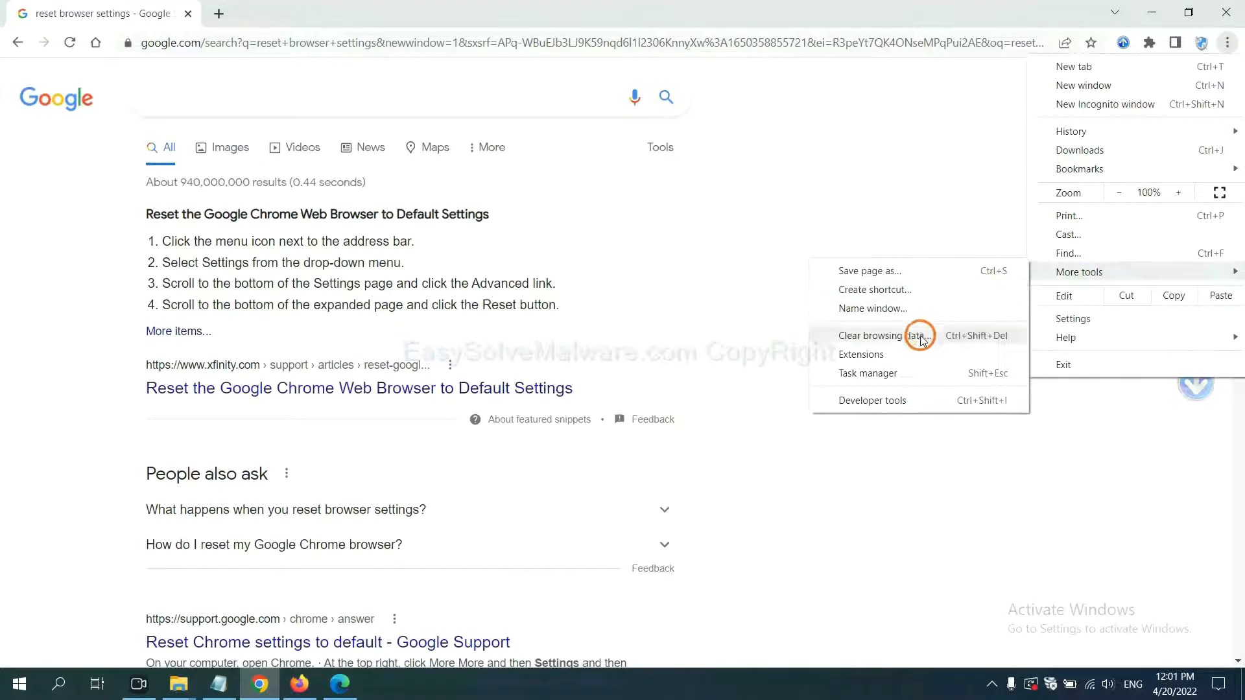
click(860, 354)
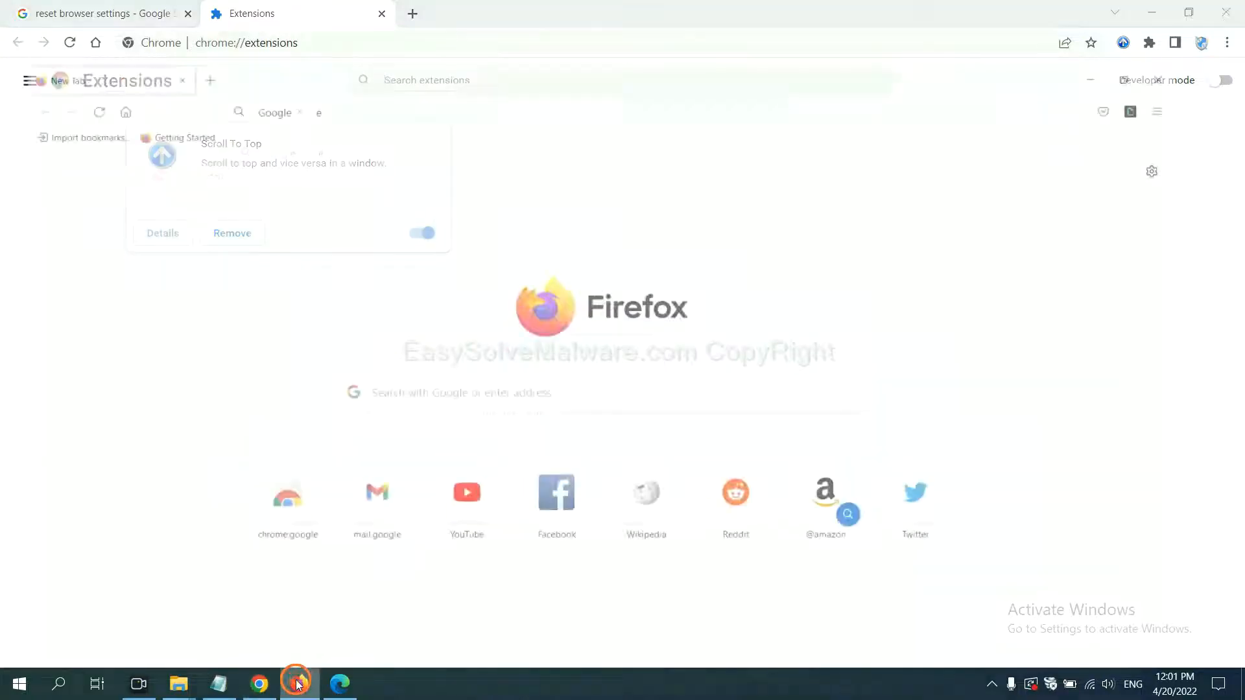
Open Firefox's Add-ons and themes and show the GIPHY for Firefox options menu.
click(297, 683)
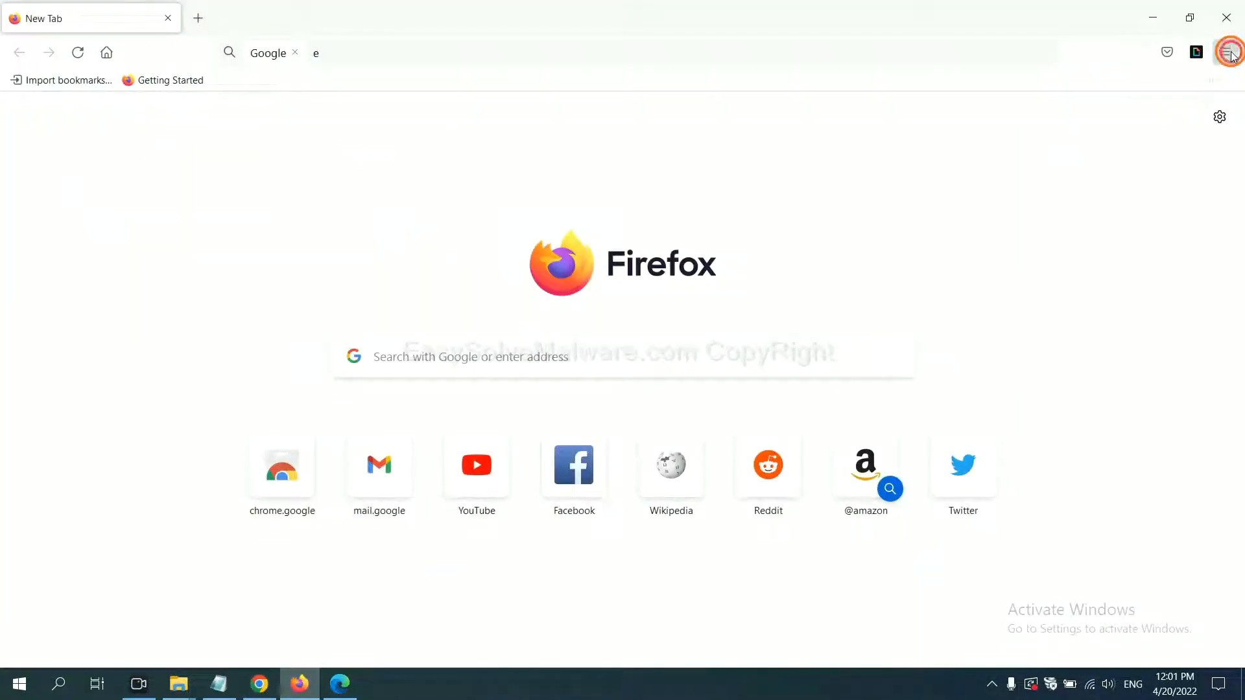
click(1224, 53)
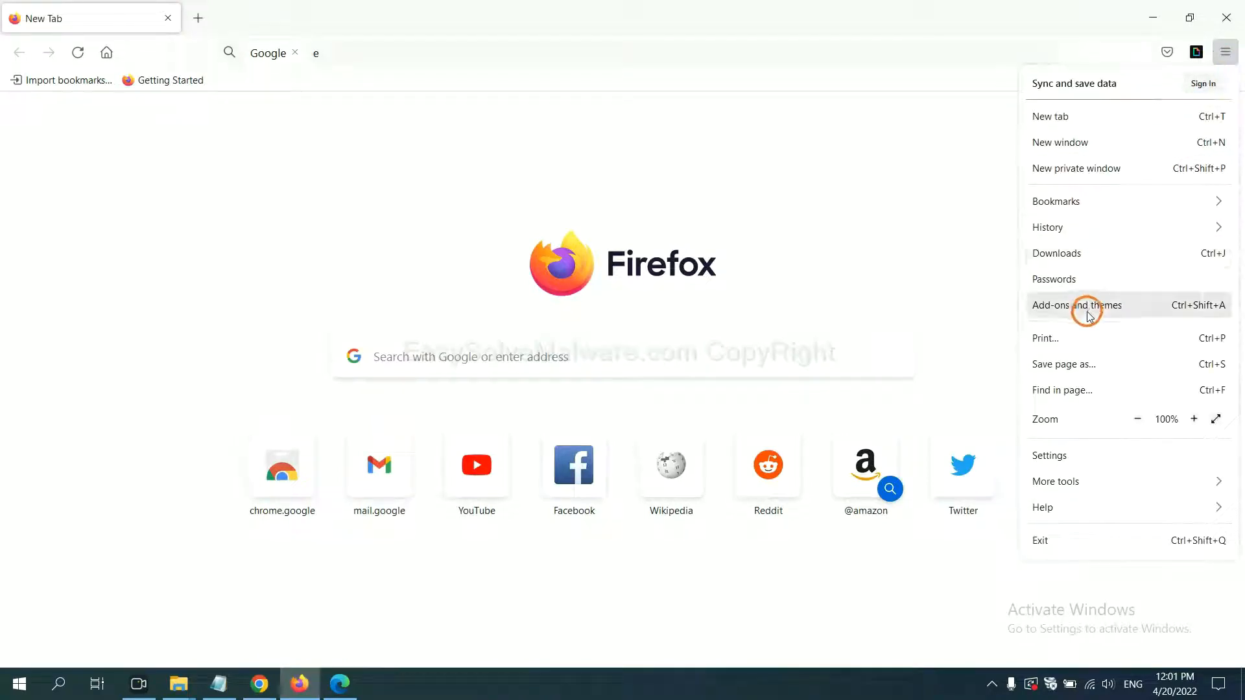
click(1076, 305)
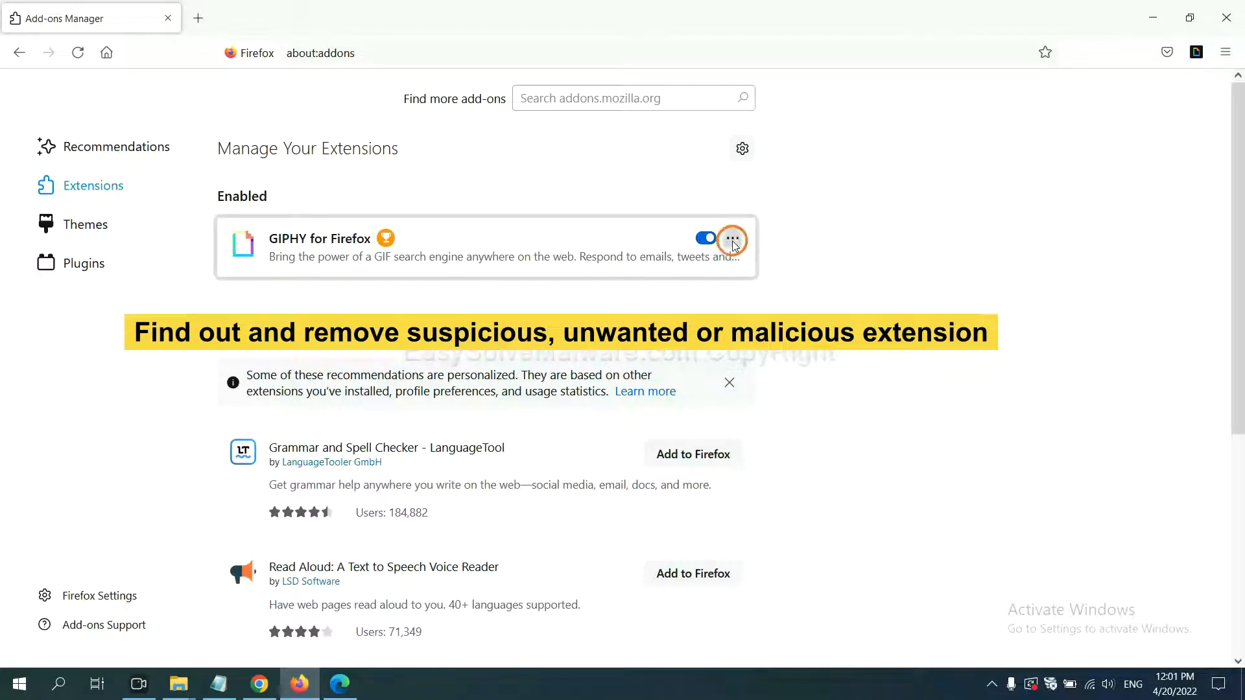
click(731, 238)
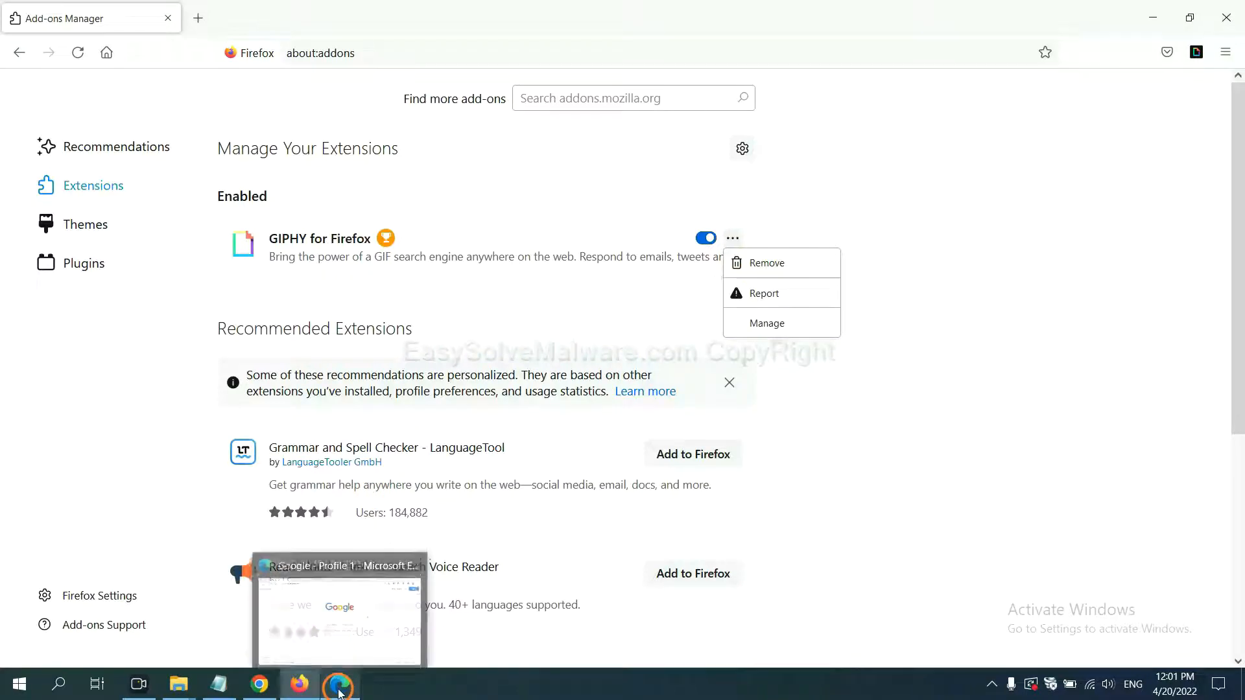
Remove the ArcVpn Free Fast VPN Proxy extension from Edge's Manage extensions page.
click(339, 682)
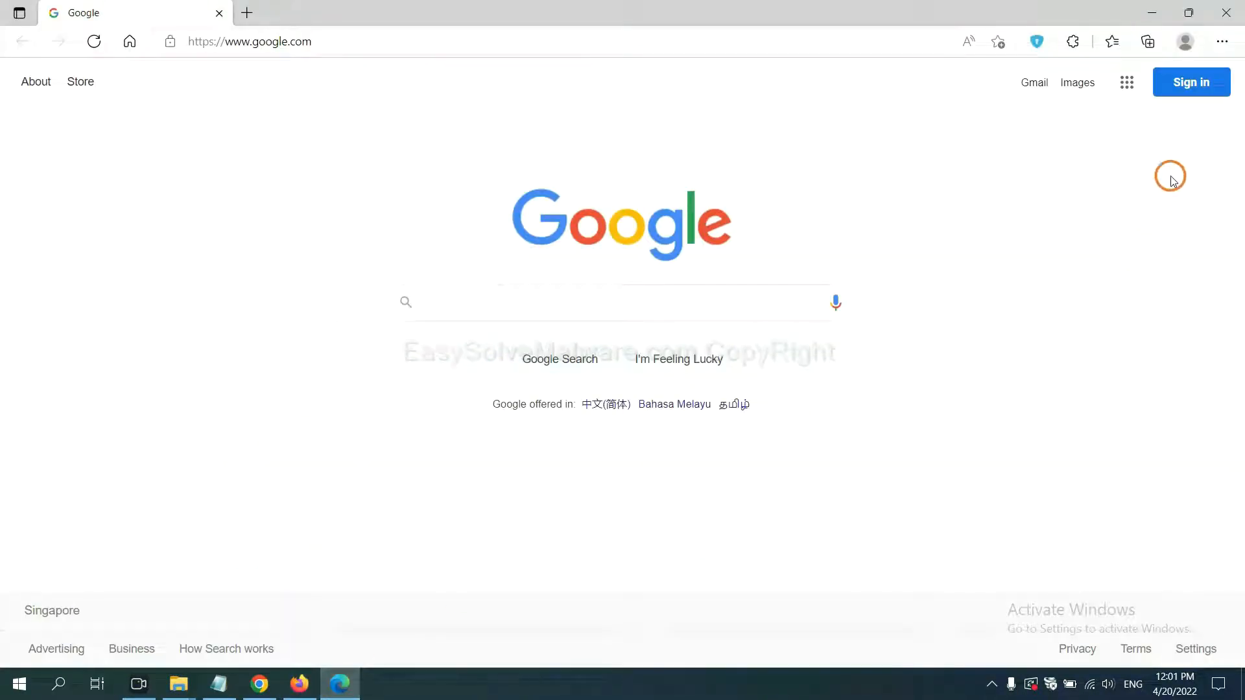
click(1220, 41)
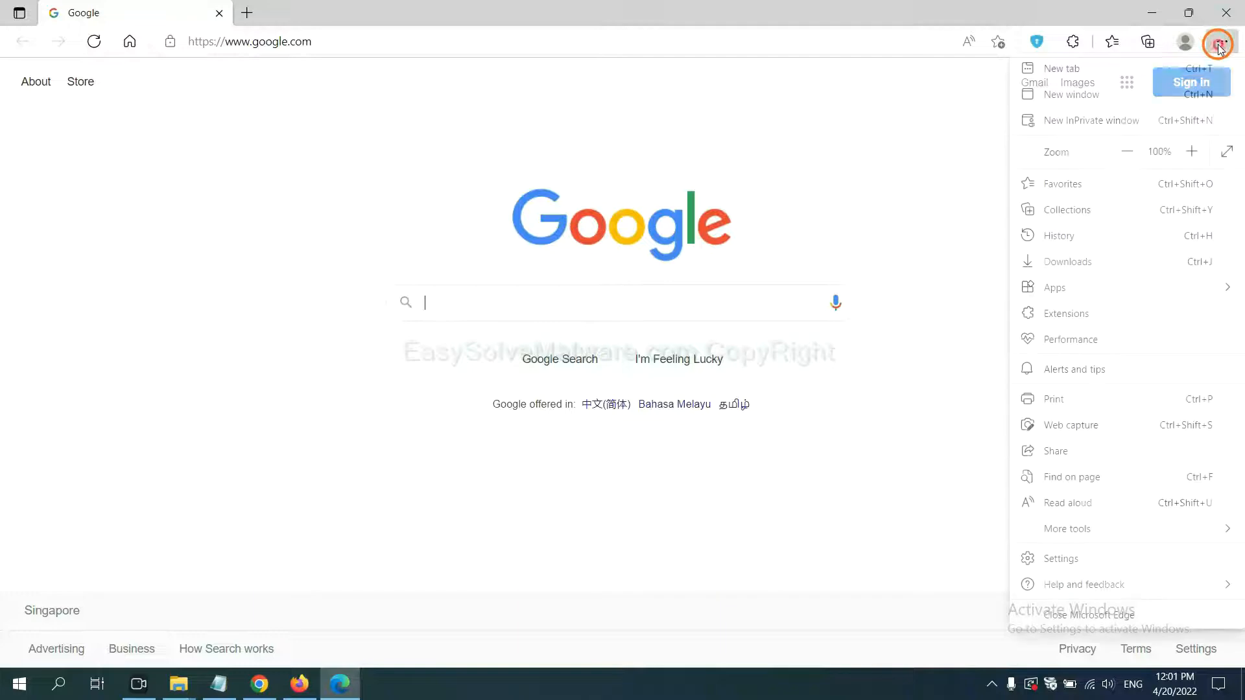
mouse_move(1056, 287)
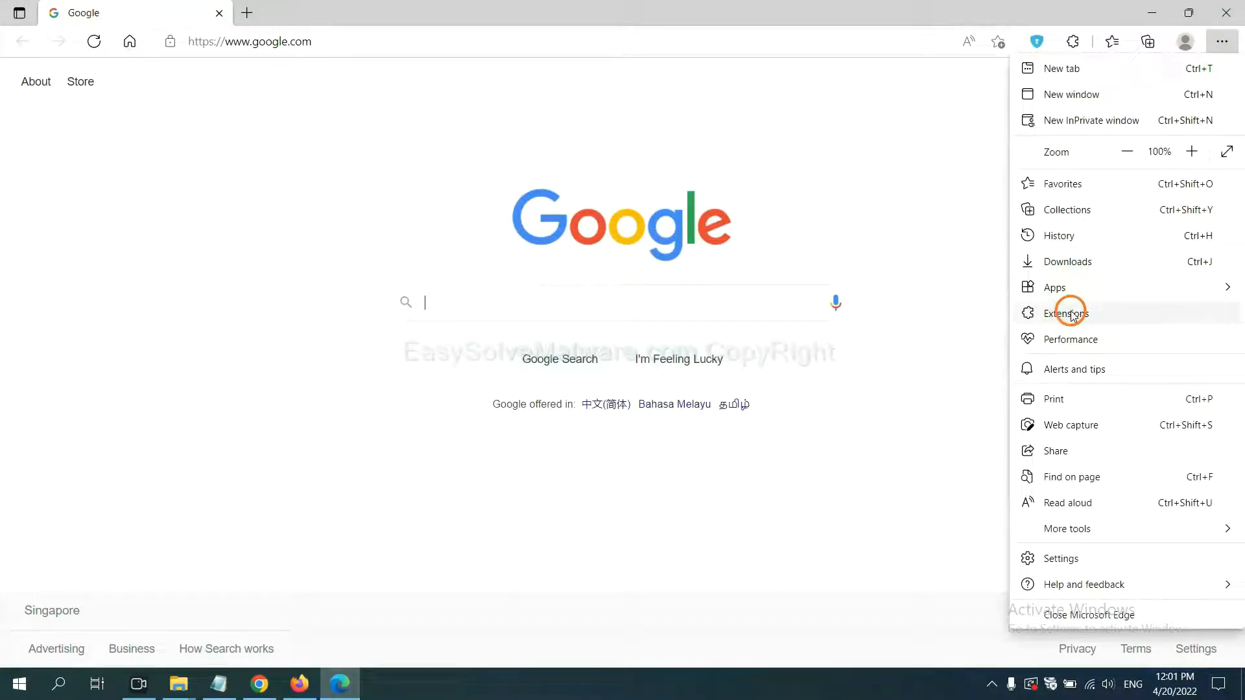
click(1067, 313)
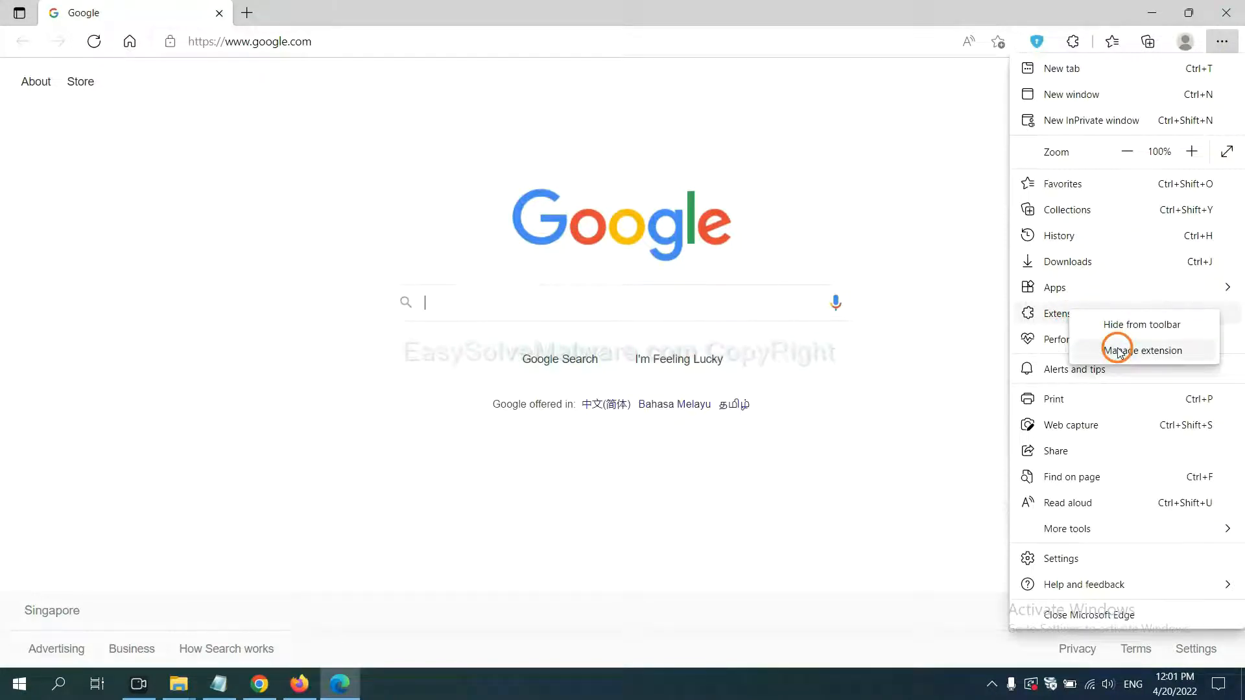
click(1141, 350)
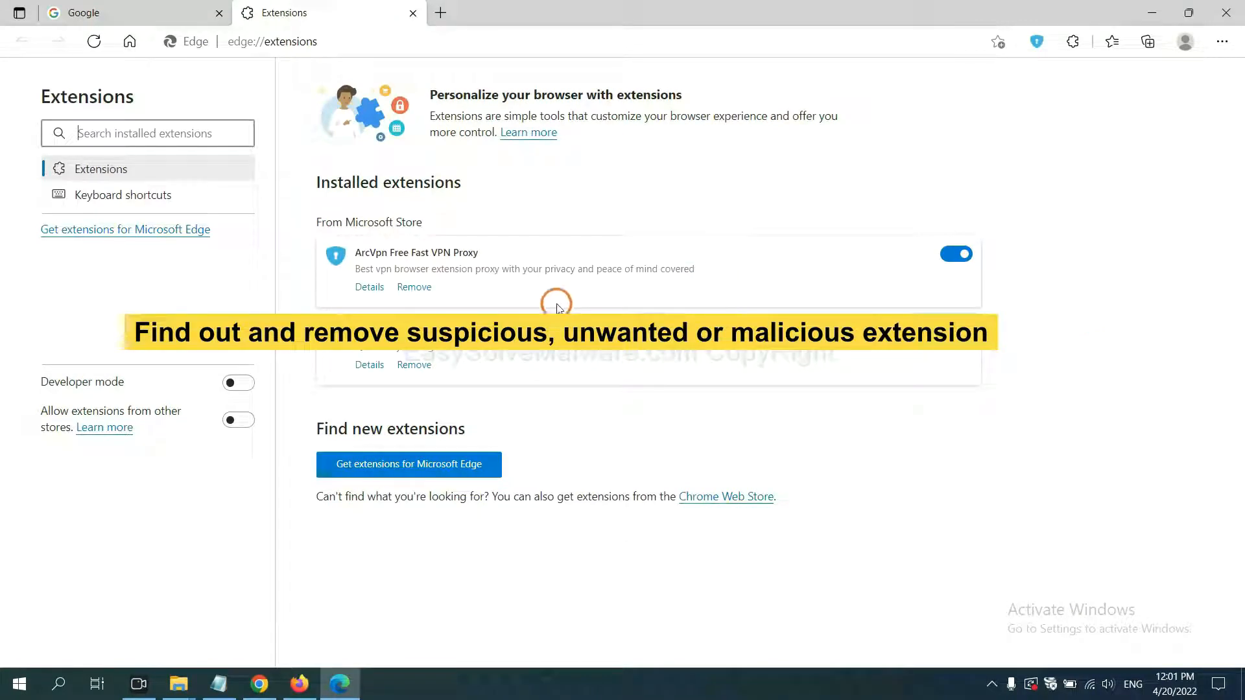
mouse_move(515, 308)
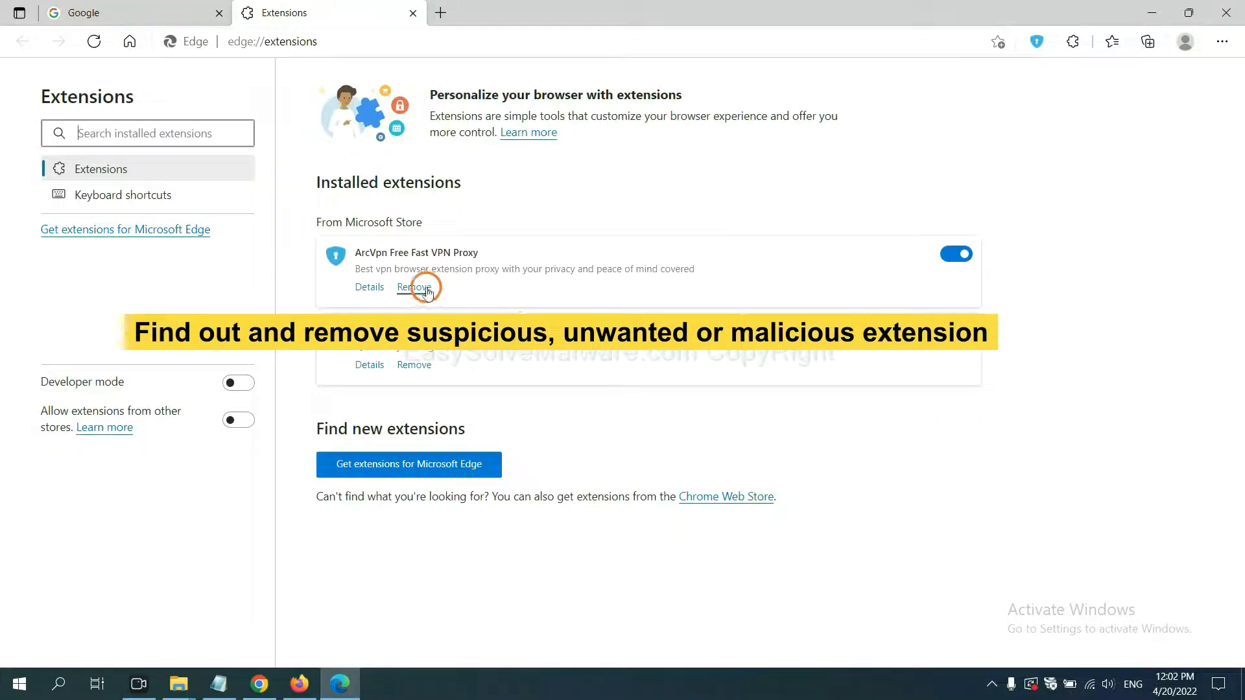
click(413, 287)
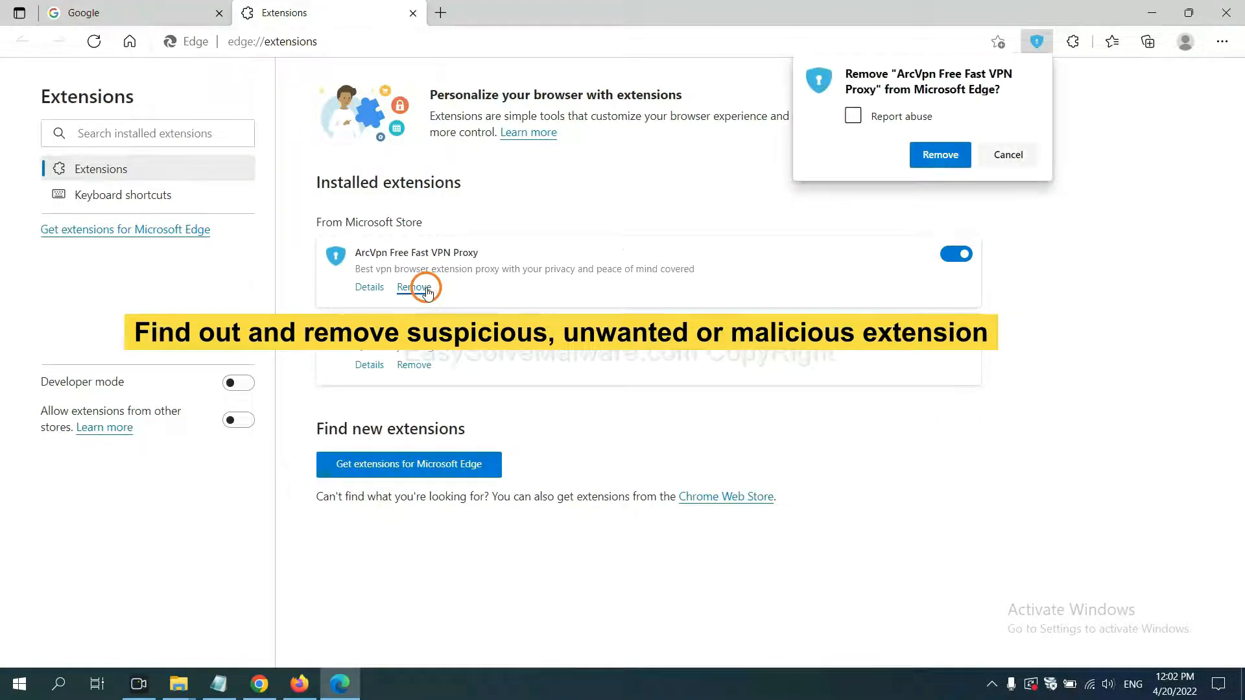
click(939, 155)
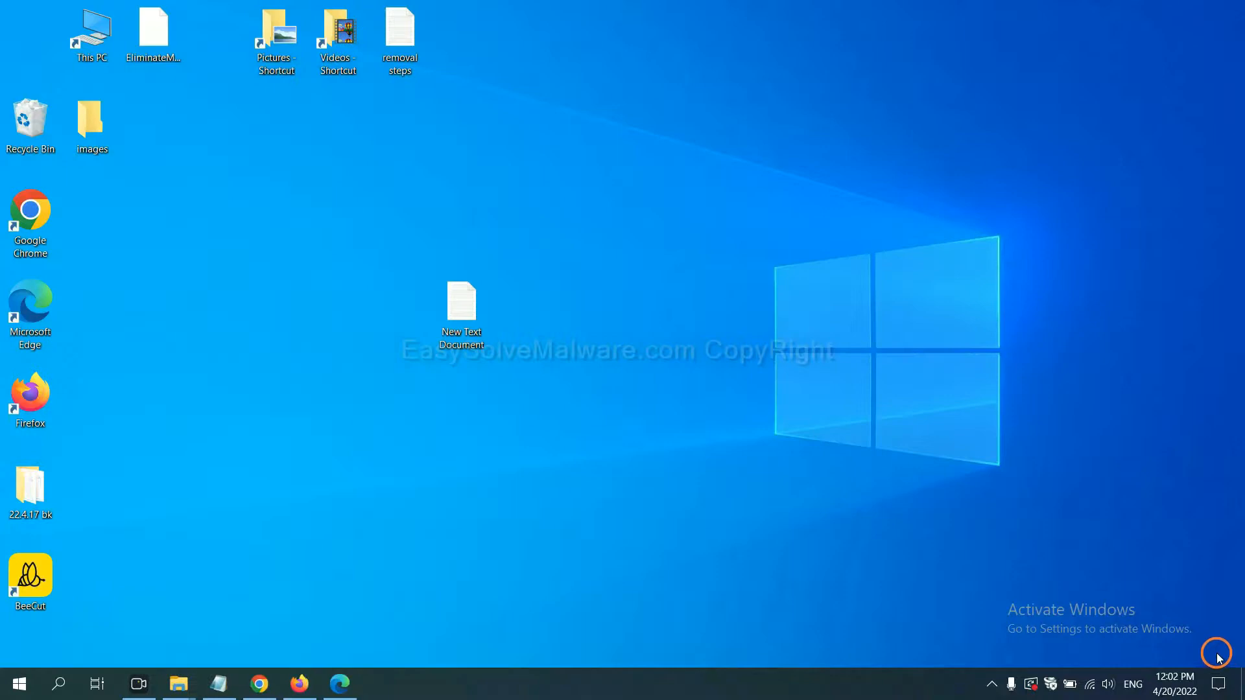
Open the New Text Document removal notes and run regedit to open Registry Editor.
double_click(460, 308)
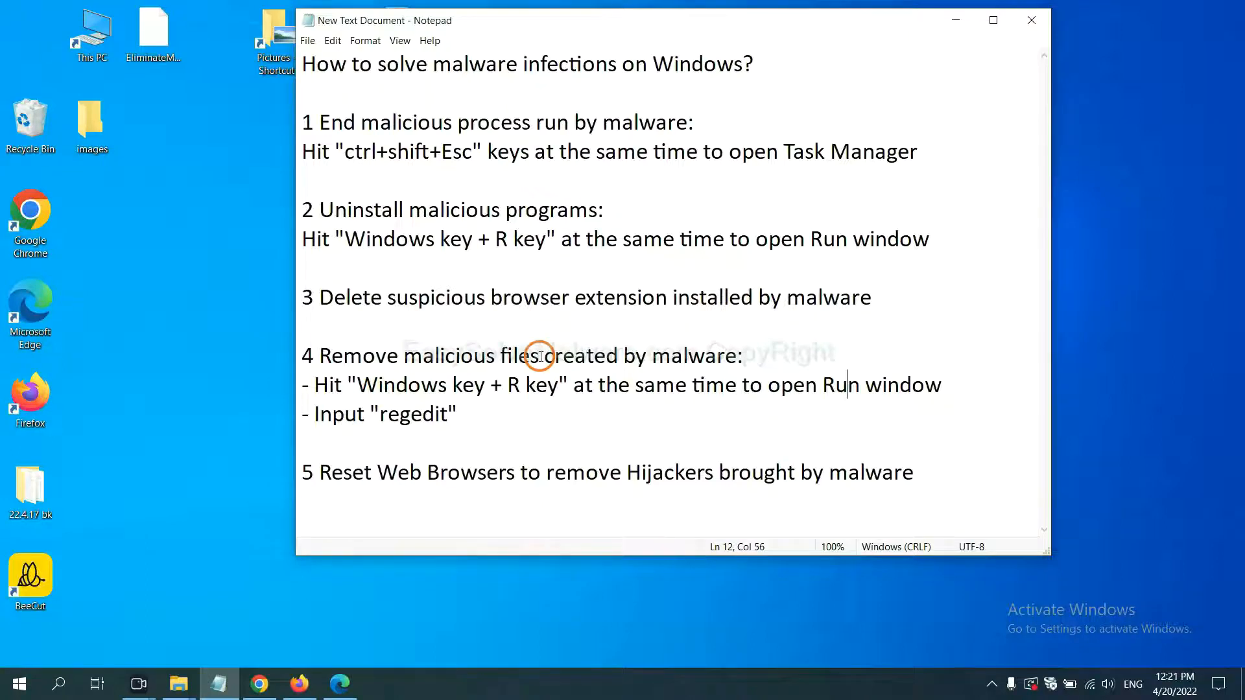
mouse_move(332, 384)
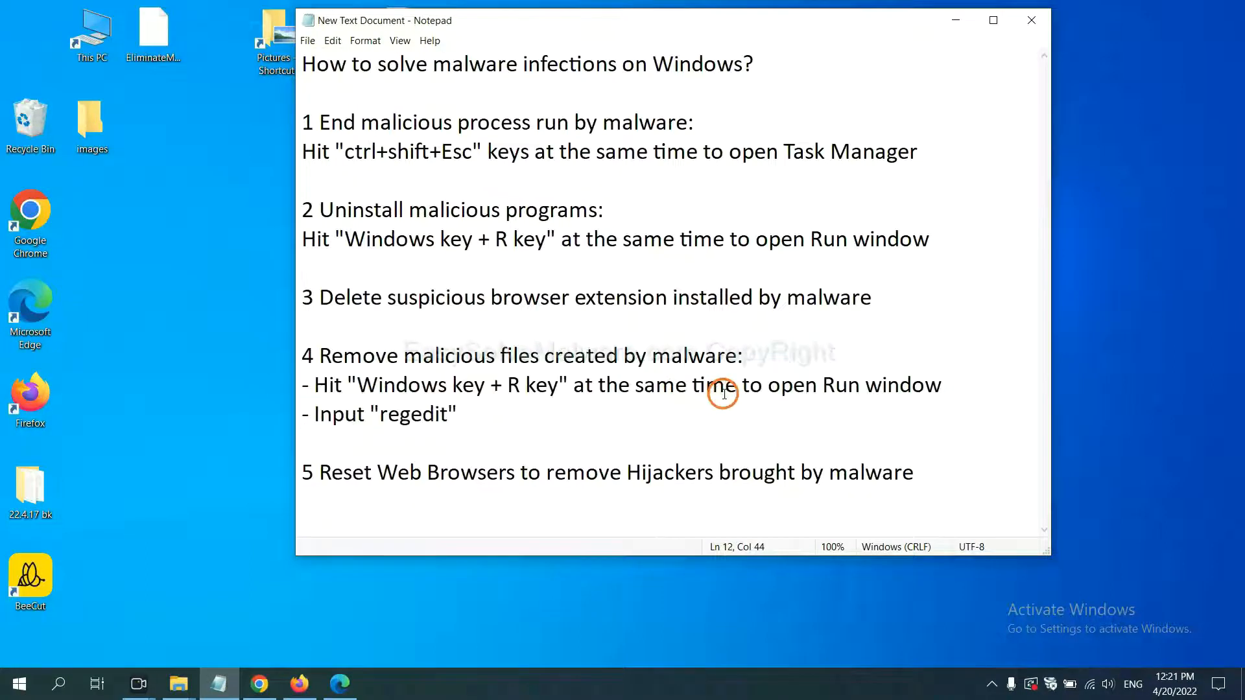
key(win+r)
text(regedit)
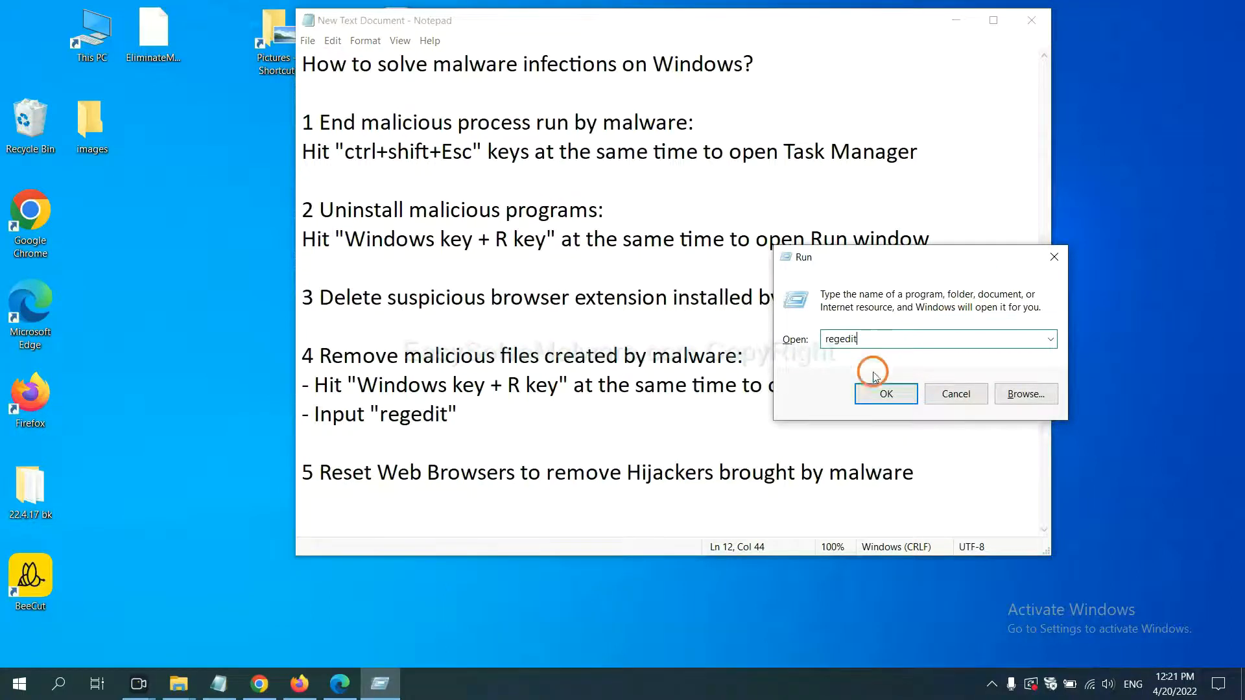
click(885, 393)
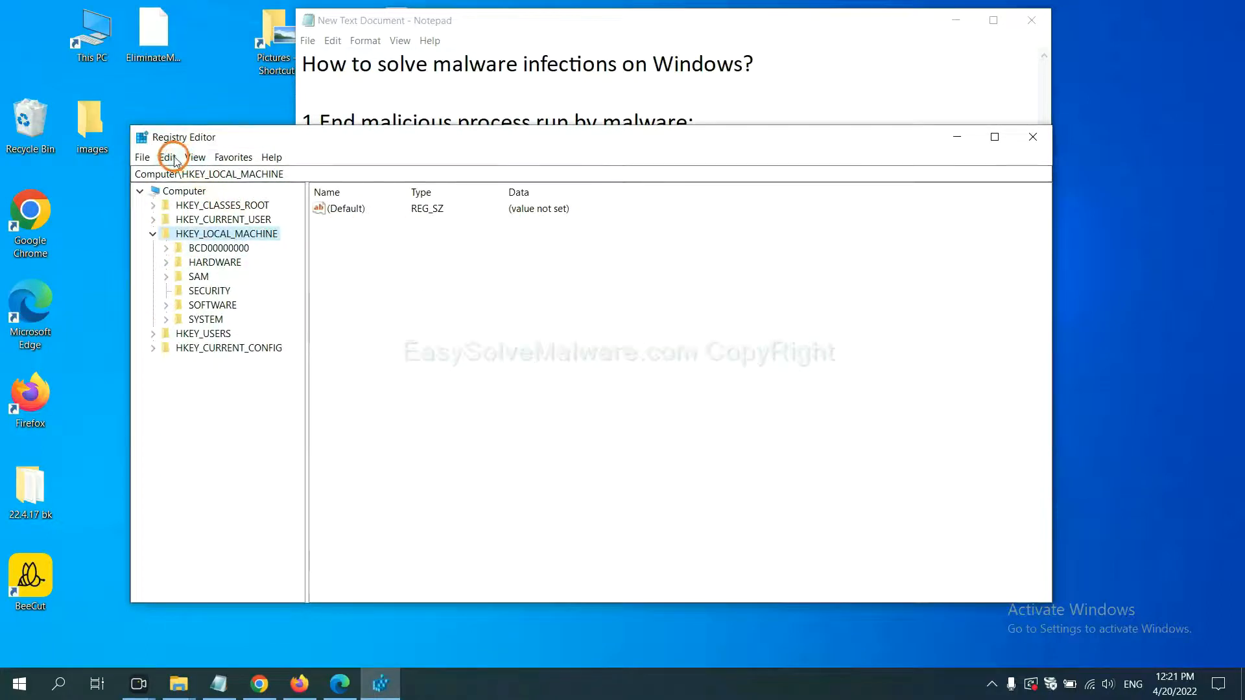
Search the entire registry for the malware's name with Edit > Find.
click(167, 157)
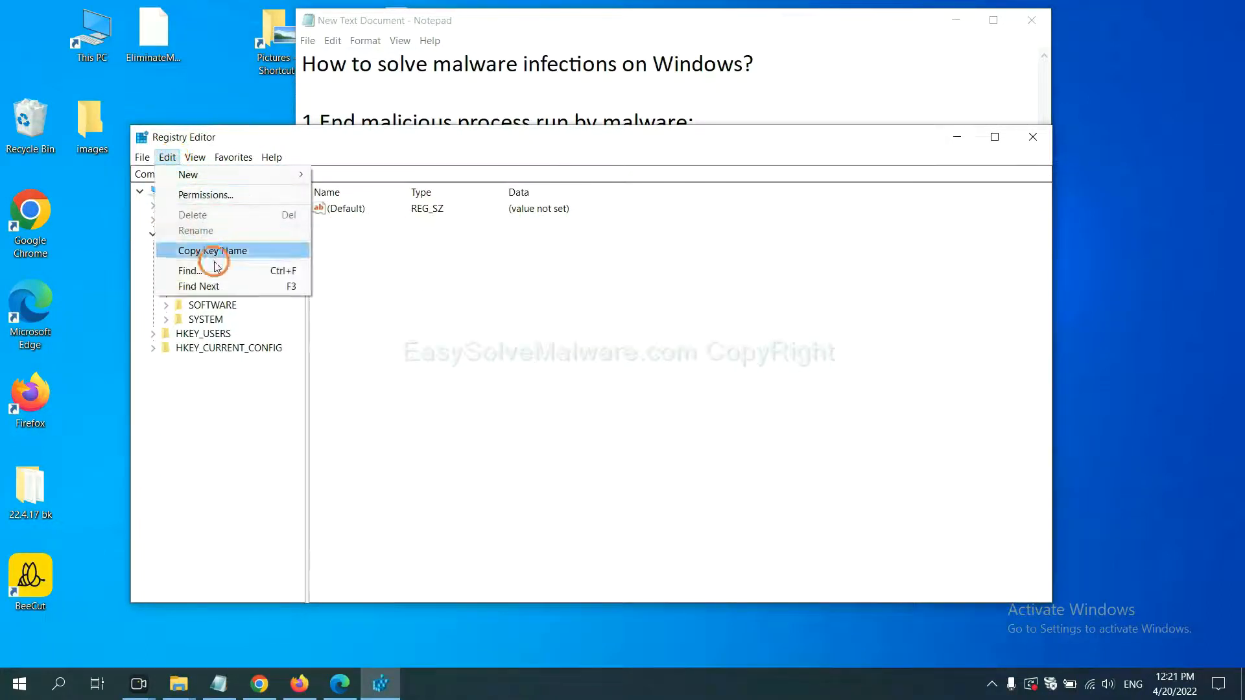
mouse_move(219, 271)
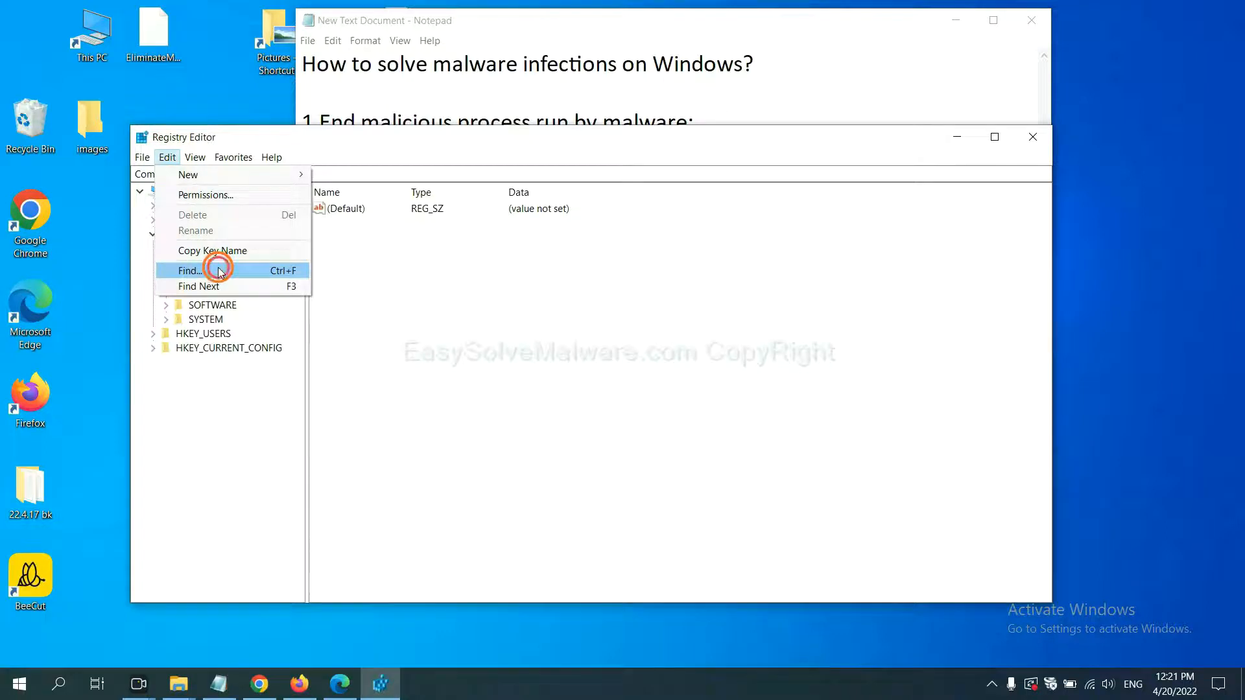
click(188, 270)
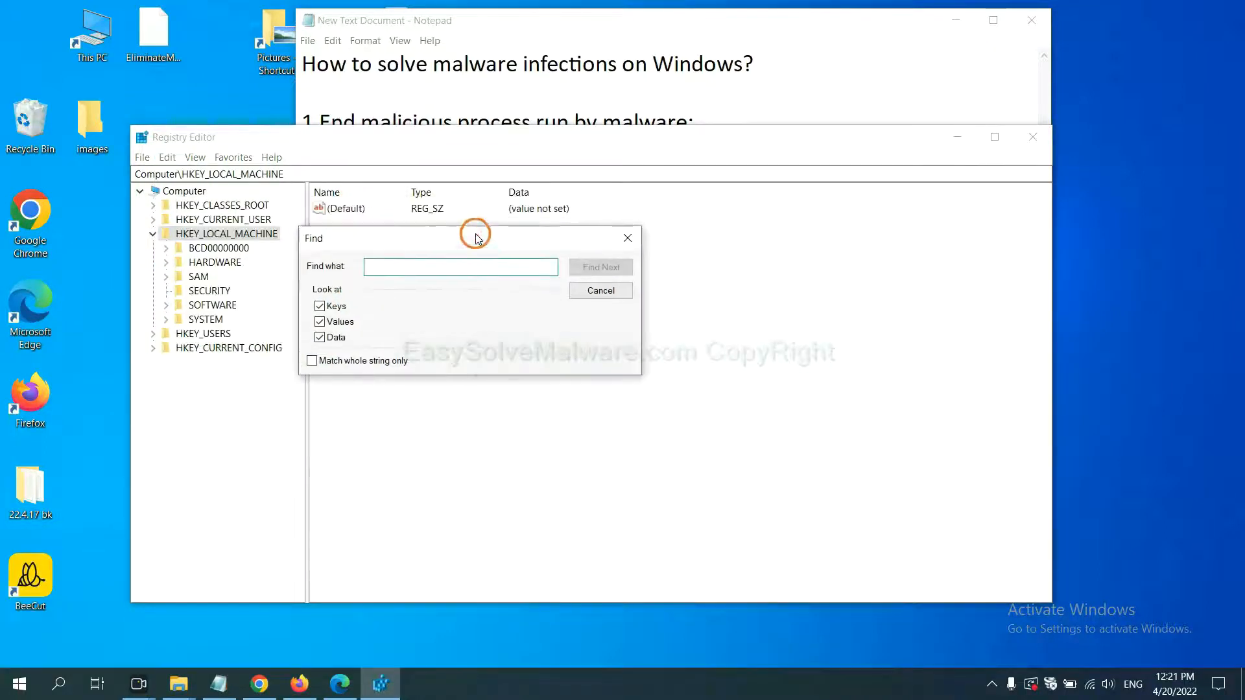
click(460, 265)
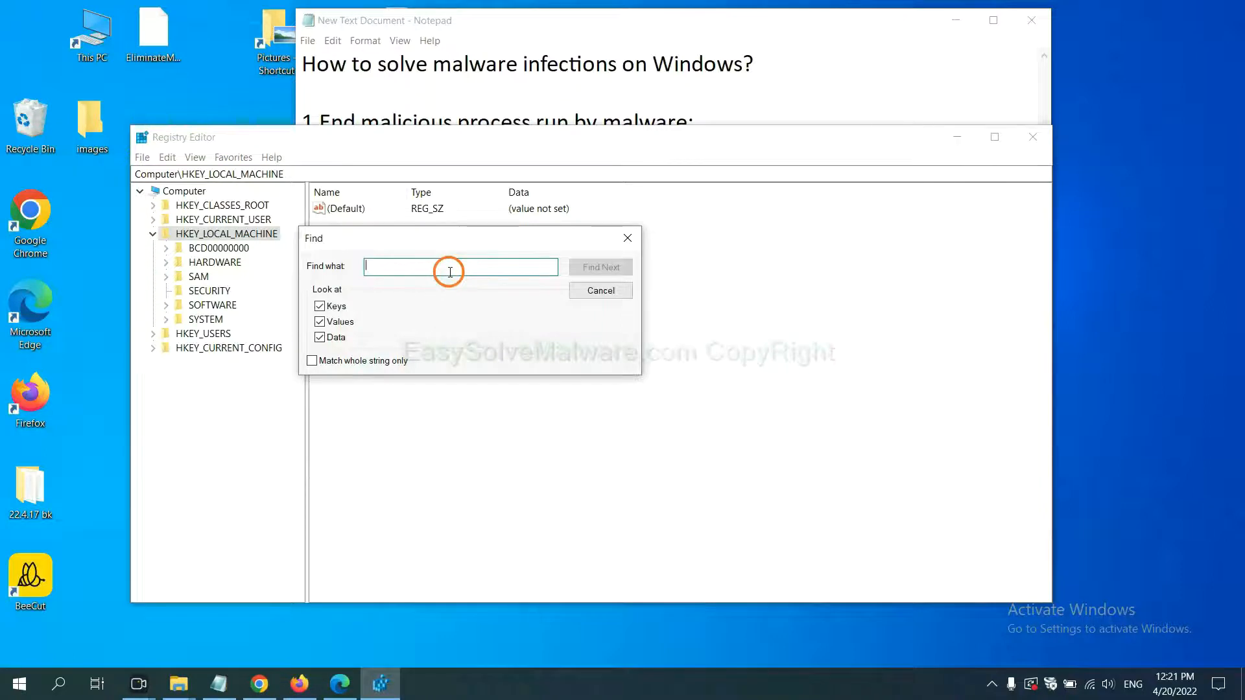
text(Input the name of malware)
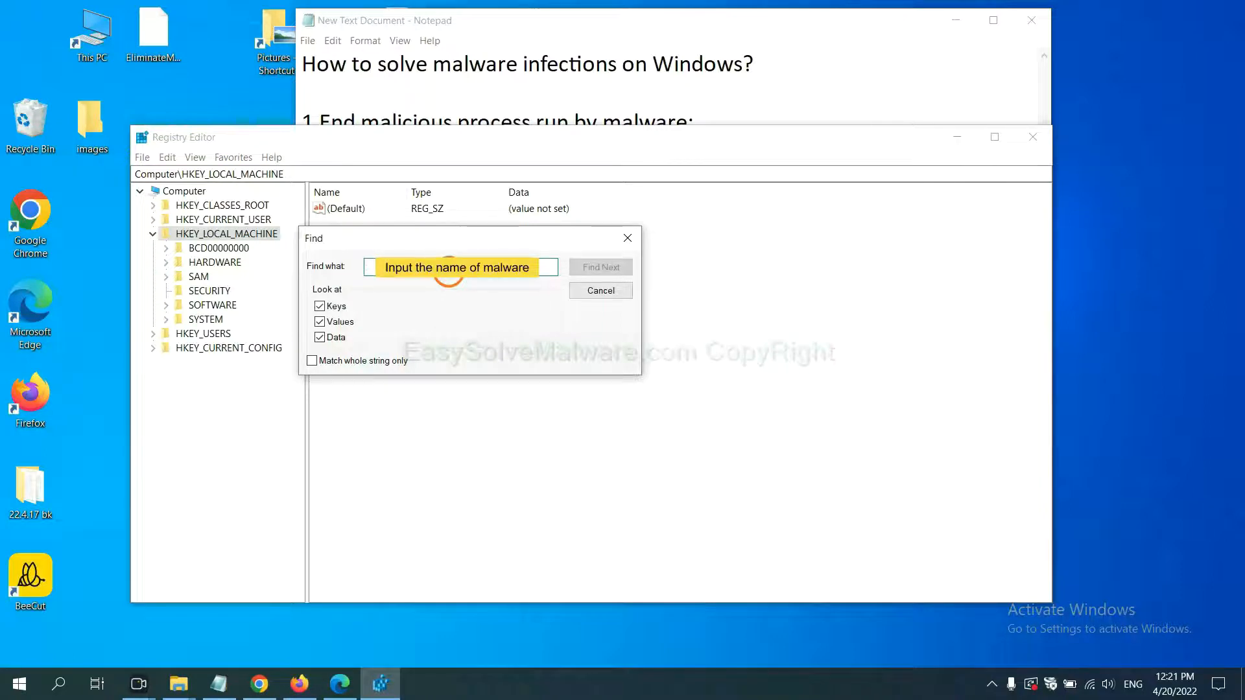
text(be)
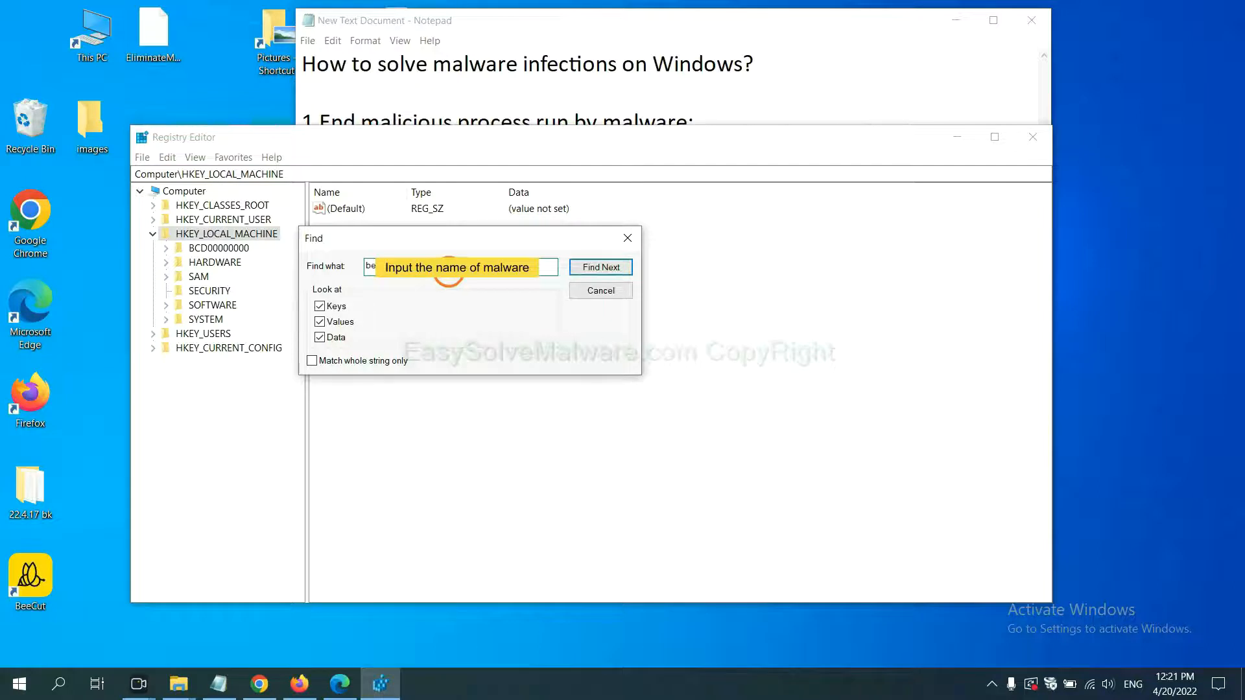
click(598, 267)
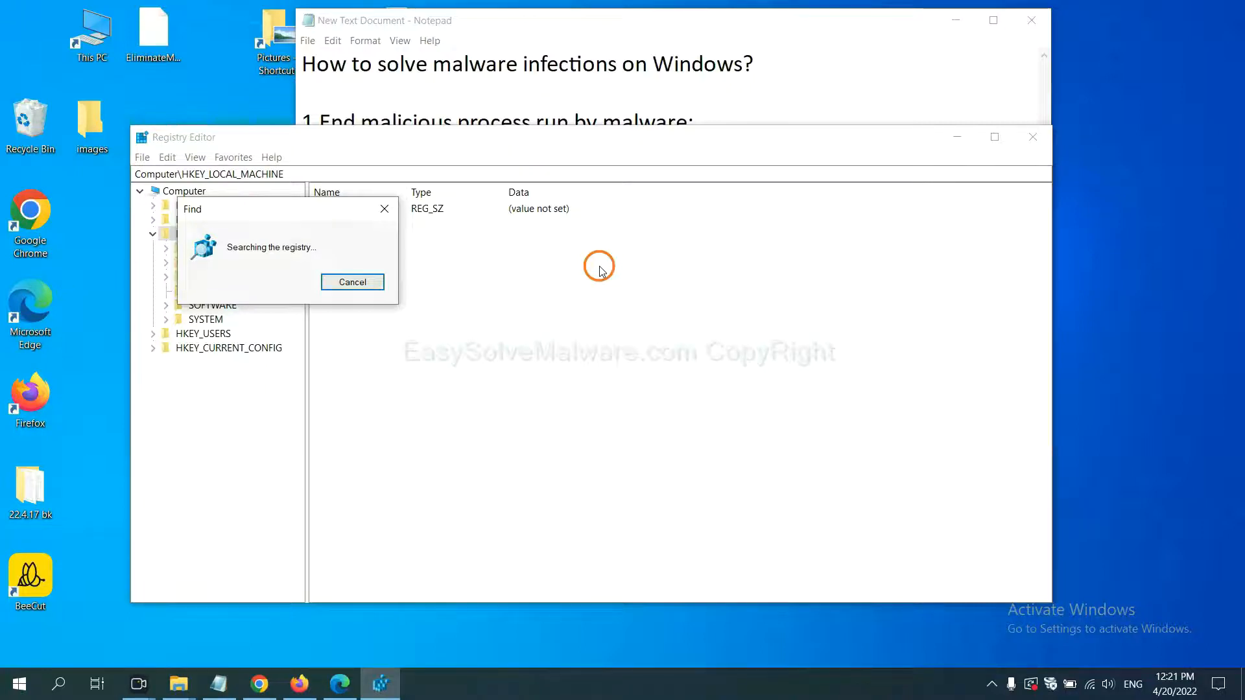
mouse_move(365, 198)
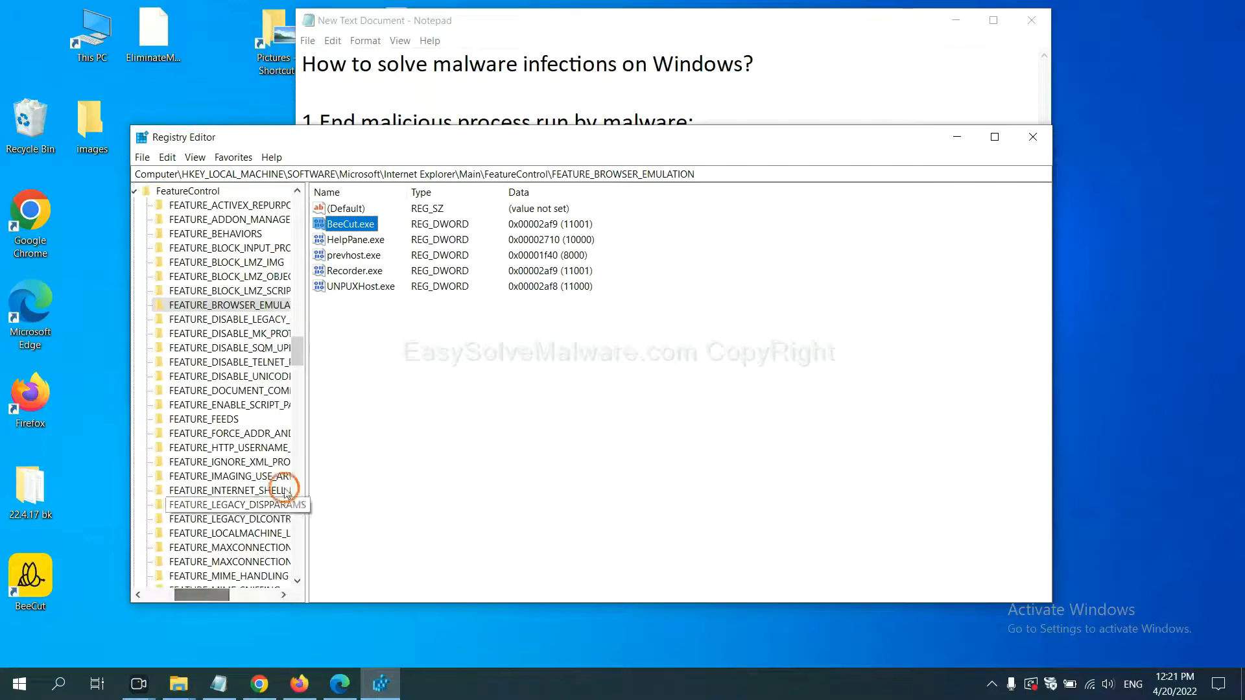
mouse_move(340, 396)
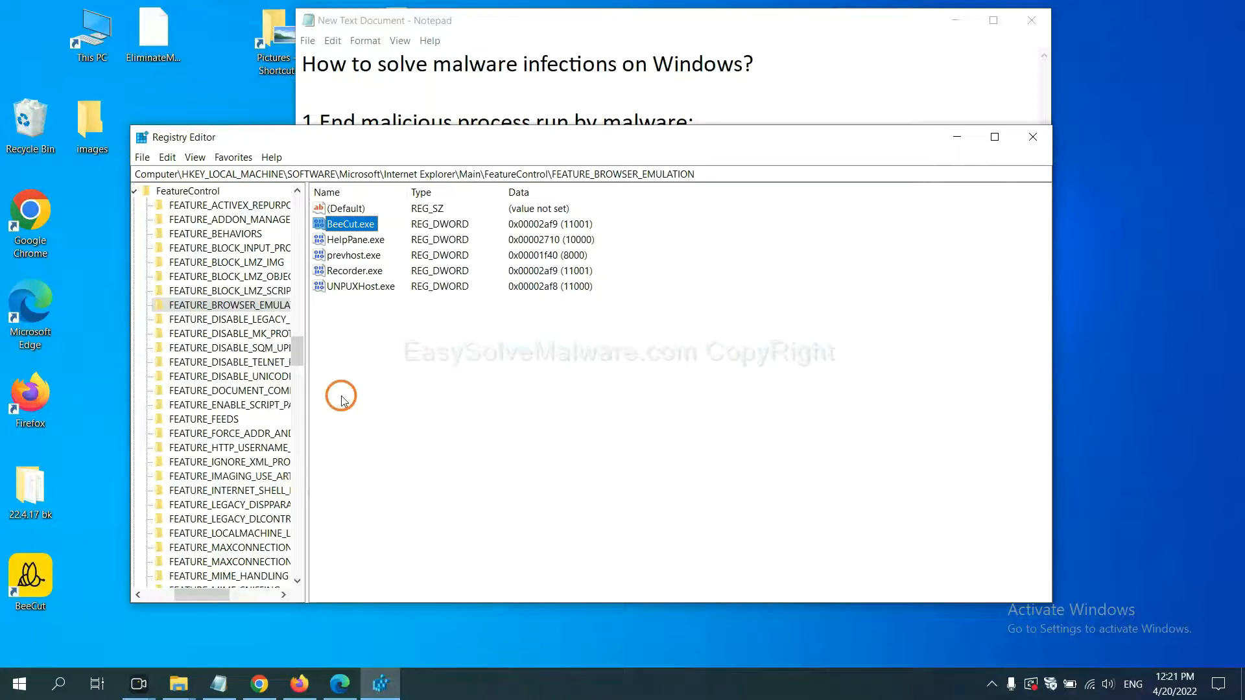
mouse_move(262, 315)
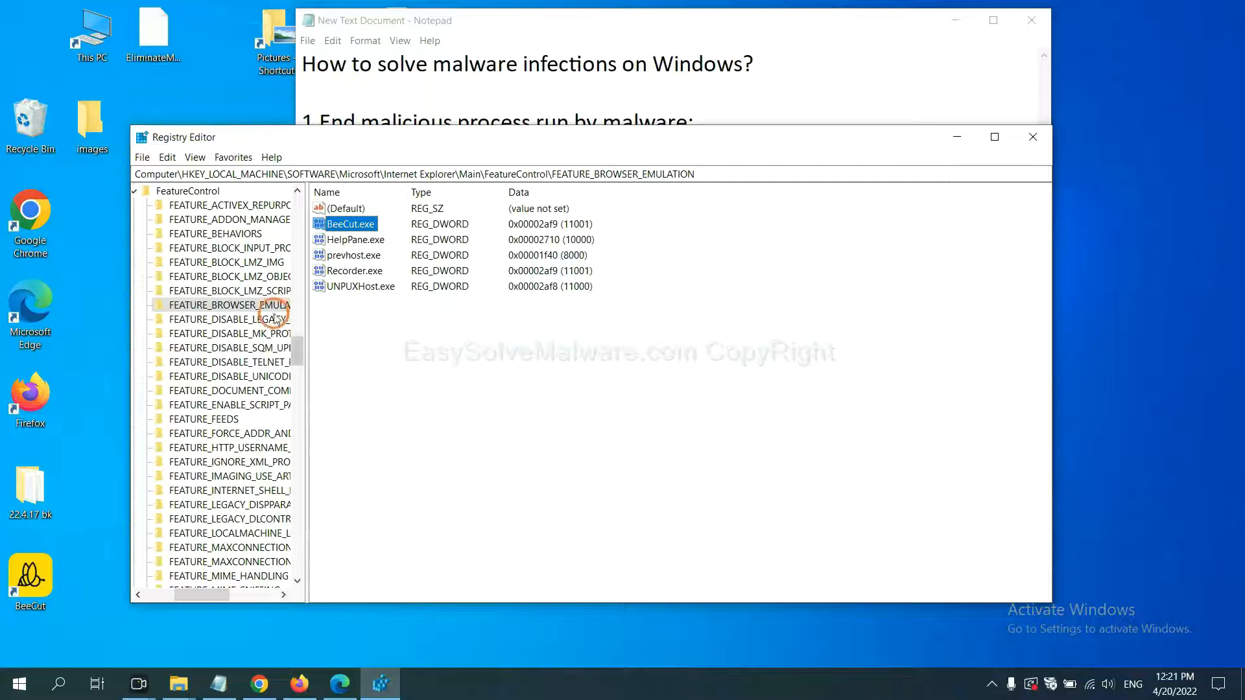
right_click(250, 304)
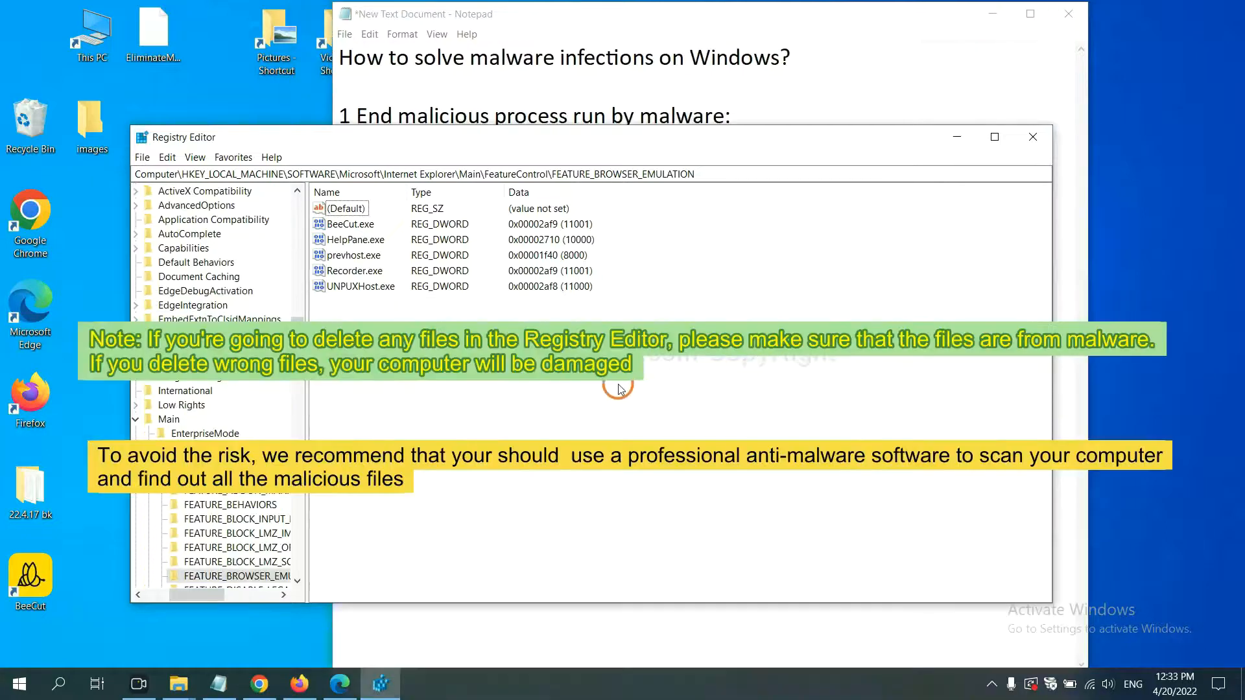
mouse_move(591, 395)
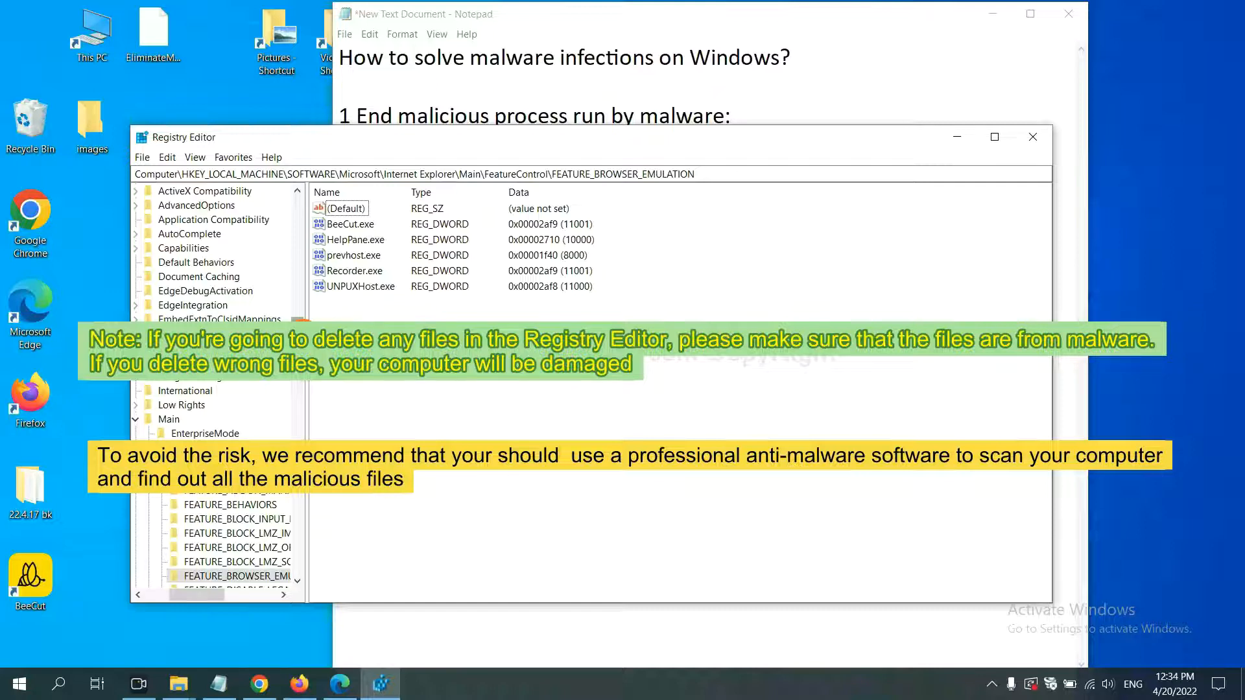
click(435, 397)
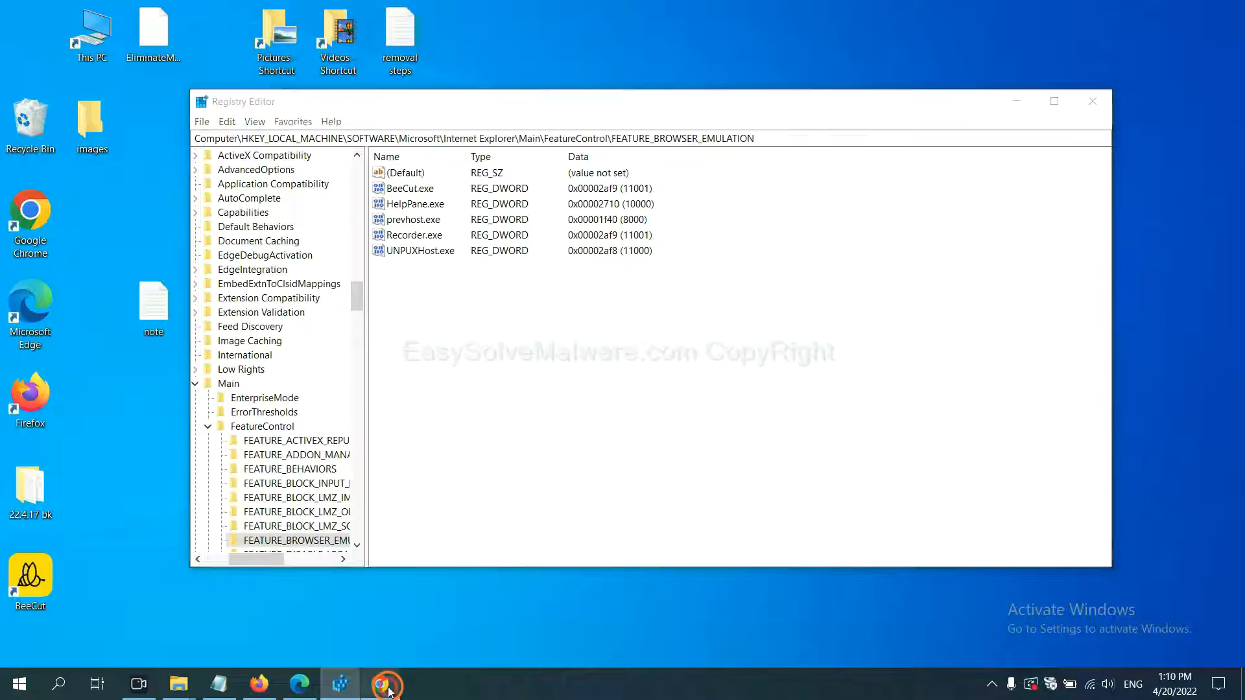
Switch to Chrome and scroll the EasySolveMalware guide down to its Quick Menu.
click(386, 683)
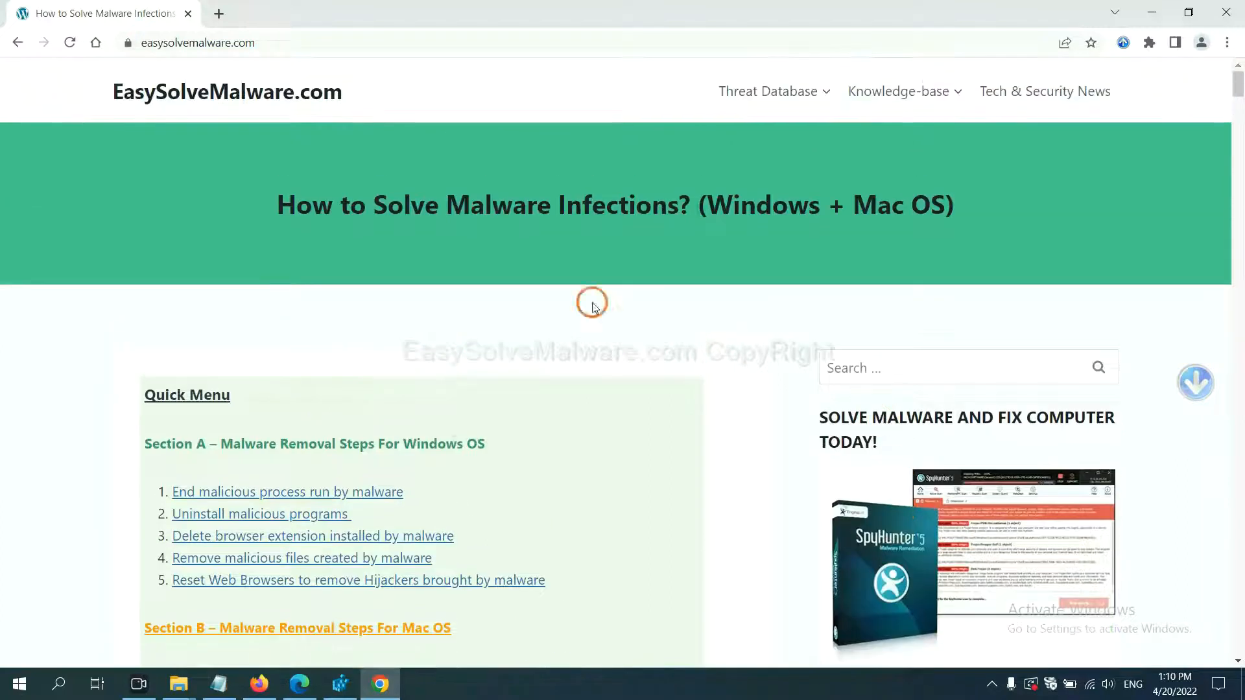
mouse_move(353, 105)
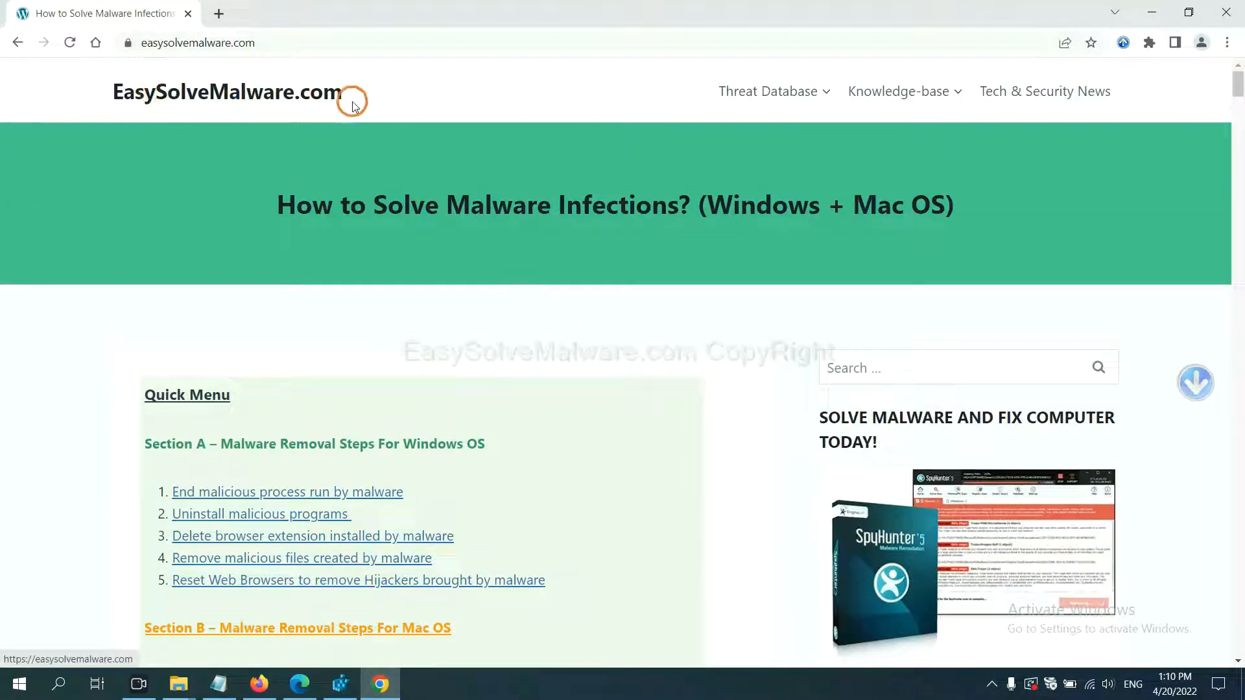
scroll(down, 3)
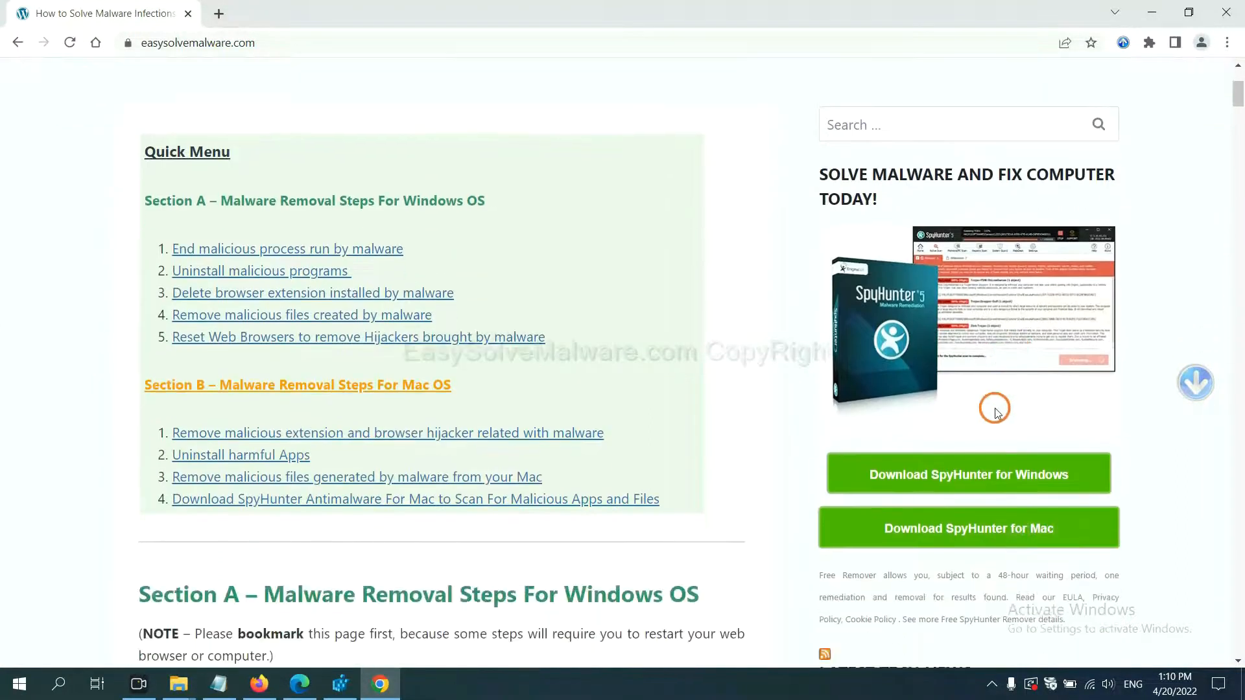
mouse_move(951, 343)
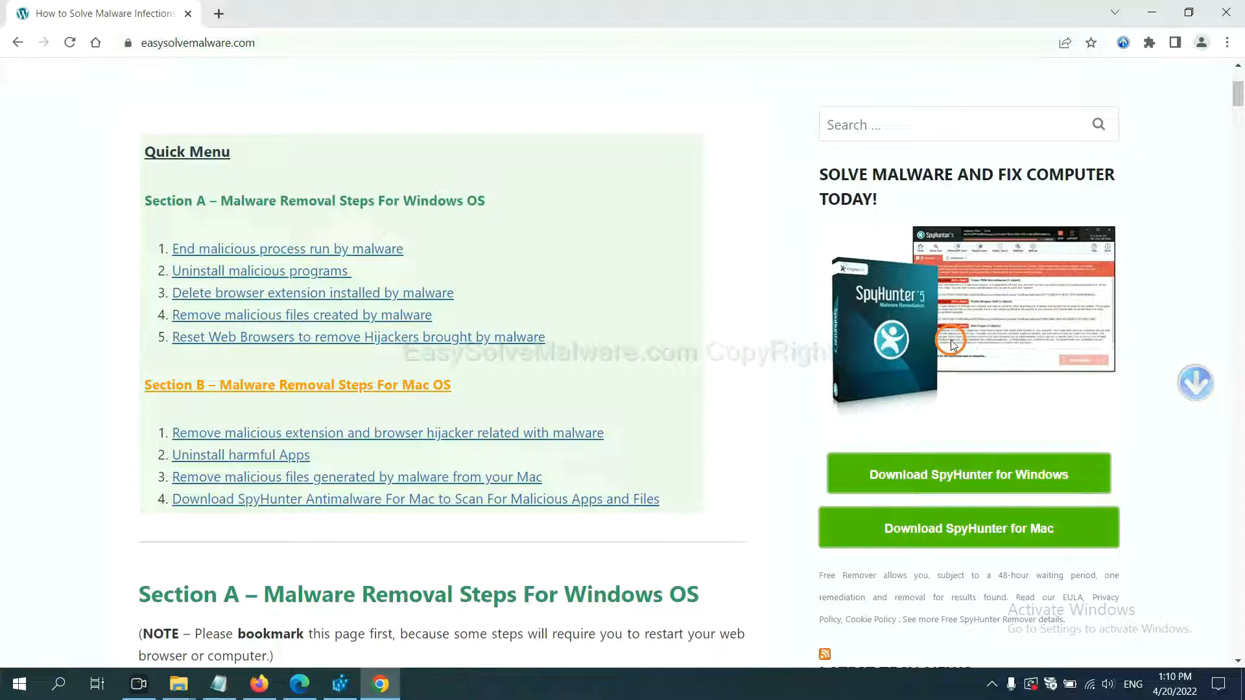
mouse_move(980, 483)
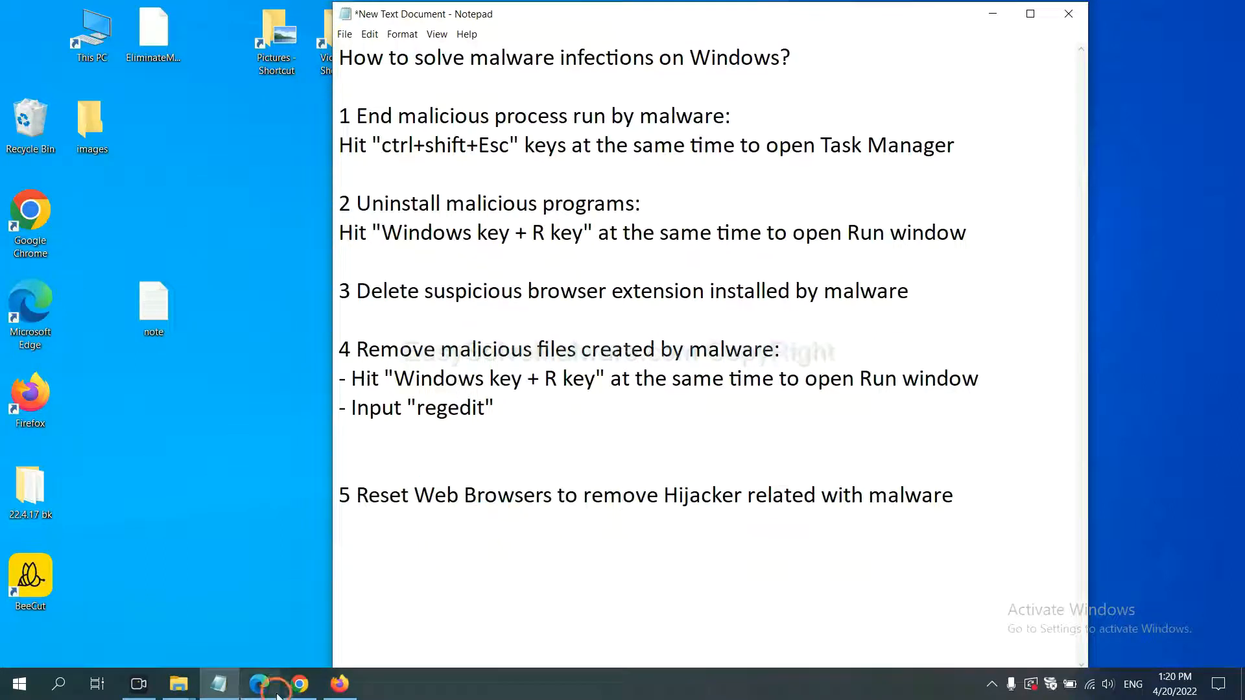
Find 'reset' in Chrome settings and choose Restore settings to their original defaults.
click(297, 683)
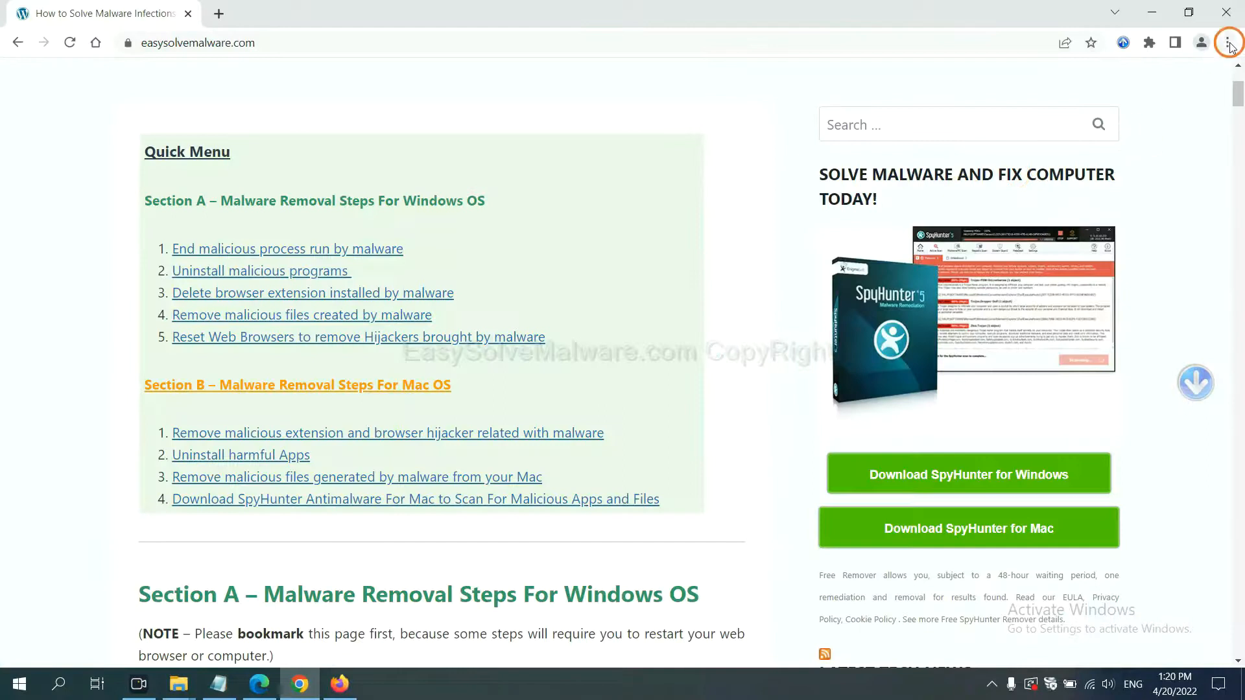
click(1227, 42)
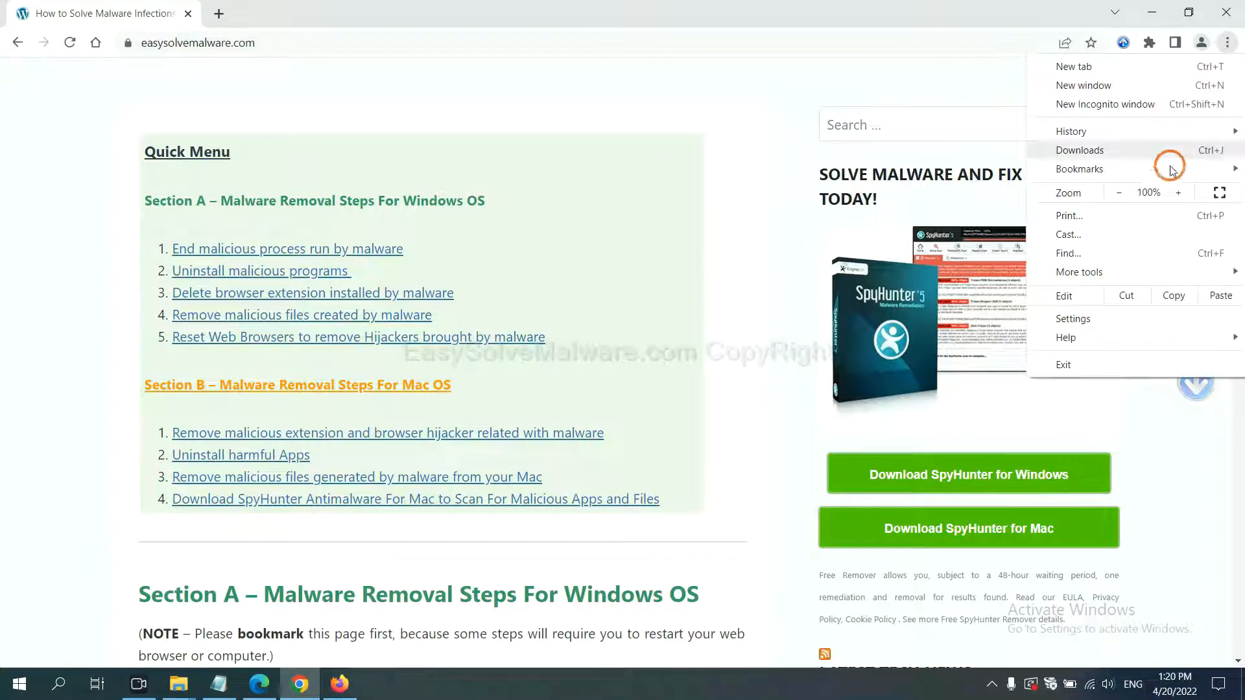
click(1072, 319)
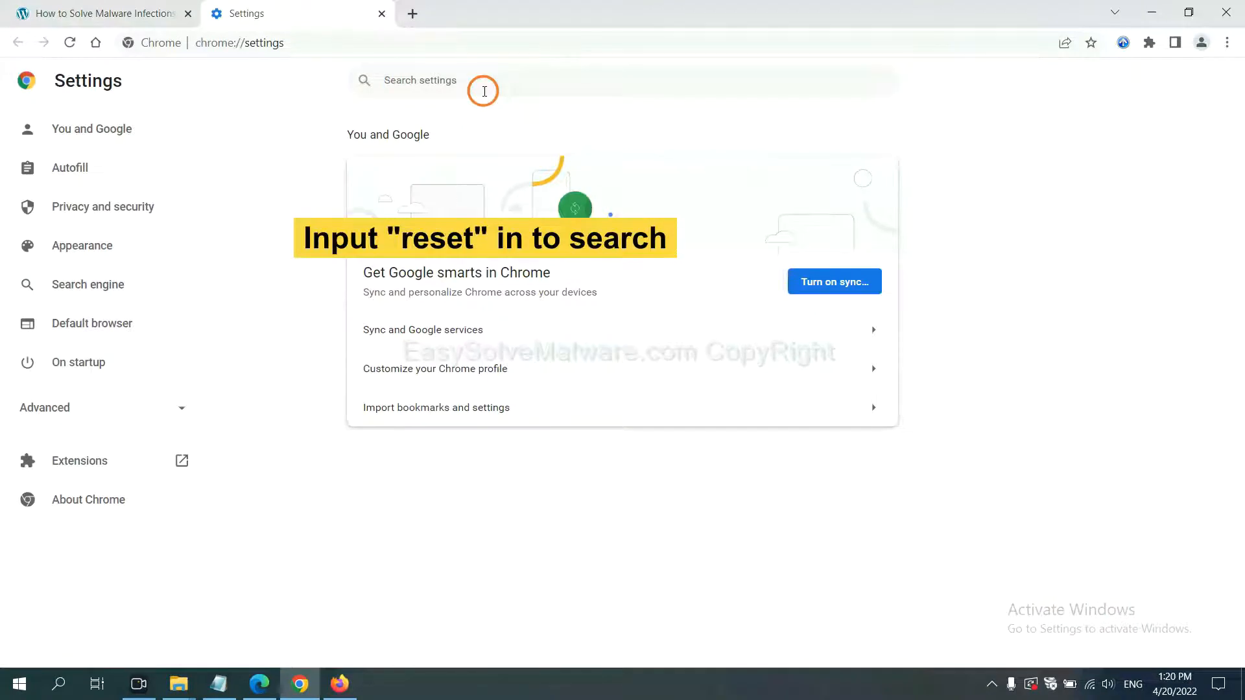
text(reset)
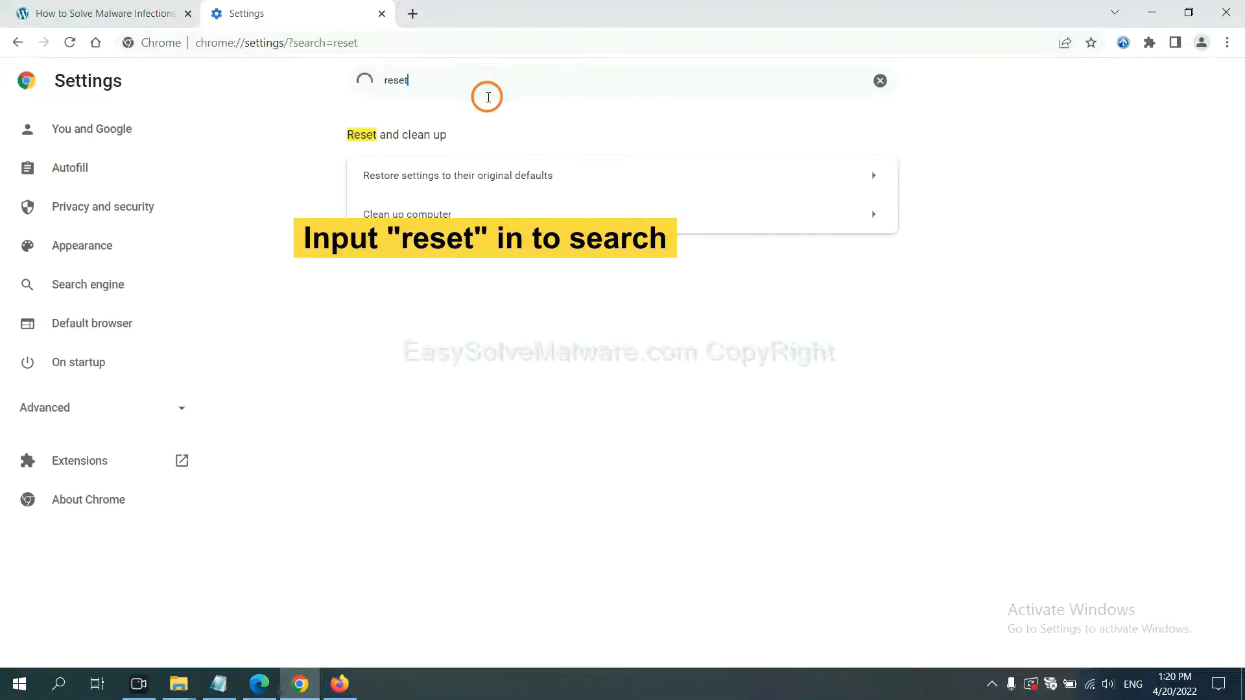
click(456, 176)
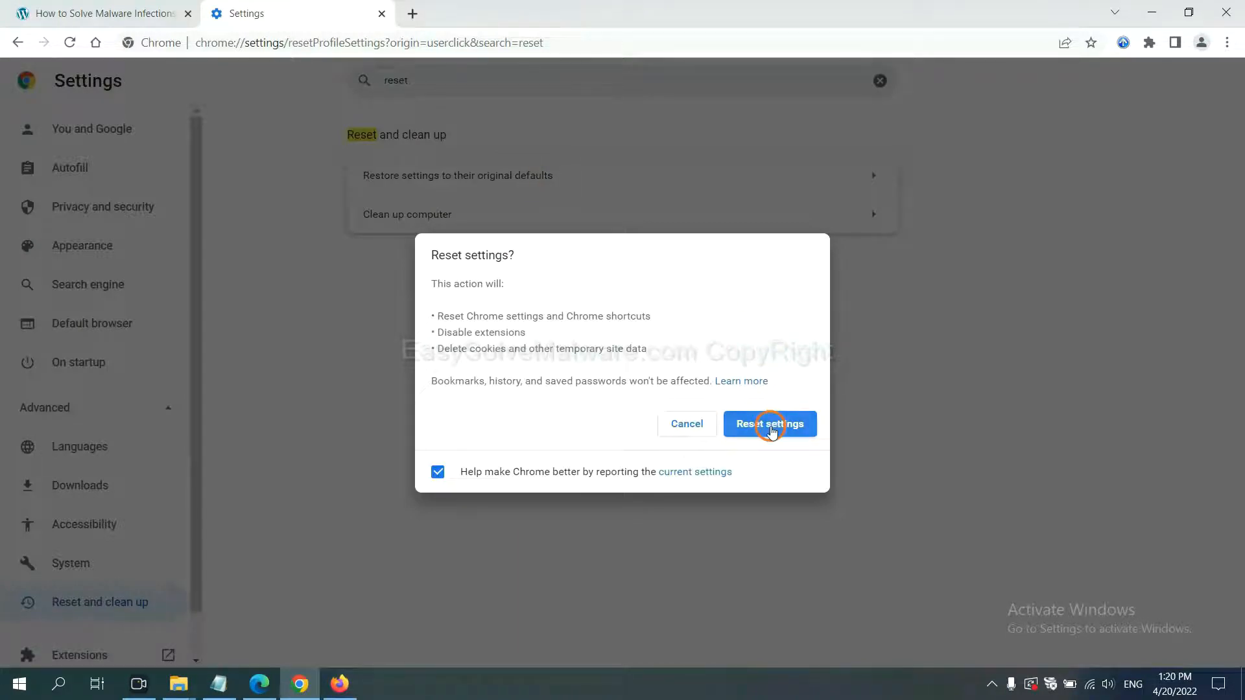
mouse_move(344, 680)
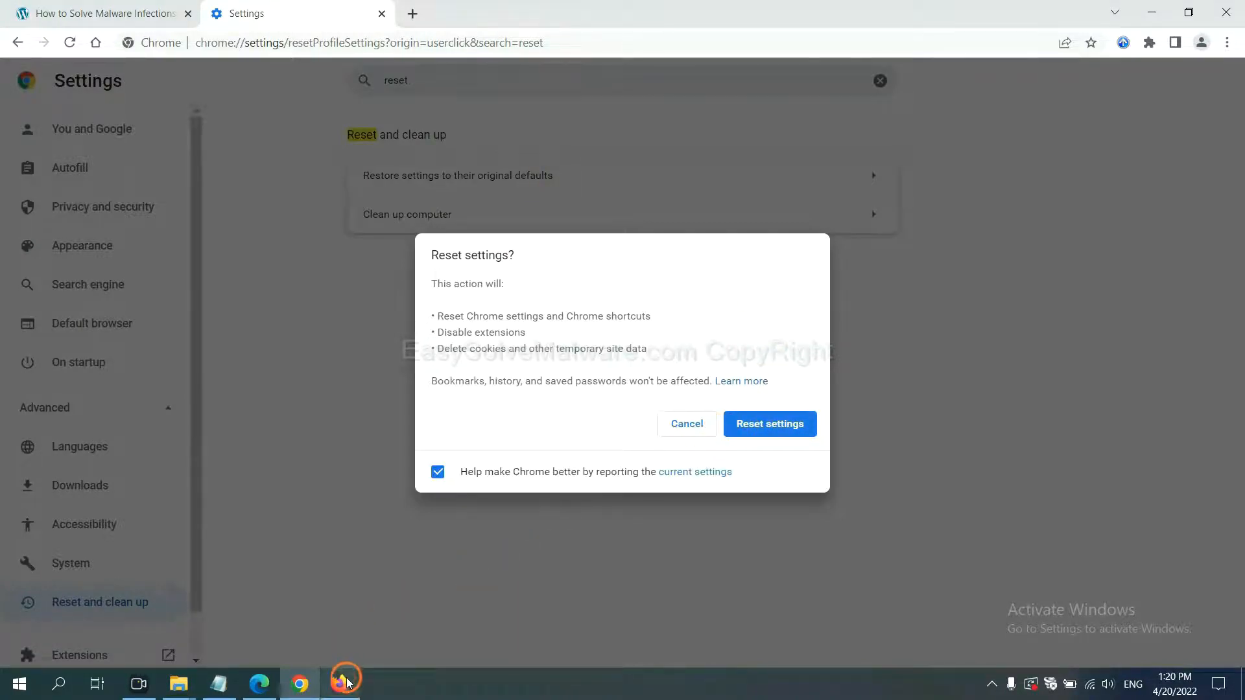
From Firefox Help > More troubleshooting information, choose Refresh Firefox.
click(340, 682)
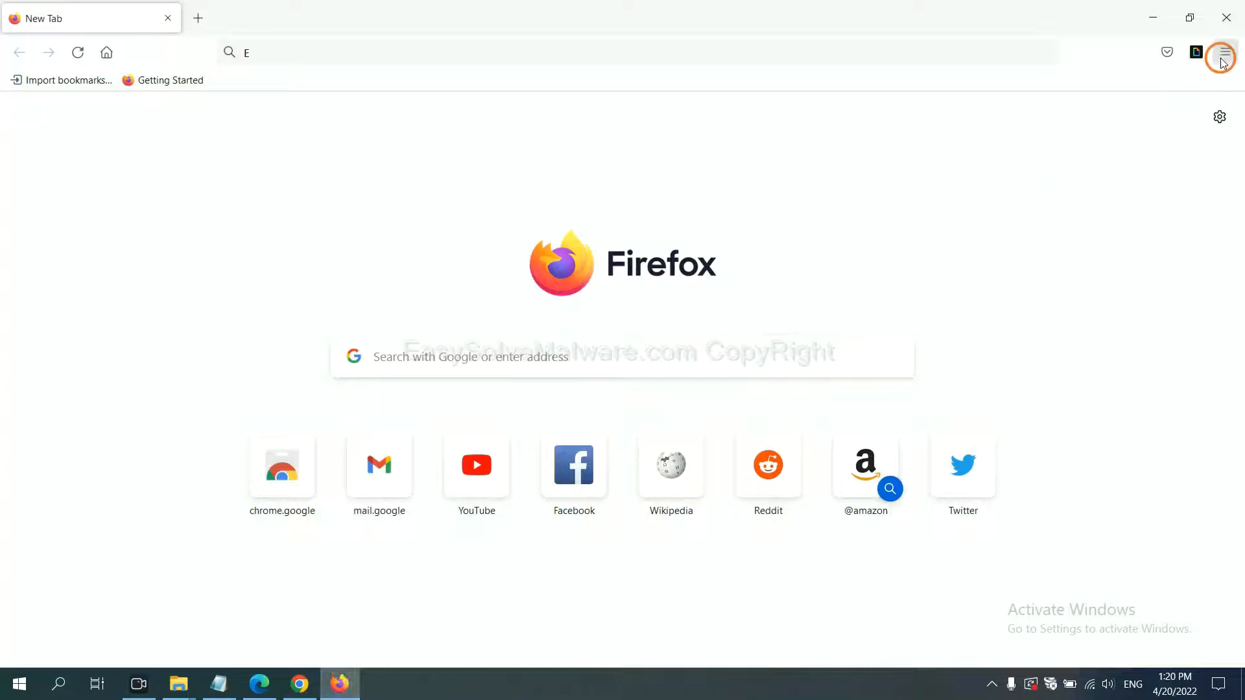
click(1223, 52)
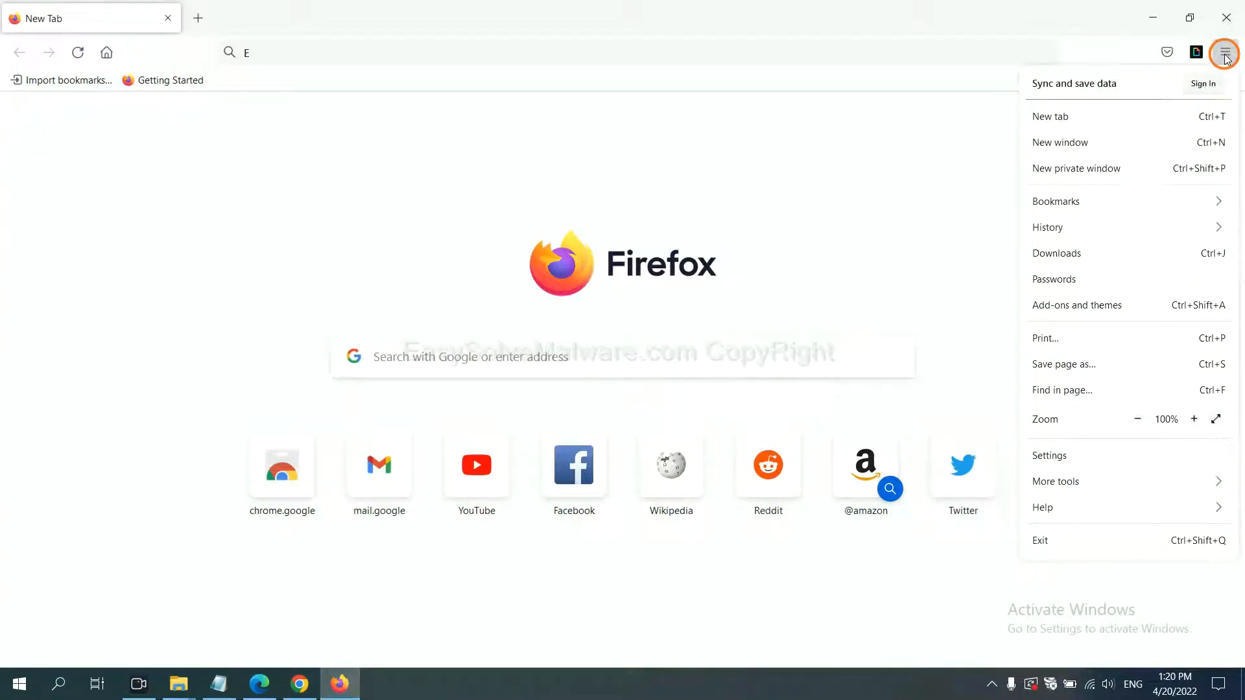
mouse_move(1071, 507)
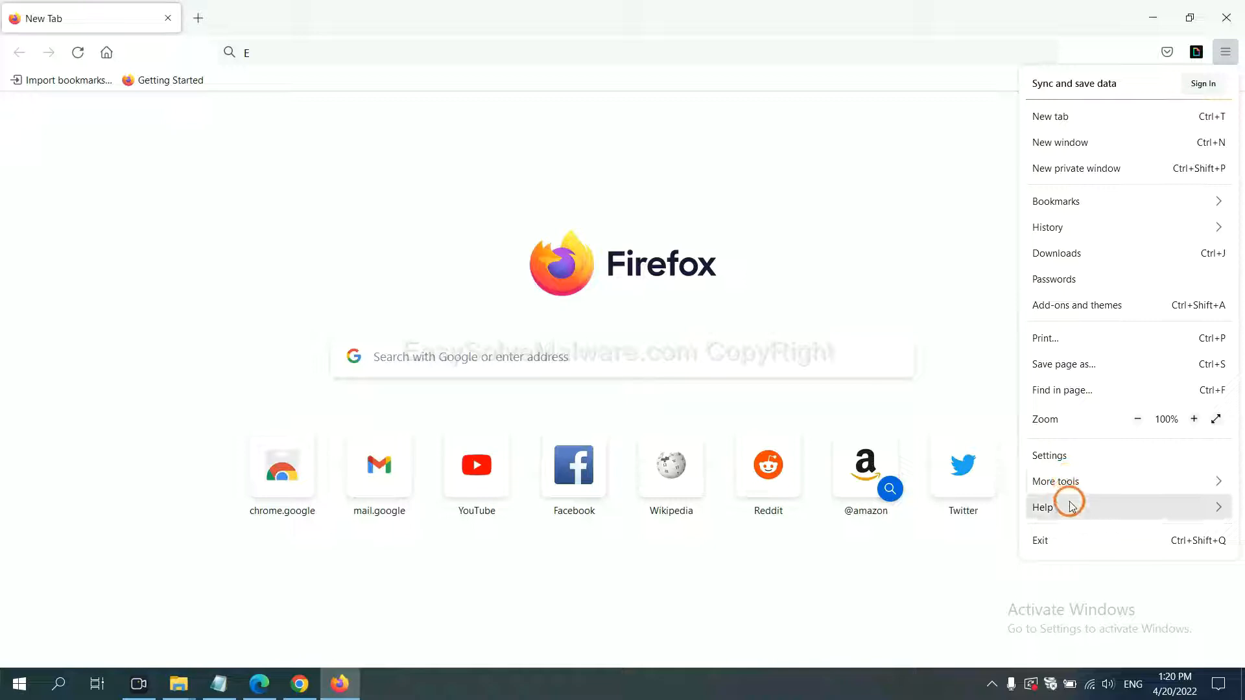
click(1043, 507)
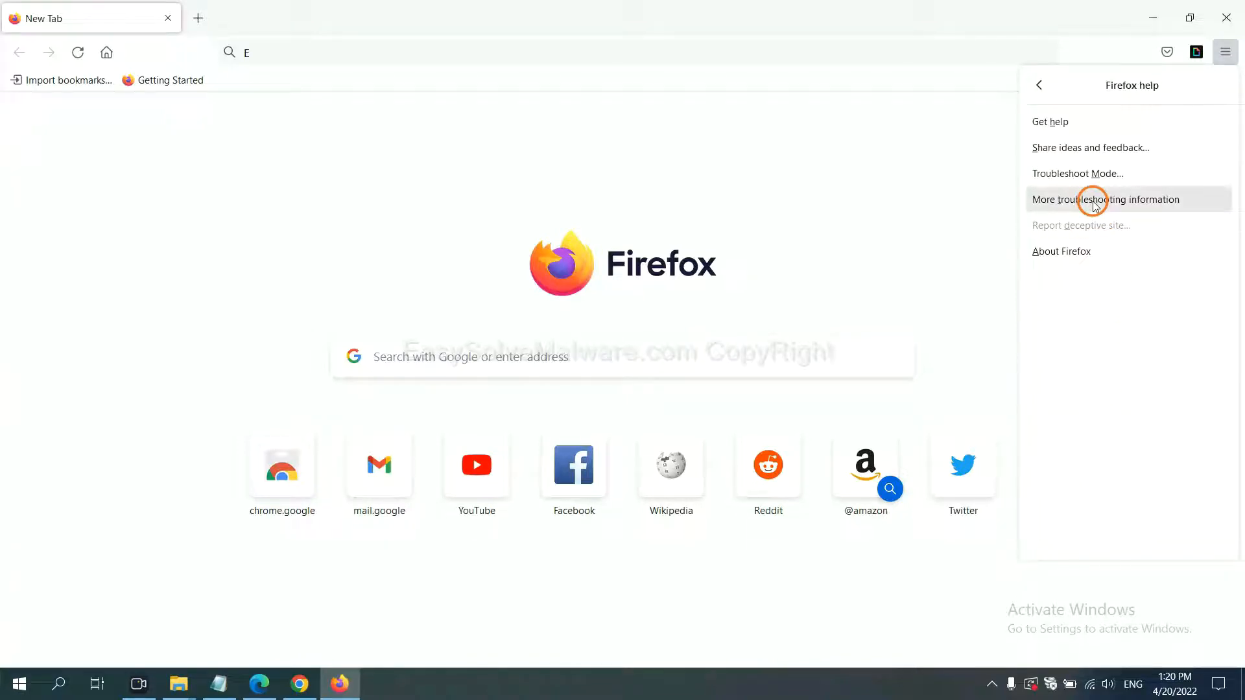
click(1106, 199)
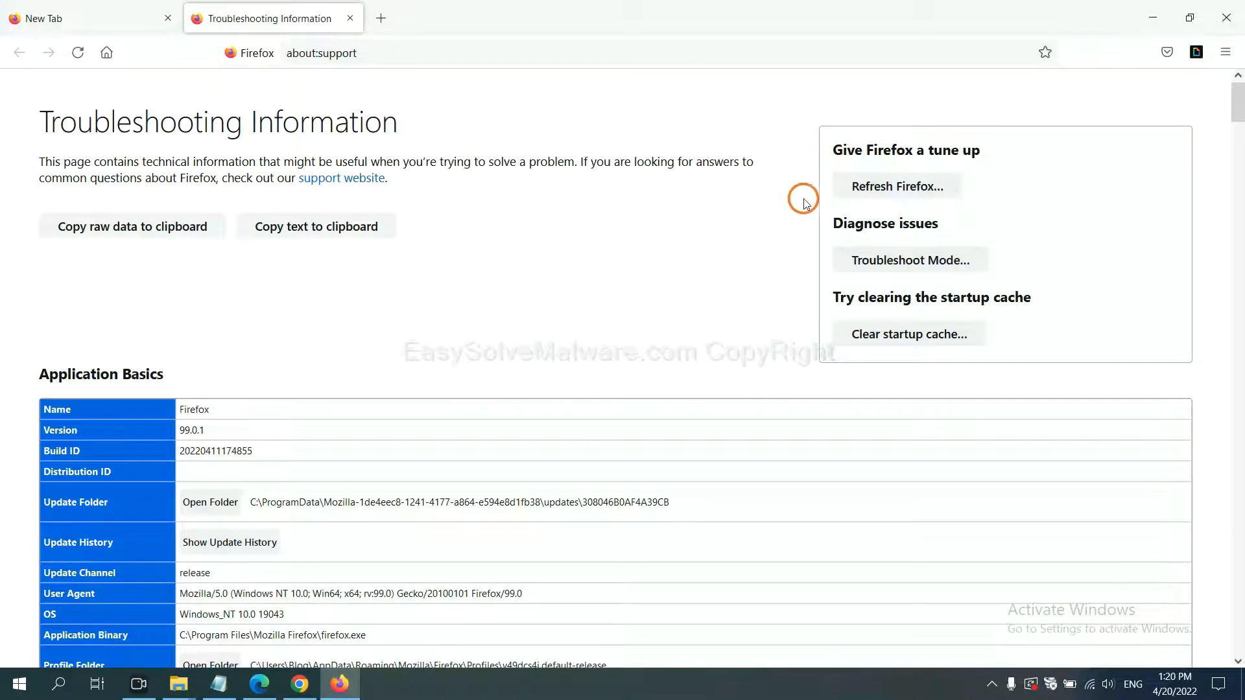
mouse_move(873, 191)
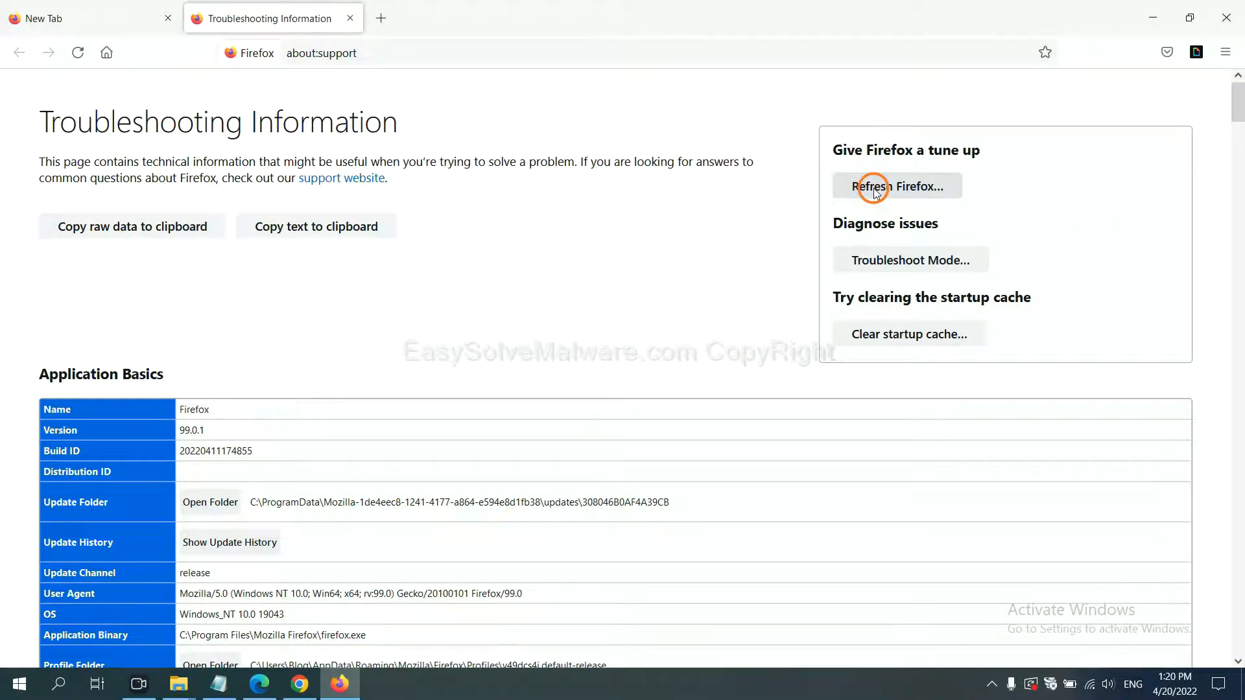
click(896, 186)
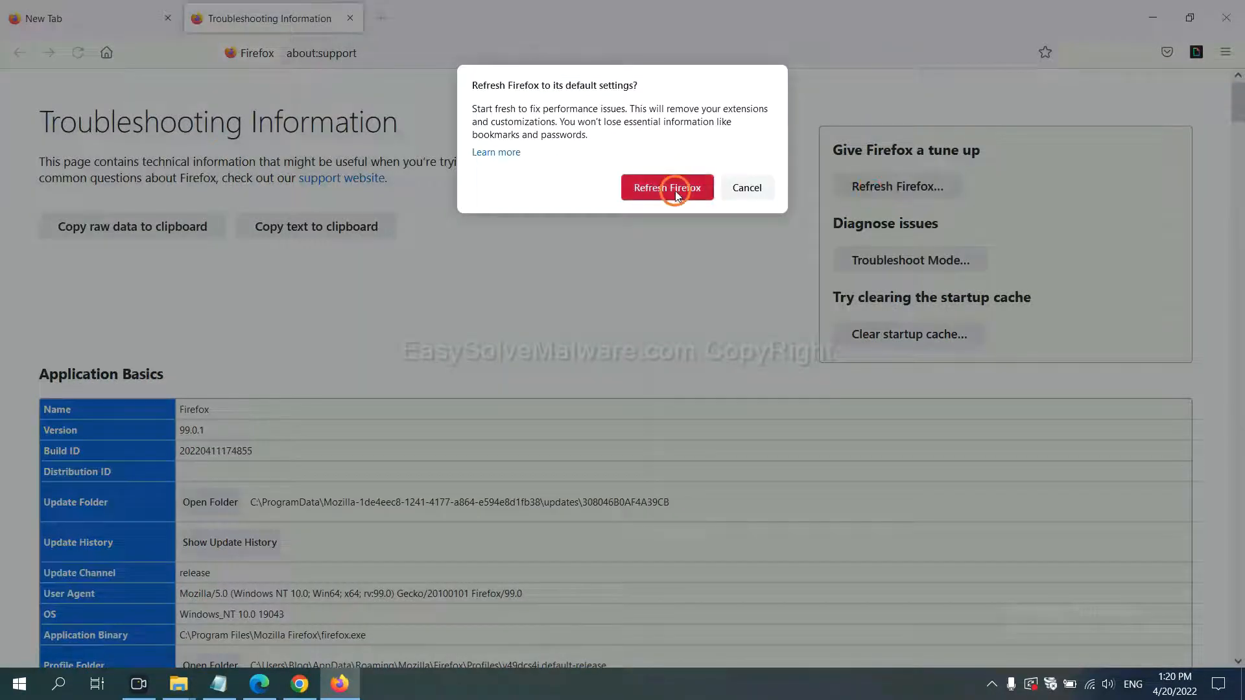
mouse_move(304, 573)
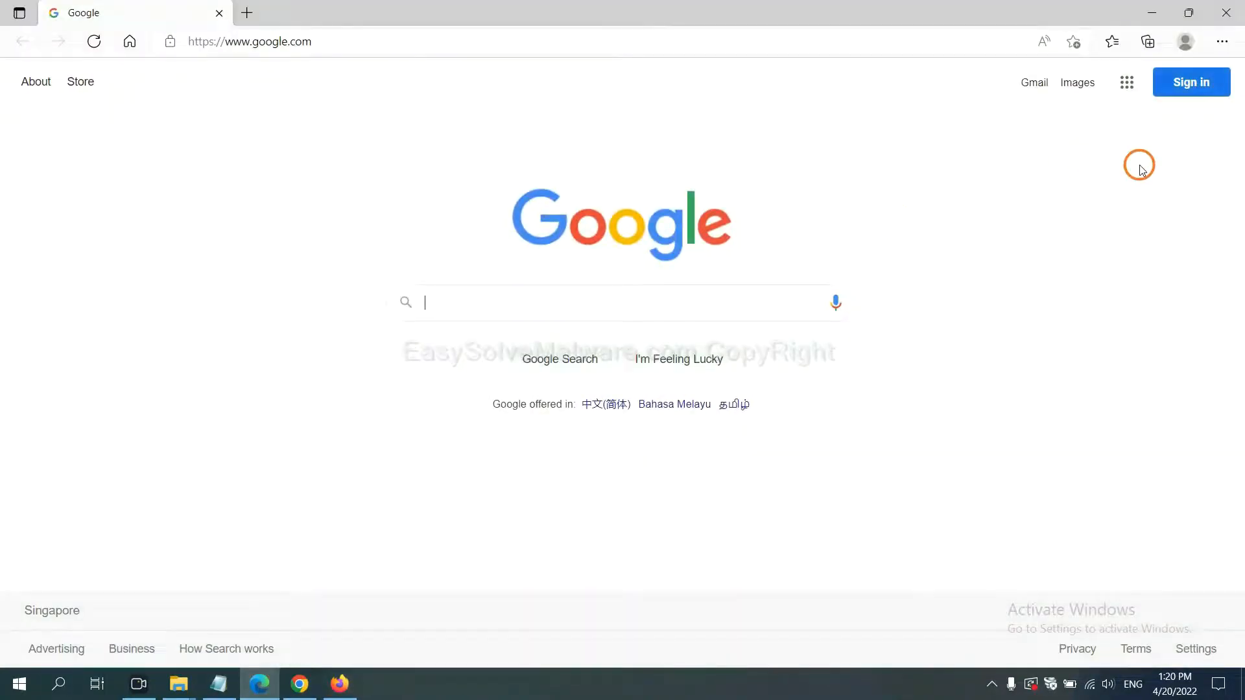
Search Edge settings for 'reset' and choose Restore settings to their default values.
click(1221, 41)
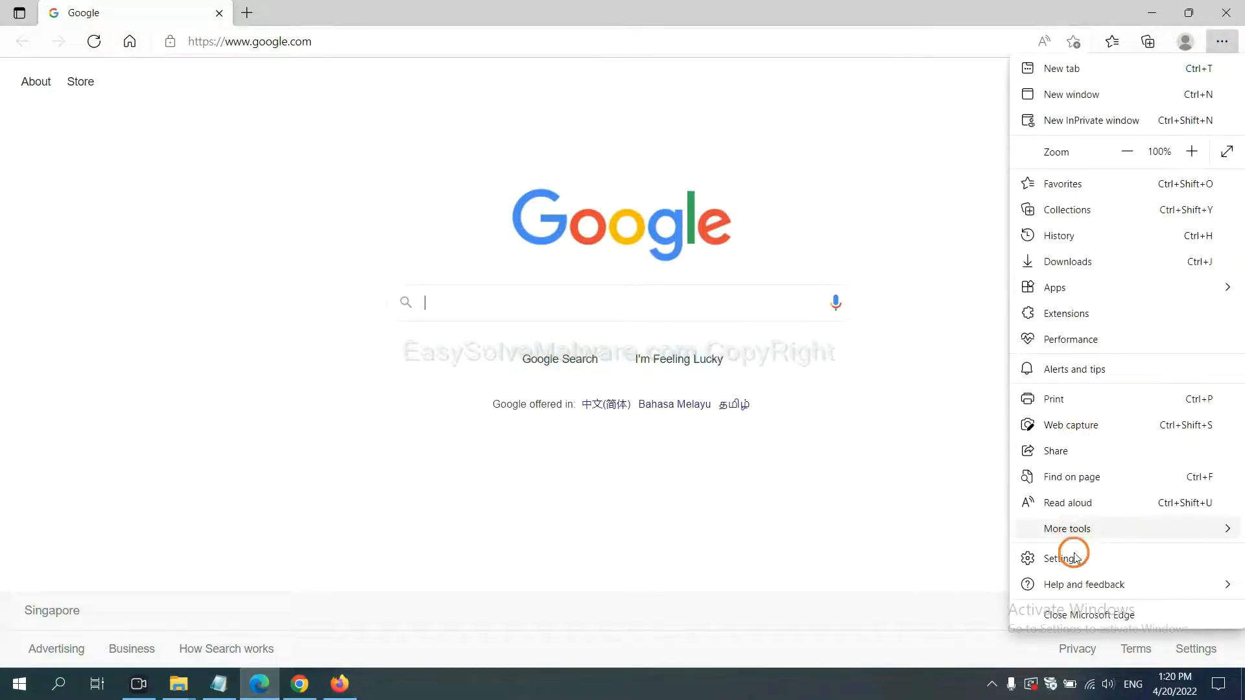
click(1060, 558)
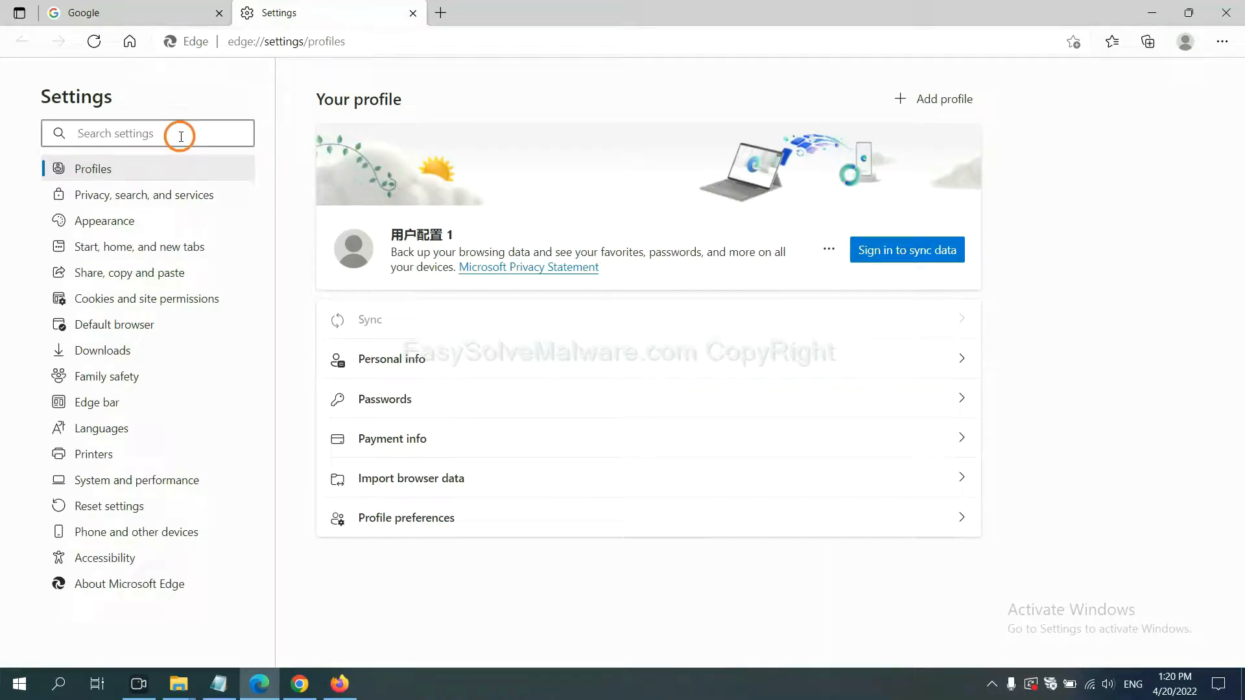
text(reset)
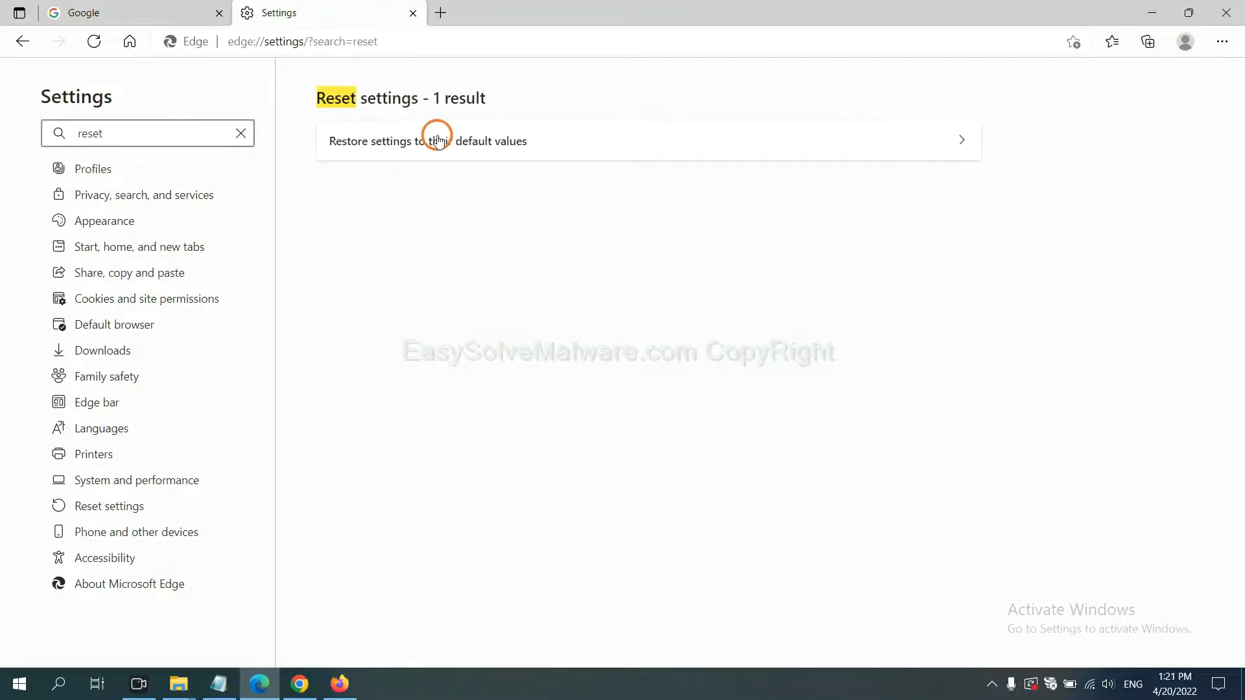
click(427, 140)
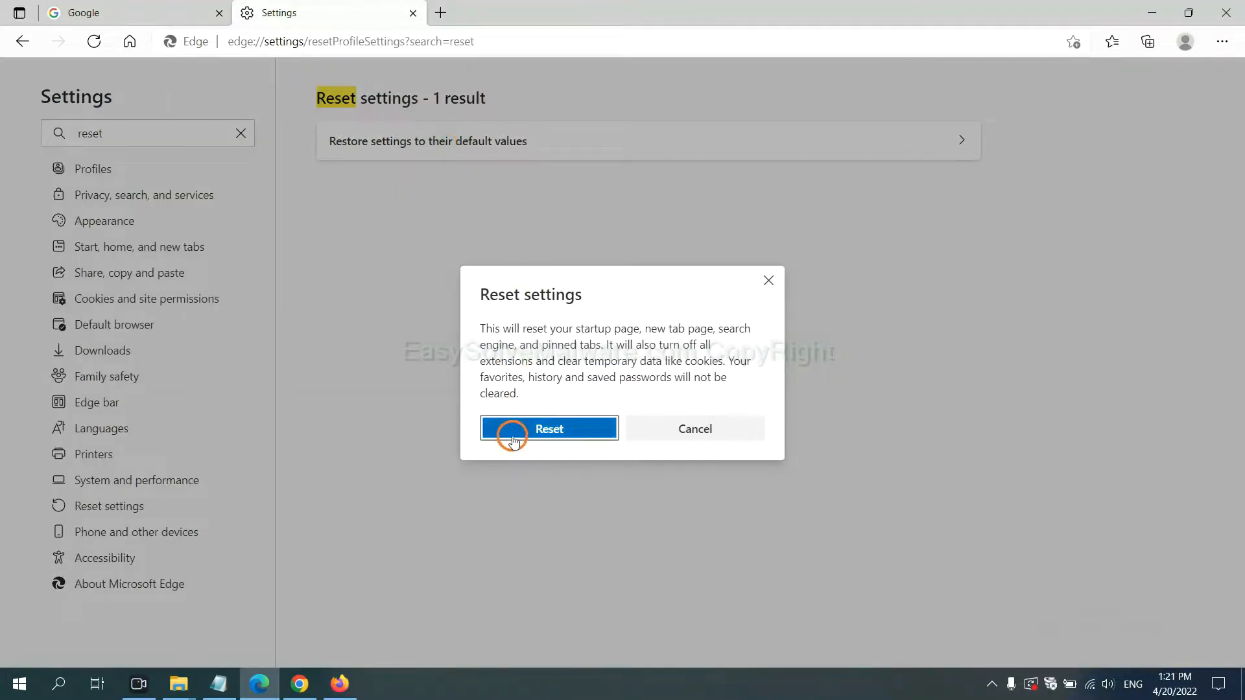